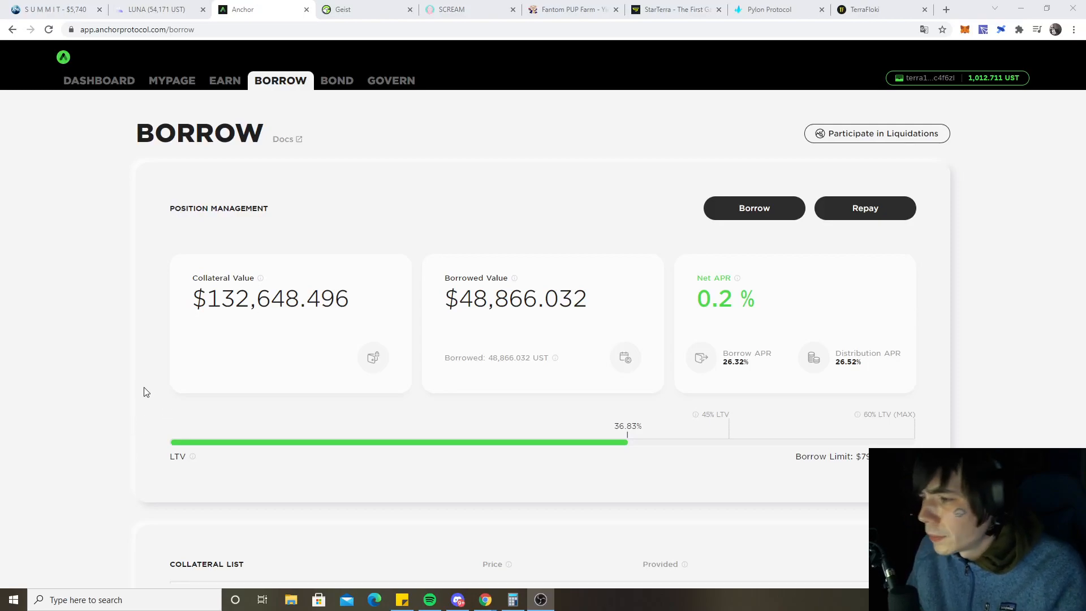
{"action": "mouse_move", "coordinate": [219, 397]}
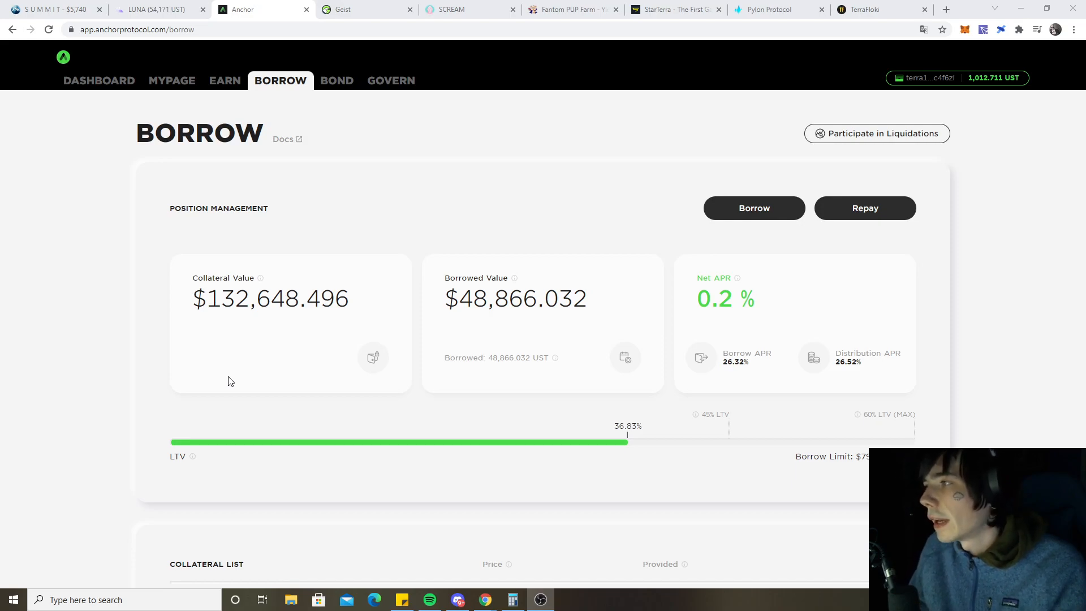
Bring up Coinhall's LUNA/UST chart, showing LUNA at 54.171 UST, up 7.11% in 24h
{"action": "scroll", "scroll_direction": "down", "scroll_amount": 3}
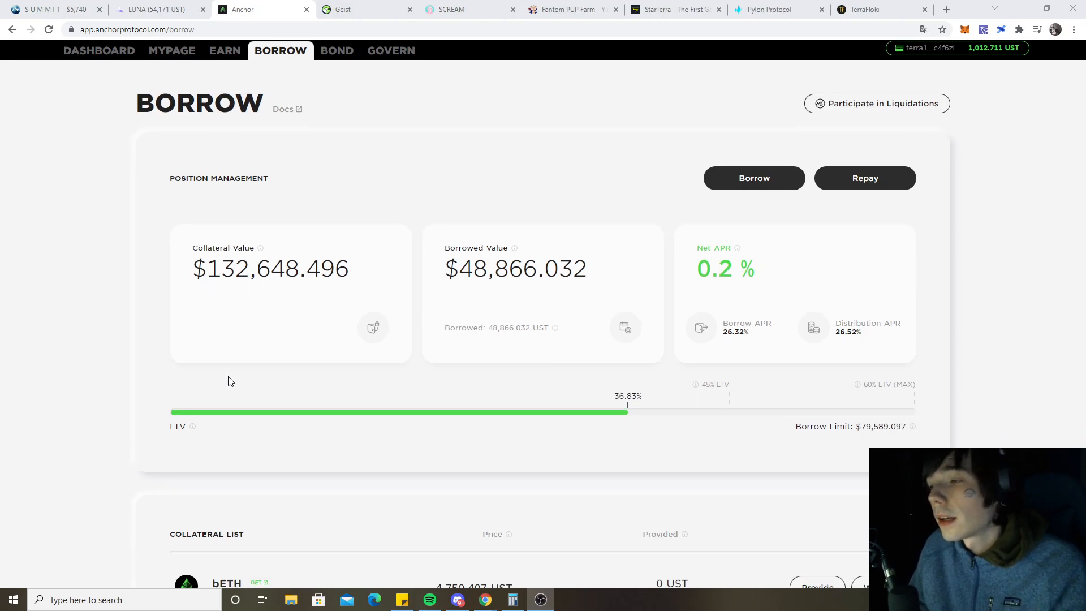
{"action": "scroll", "scroll_direction": "down", "scroll_amount": 3}
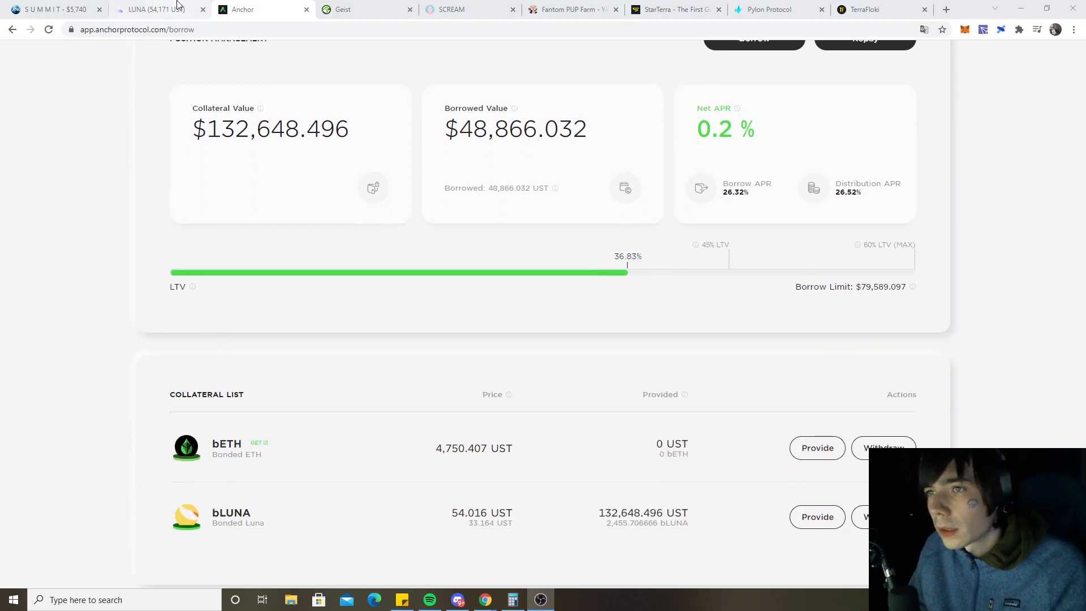
{"action": "left_click", "coordinate": [153, 10]}
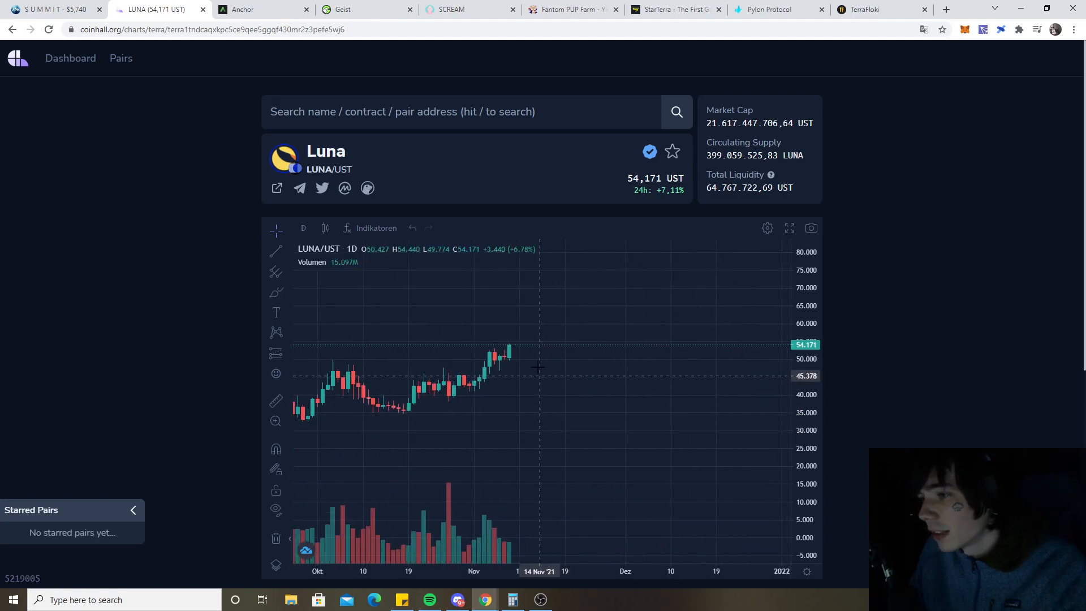
{"action": "mouse_move", "coordinate": [555, 355]}
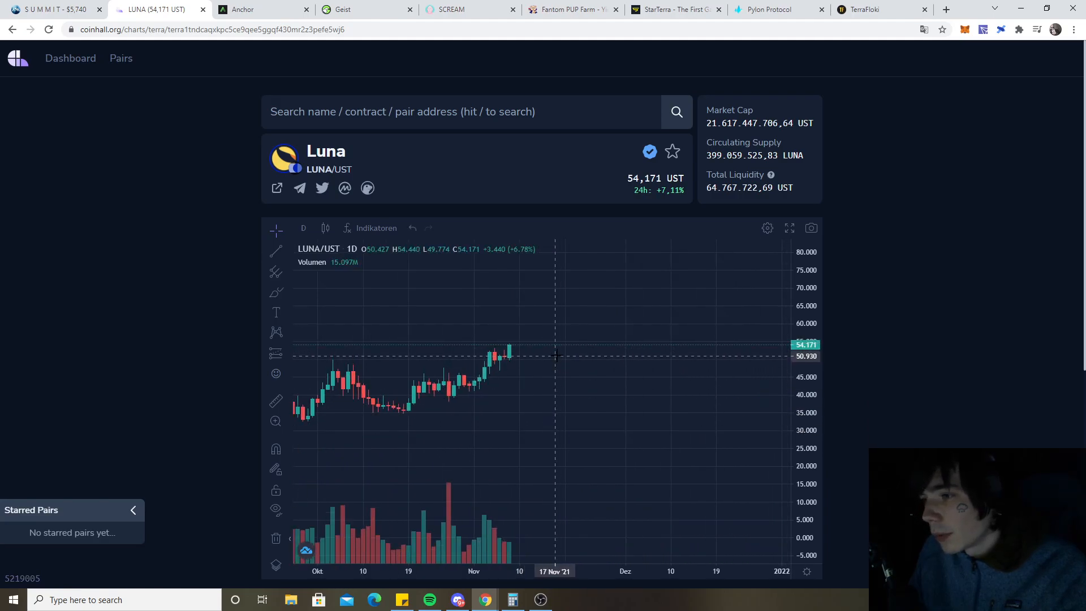
{"action": "mouse_move", "coordinate": [545, 355]}
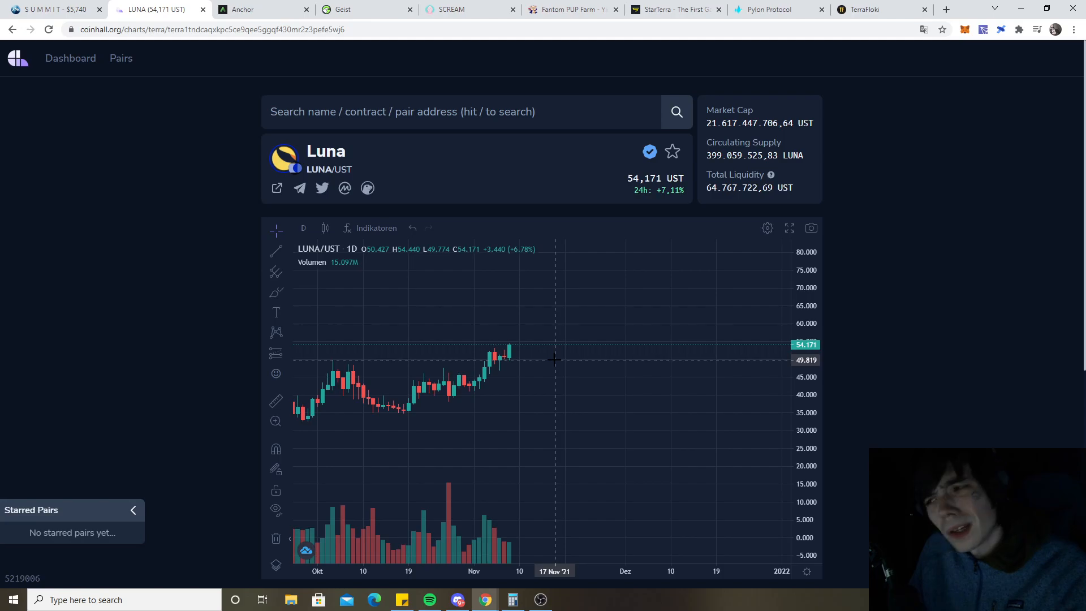
{"action": "mouse_move", "coordinate": [661, 261]}
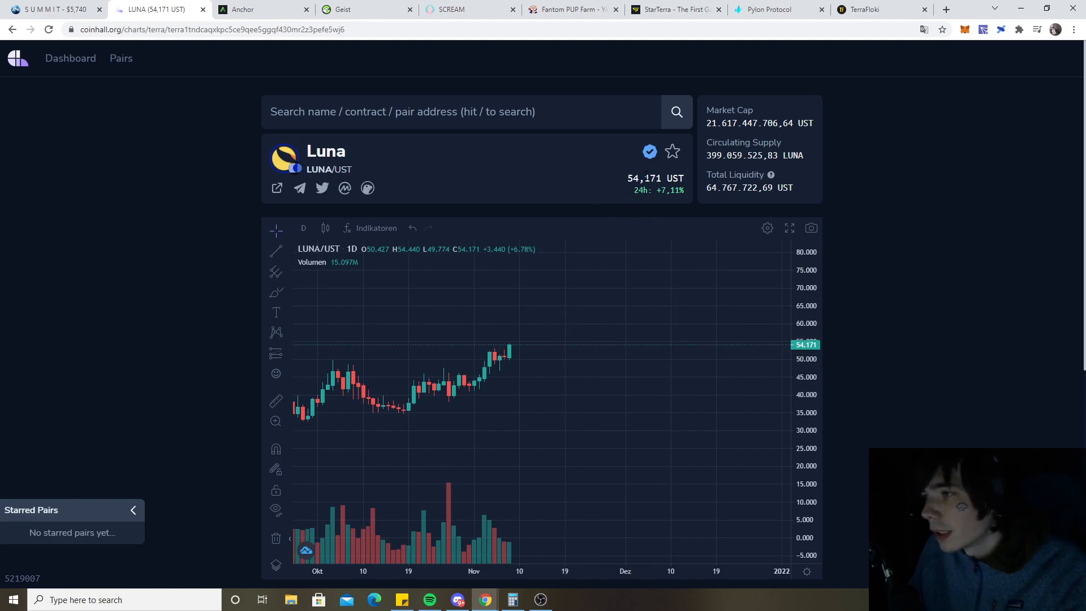
{"action": "mouse_move", "coordinate": [378, 72]}
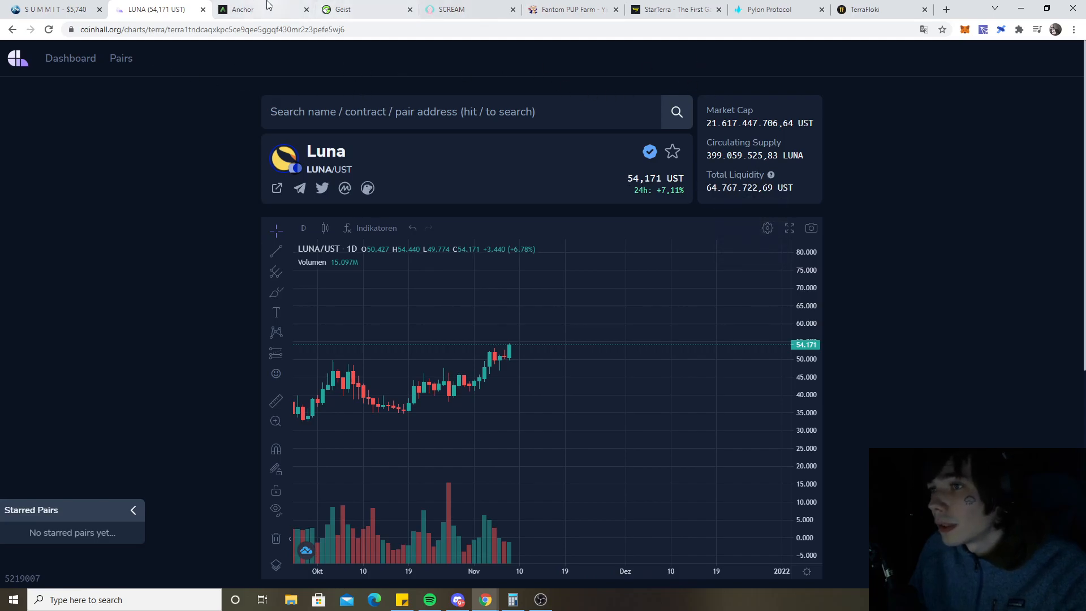
Check Anchor's savings deposit, then view My Page: 95,543.68 UST total and 8.149033 ANC claimable
{"action": "left_click", "coordinate": [243, 10]}
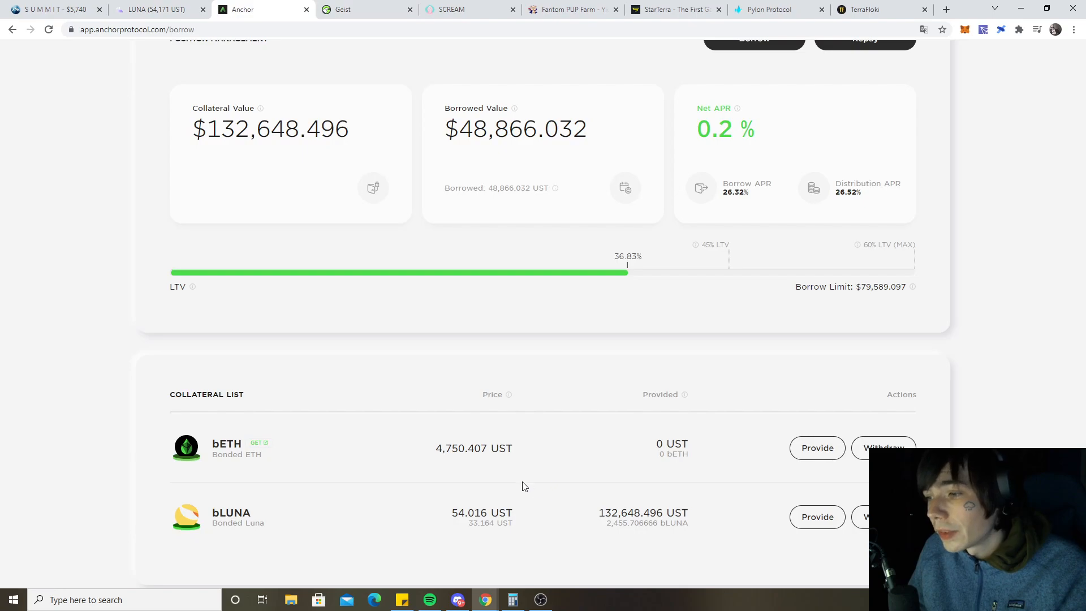
{"action": "mouse_move", "coordinate": [502, 469]}
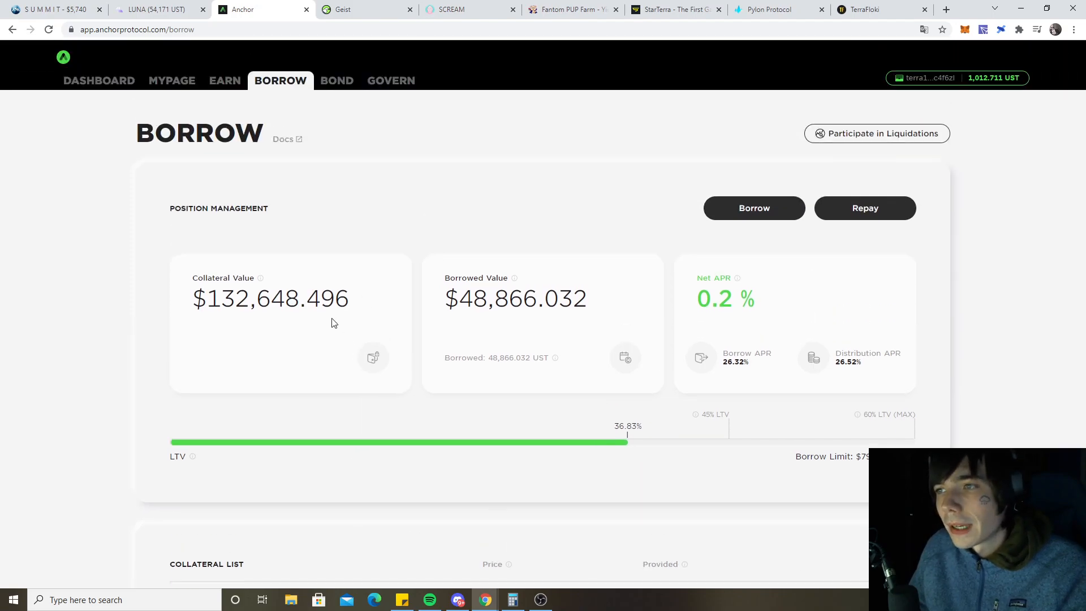
{"action": "mouse_move", "coordinate": [378, 339]}
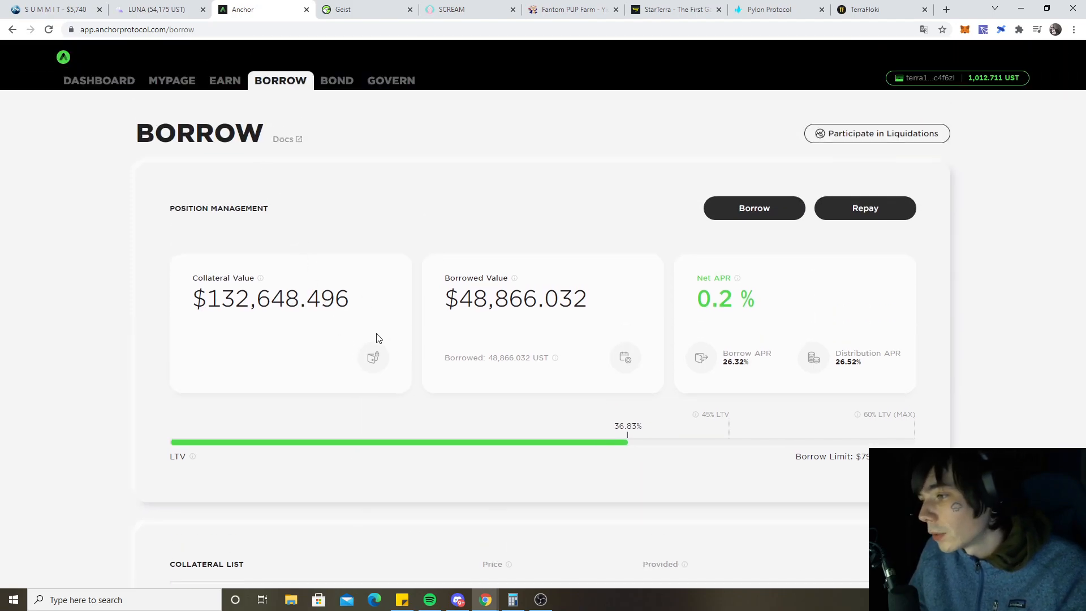
{"action": "left_click", "coordinate": [224, 80]}
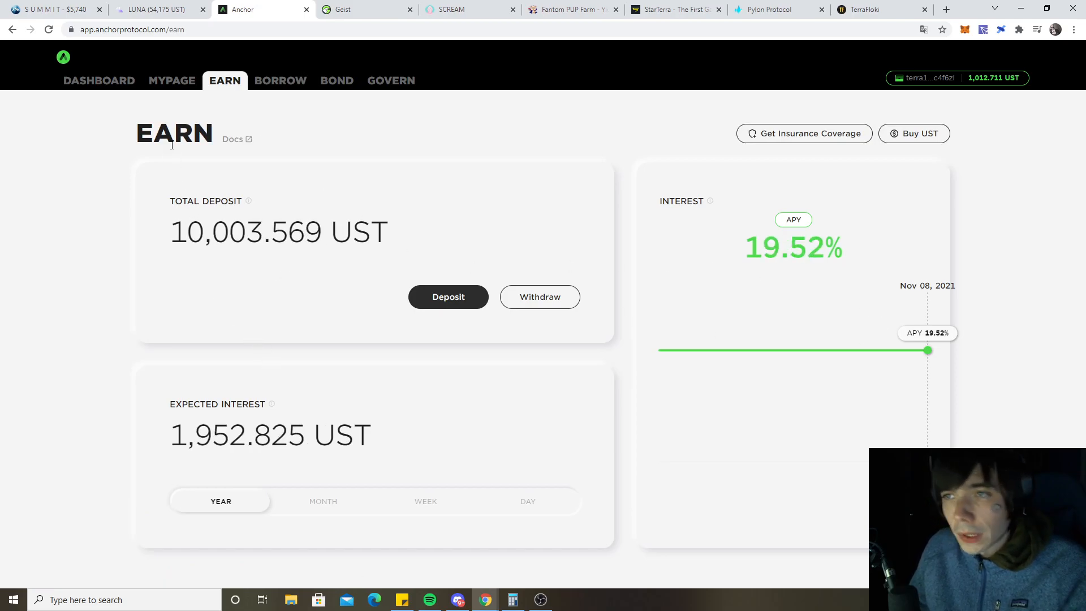
{"action": "left_click", "coordinate": [172, 81]}
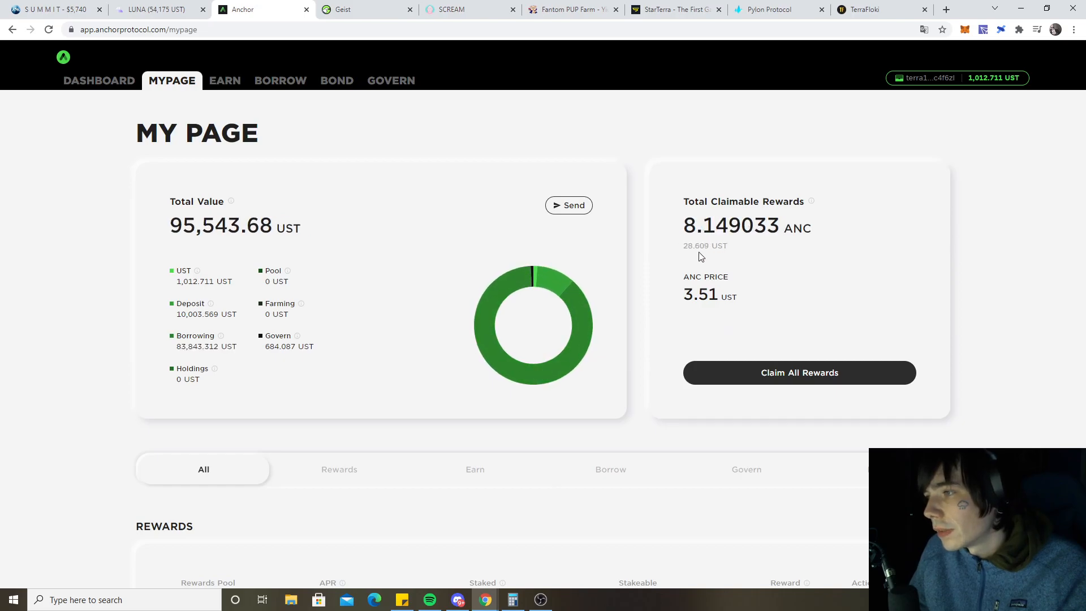
{"action": "mouse_move", "coordinate": [368, 439]}
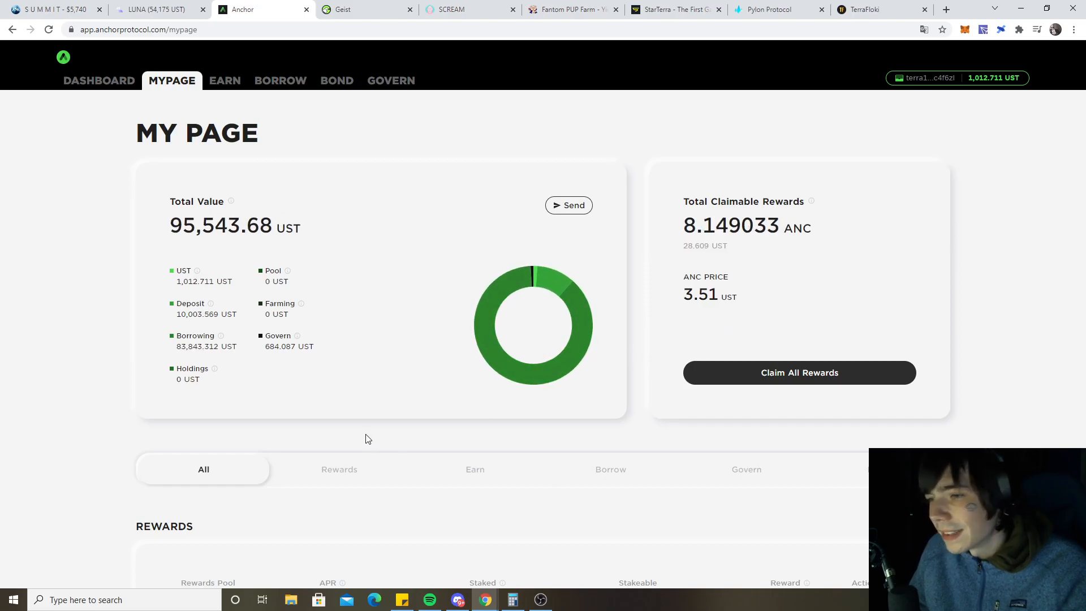
{"action": "scroll", "scroll_direction": "down", "scroll_amount": 3}
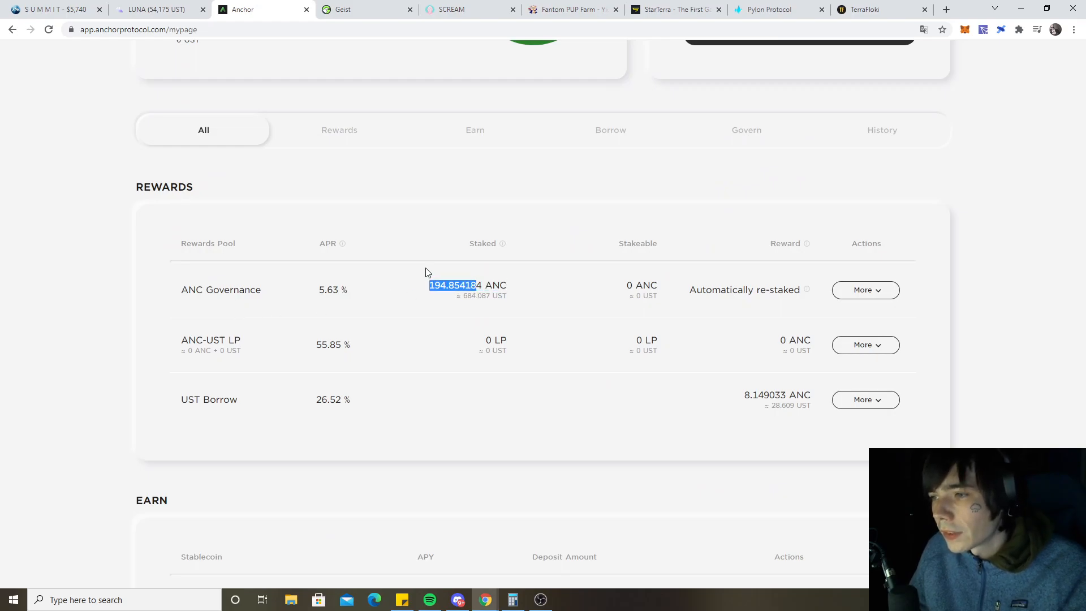
{"action": "scroll", "scroll_direction": "up", "scroll_amount": 3}
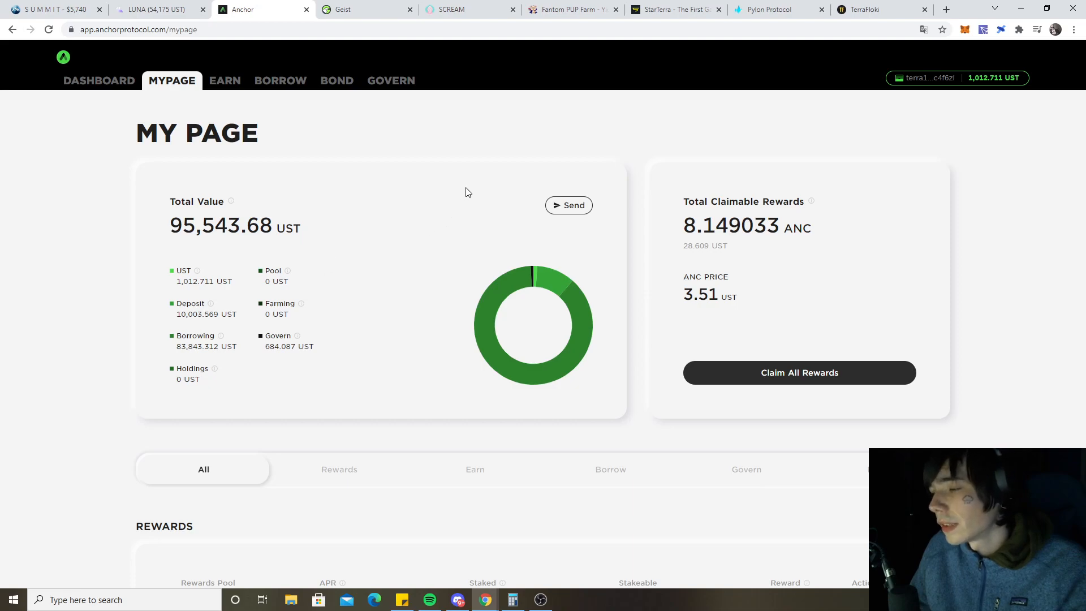
{"action": "mouse_move", "coordinate": [288, 272]}
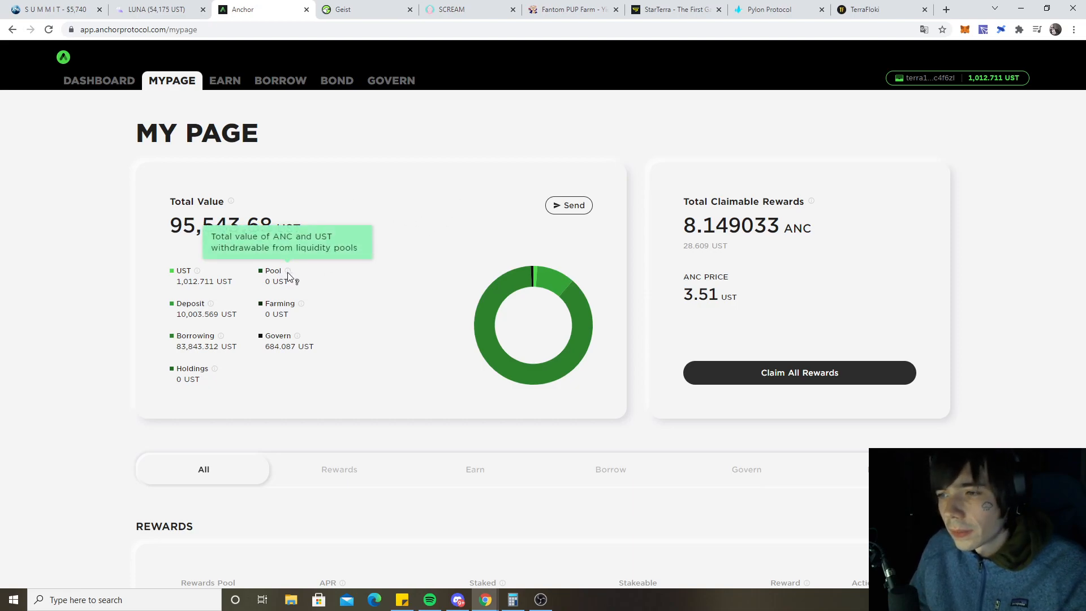
{"action": "mouse_move", "coordinate": [333, 172]}
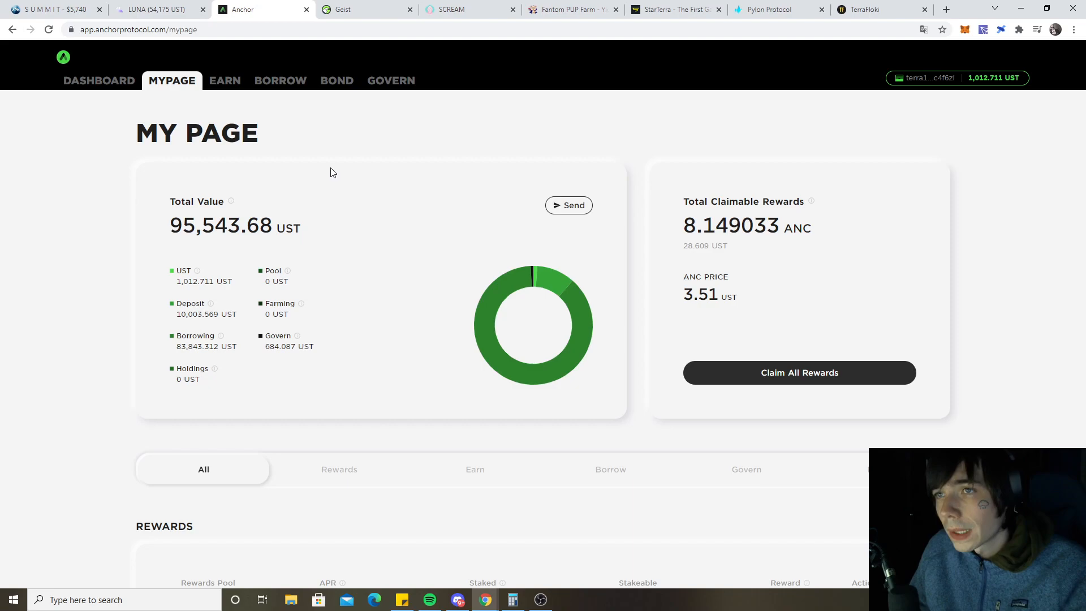
{"action": "mouse_move", "coordinate": [471, 229]}
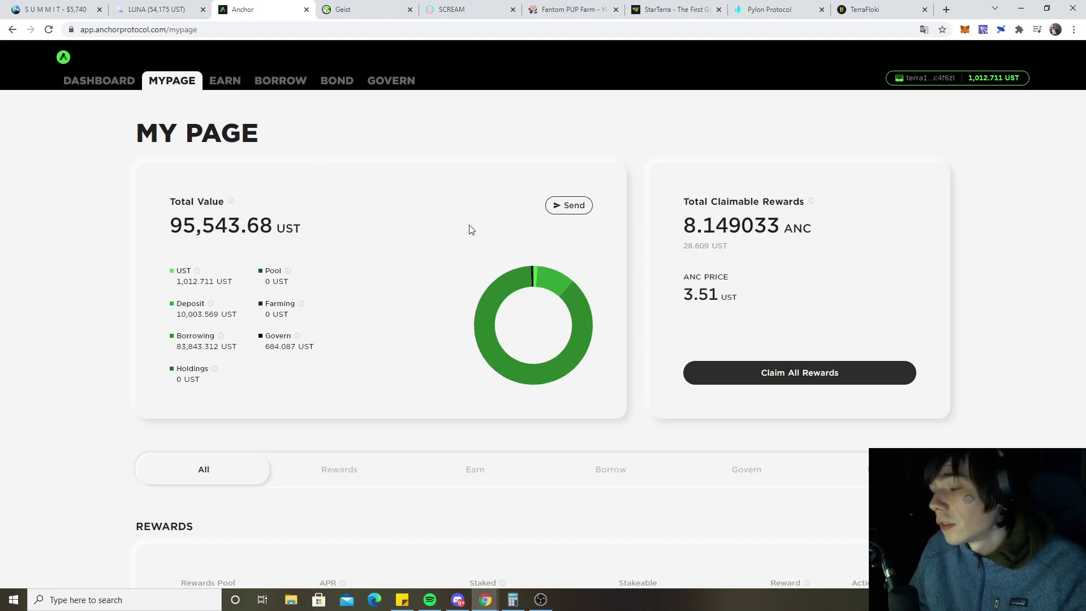
{"action": "mouse_move", "coordinate": [275, 171]}
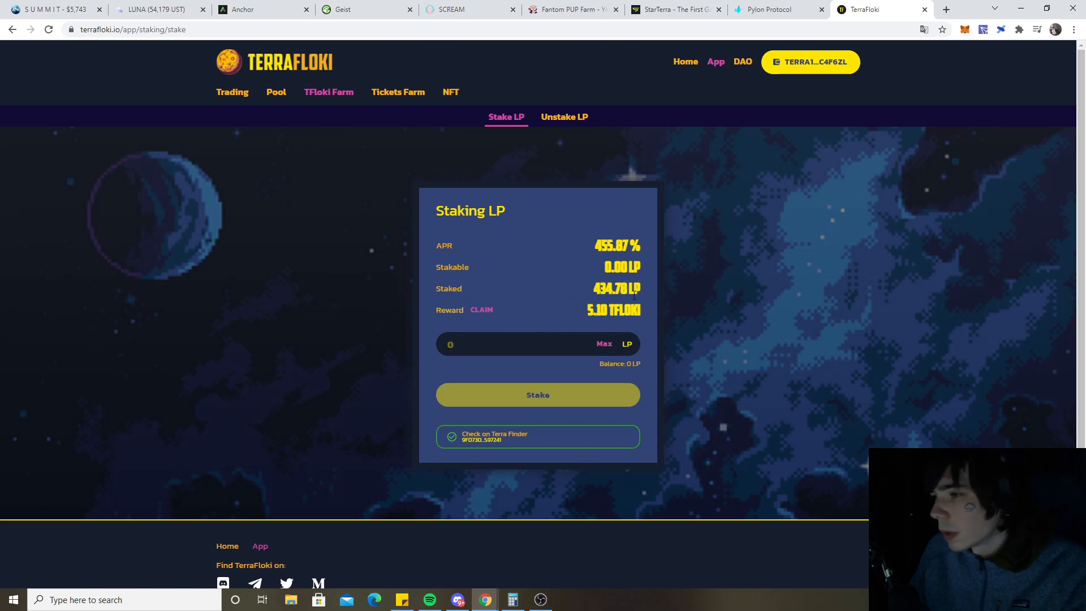
{"action": "mouse_move", "coordinate": [597, 333]}
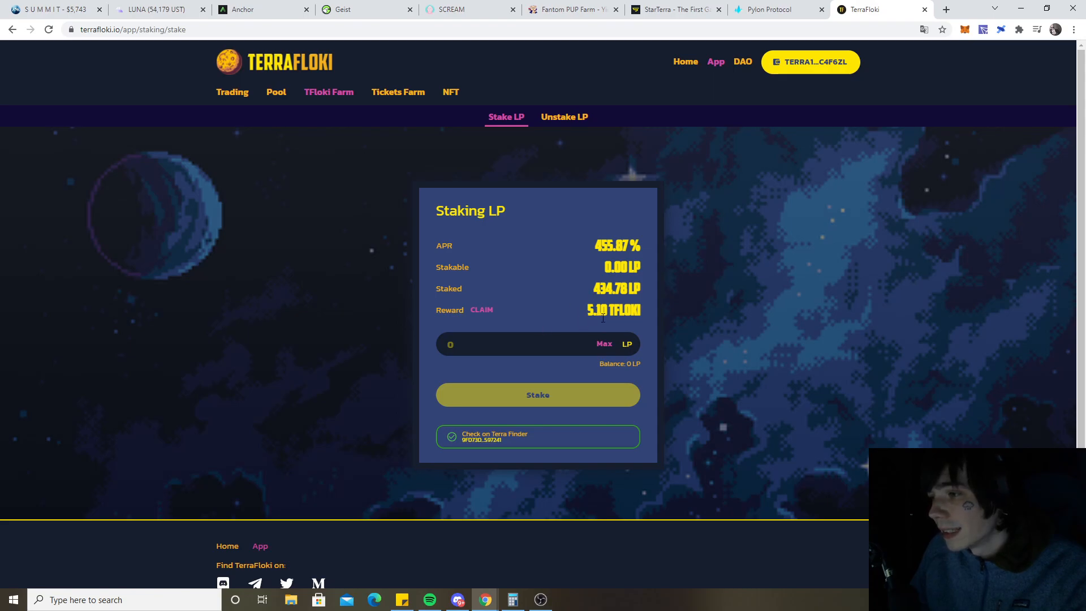
{"action": "mouse_move", "coordinate": [500, 257]}
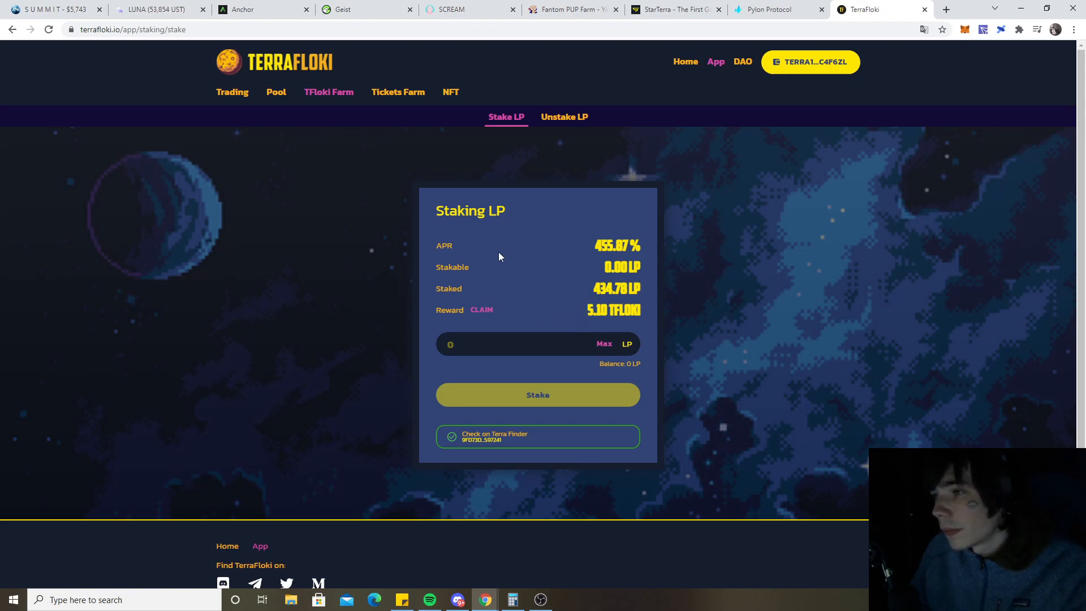
{"action": "mouse_move", "coordinate": [232, 94]}
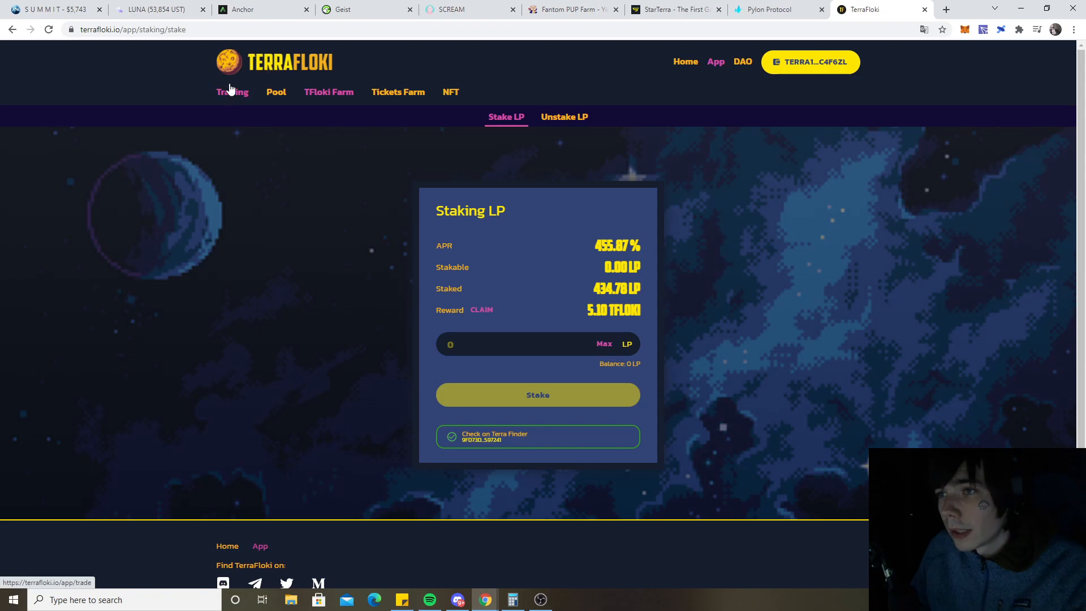
View Coinhall's top Terra tokens dashboard after briefly seeing TerraFloki at 1.104 UST, down 12.60%
{"action": "left_click", "coordinate": [141, 9]}
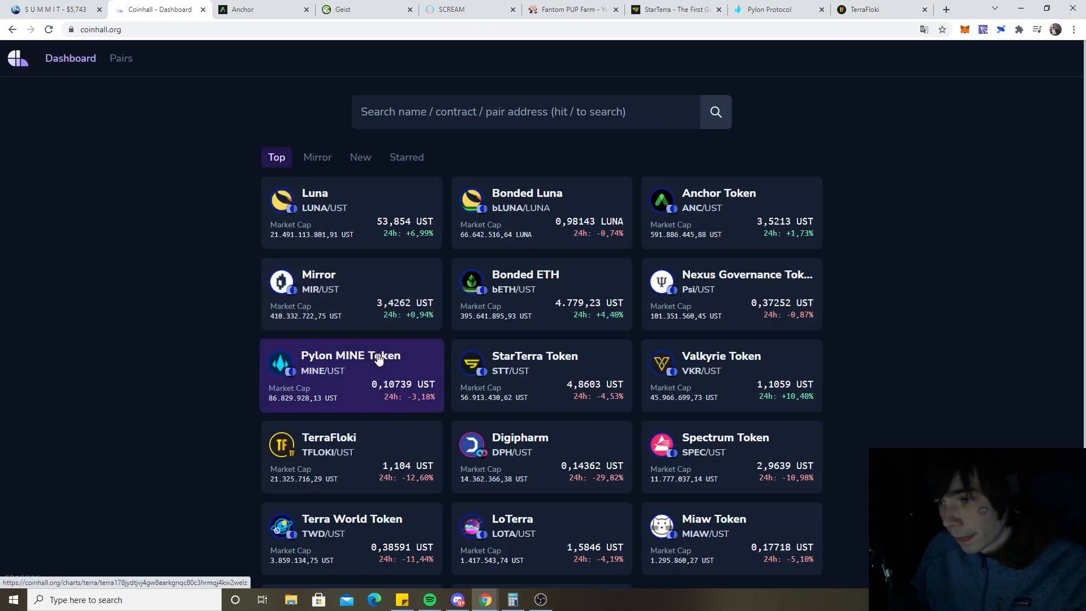
{"action": "scroll", "scroll_direction": "down", "scroll_amount": 3}
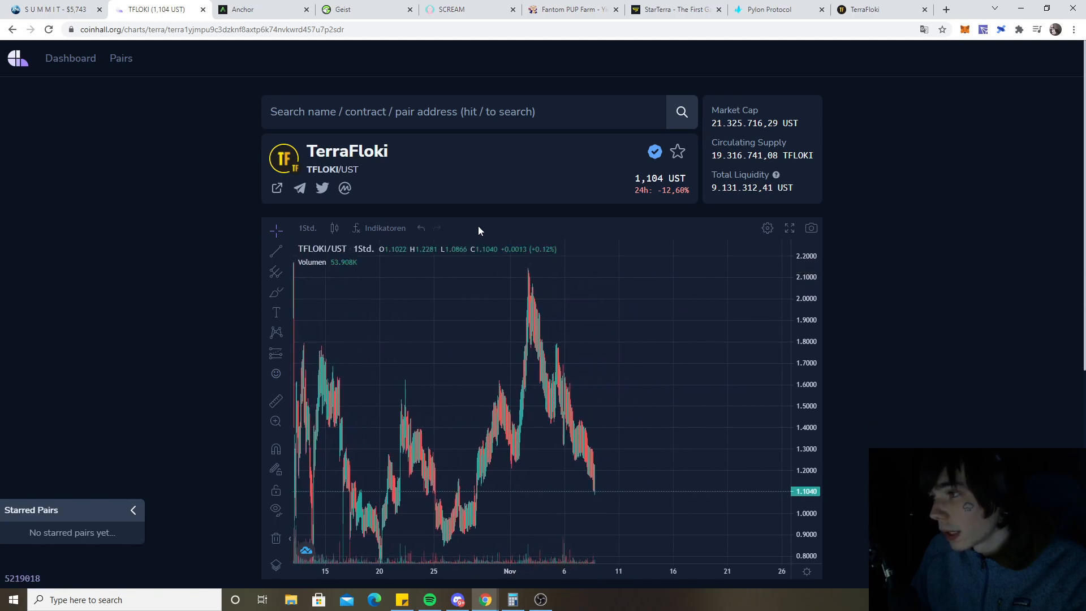
{"action": "left_click", "coordinate": [70, 57]}
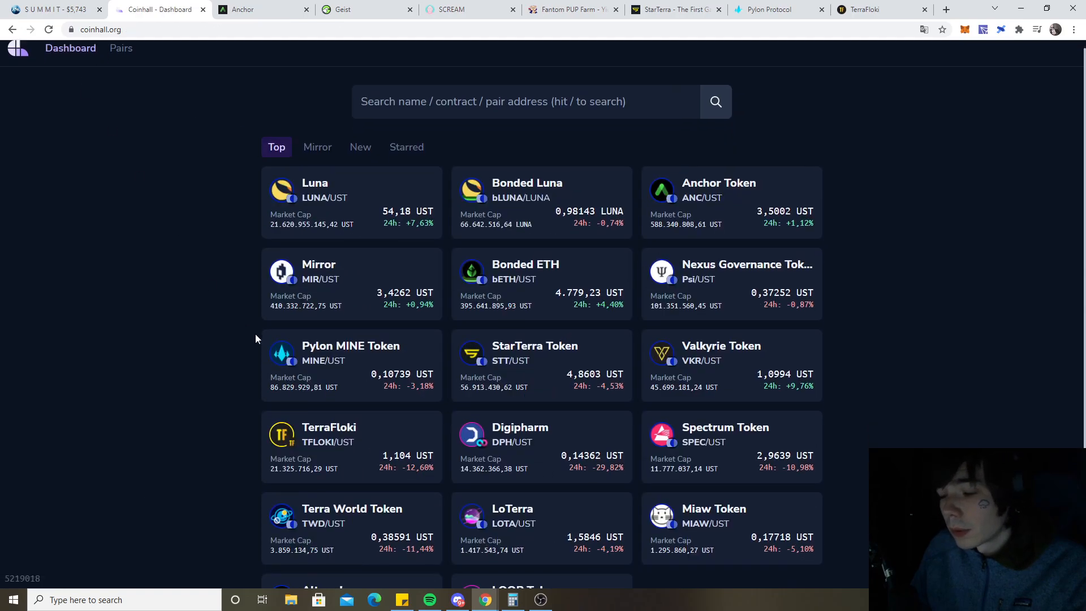
{"action": "scroll", "scroll_direction": "down", "scroll_amount": 3}
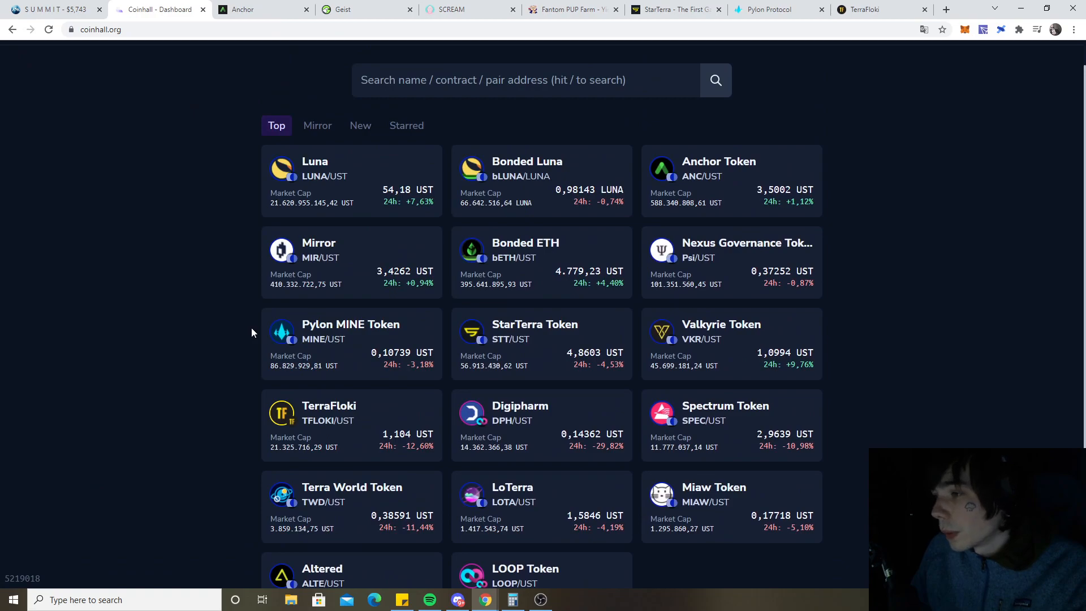
{"action": "mouse_move", "coordinate": [232, 264]}
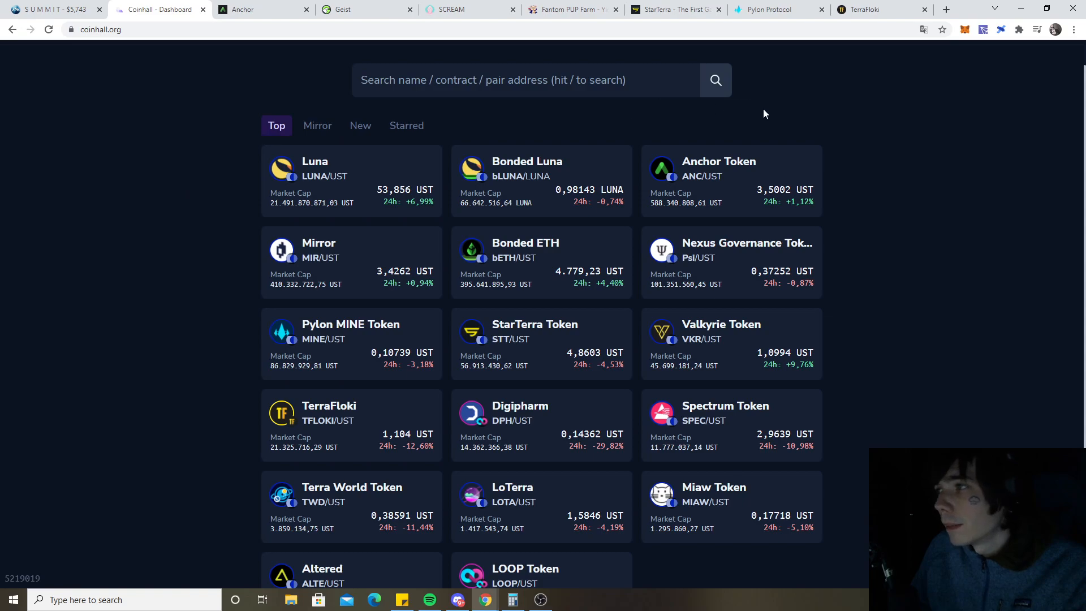
{"action": "mouse_move", "coordinate": [767, 85]}
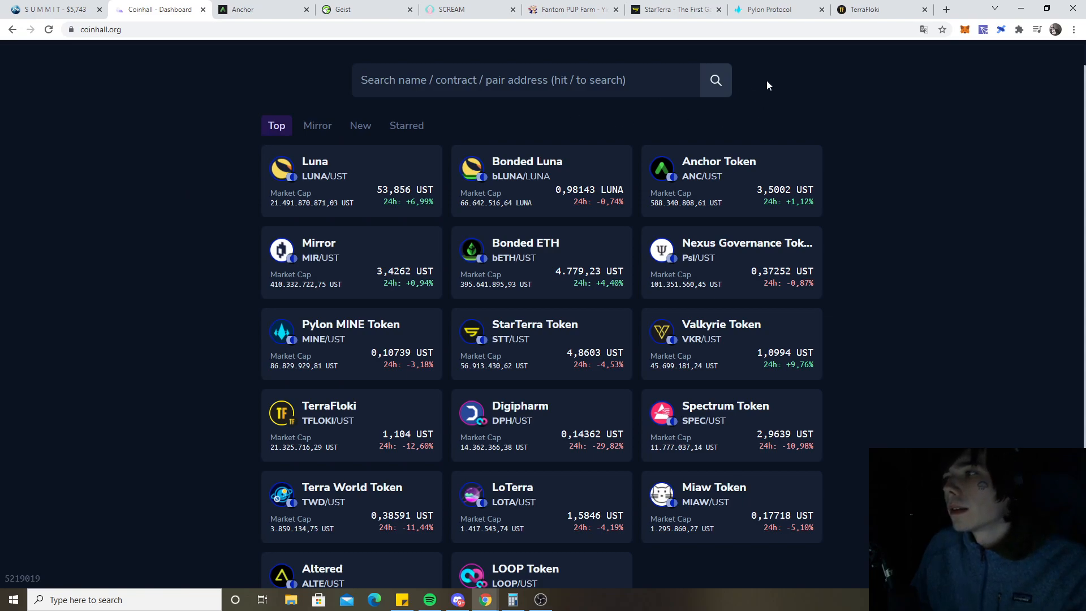
{"action": "left_click", "coordinate": [297, 9]}
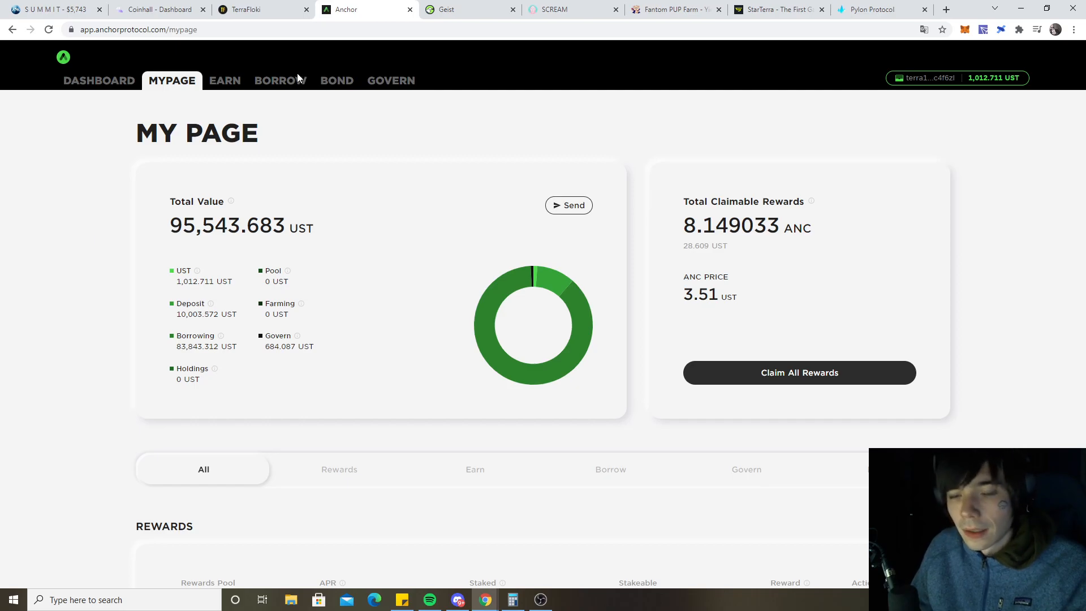
{"action": "mouse_move", "coordinate": [285, 91]}
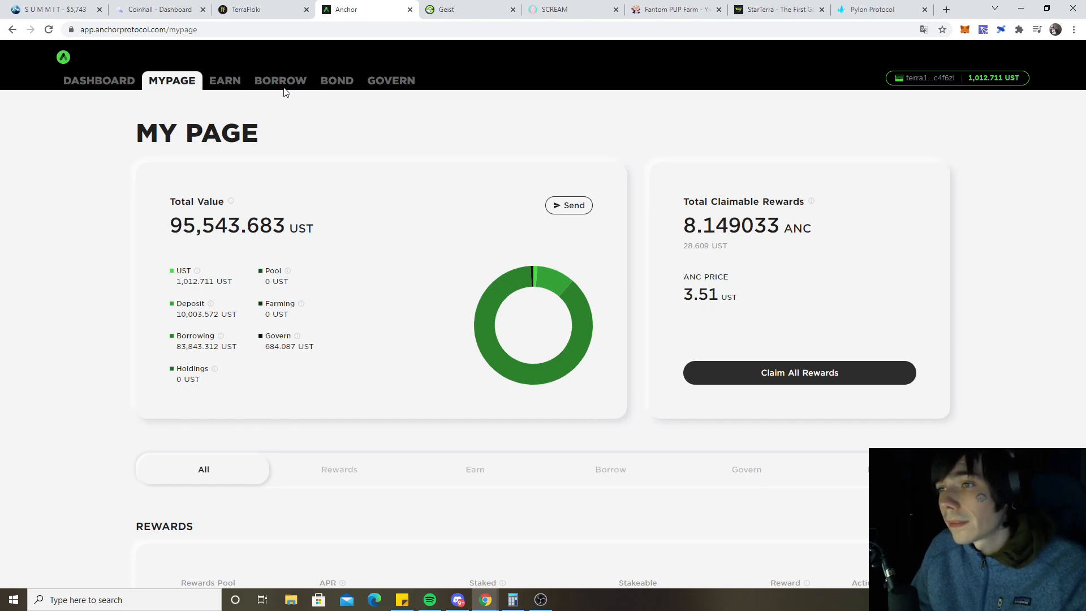
{"action": "left_click", "coordinate": [281, 80]}
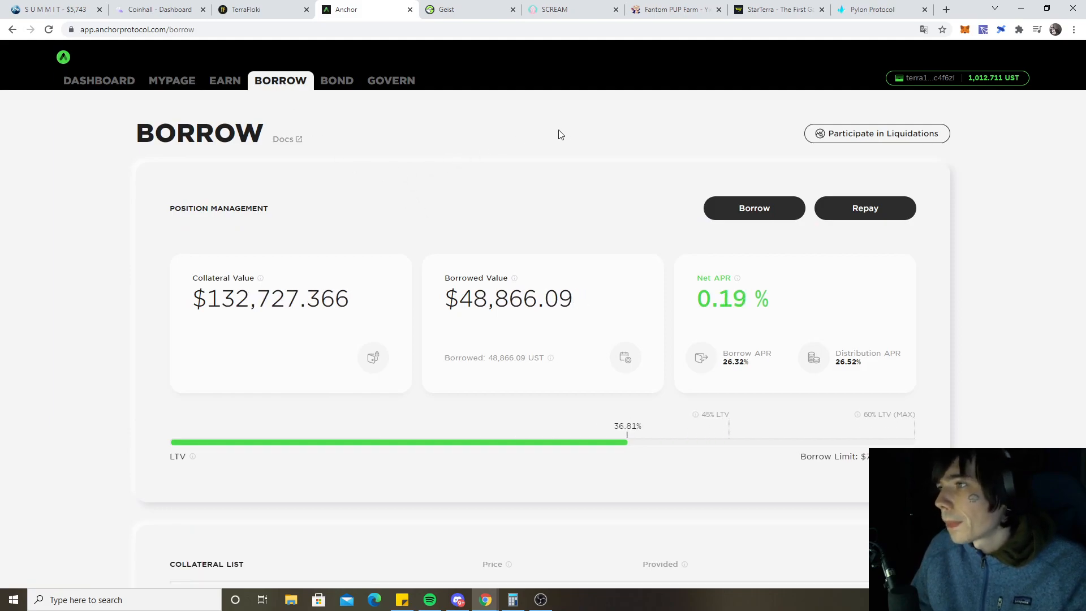
{"action": "left_click", "coordinate": [554, 9]}
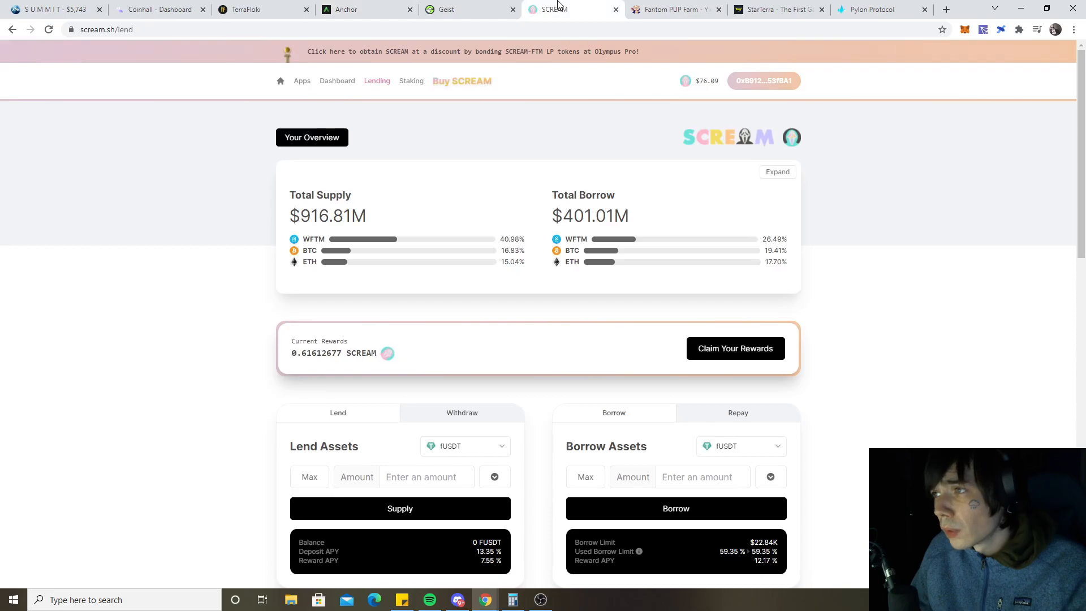
Check Geist's $8,784.85 FTM deposit and DAI borrow, then SCREAM's ~$30.45K supplied, ~$13.55K borrowed
{"action": "left_click", "coordinate": [446, 9]}
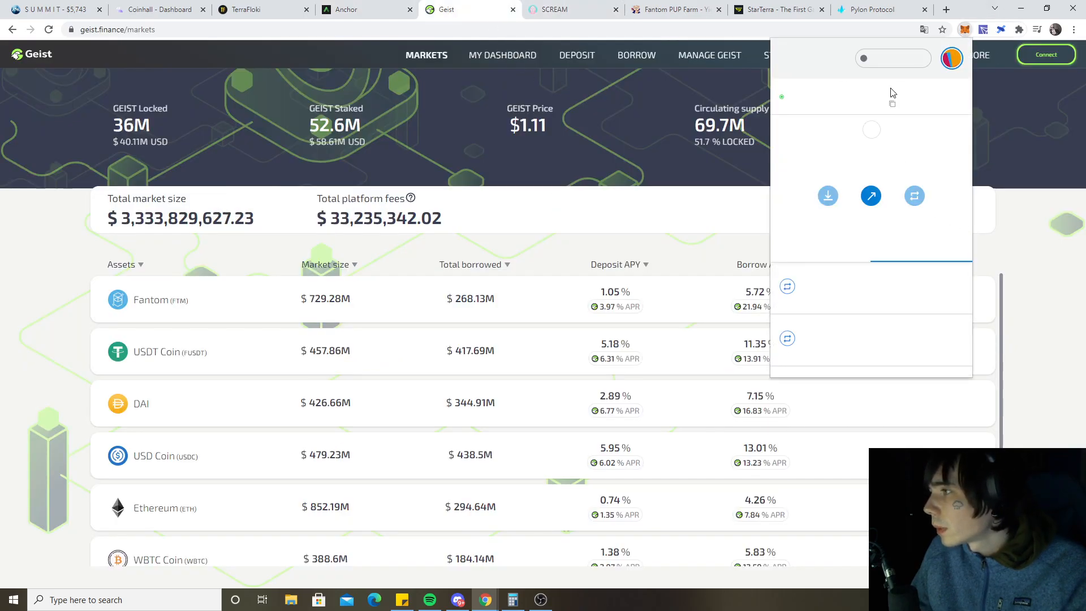
{"action": "left_click", "coordinate": [1045, 54]}
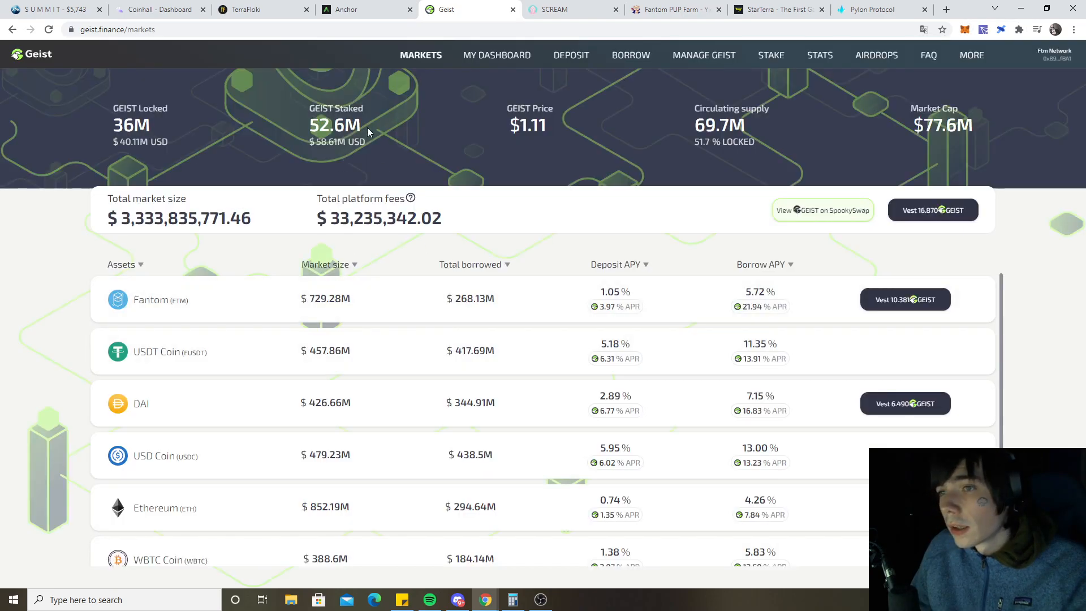
{"action": "left_click", "coordinate": [496, 55]}
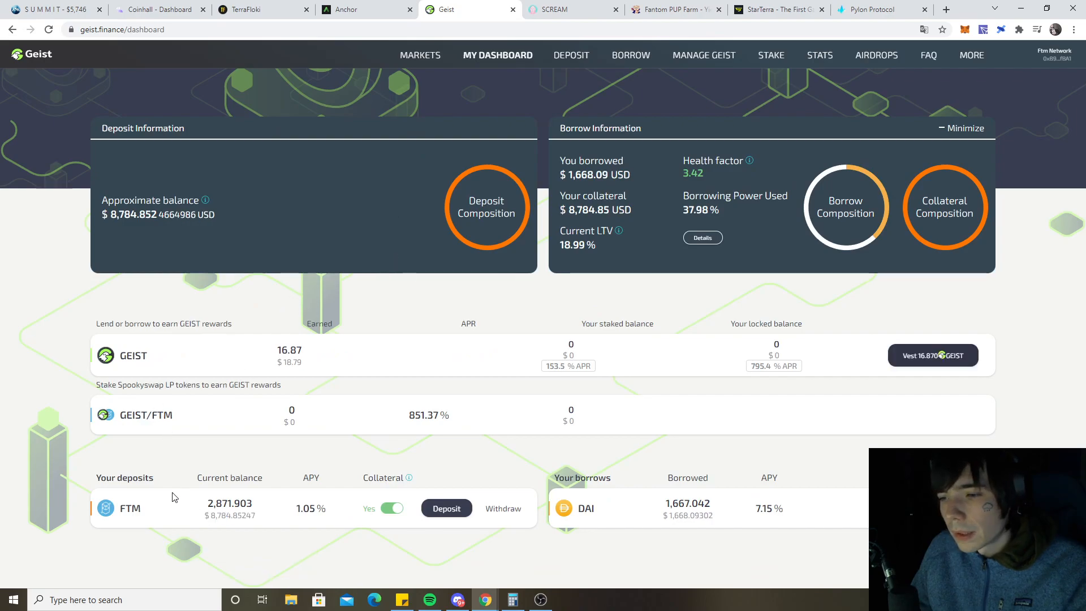
{"action": "left_click", "coordinate": [556, 9]}
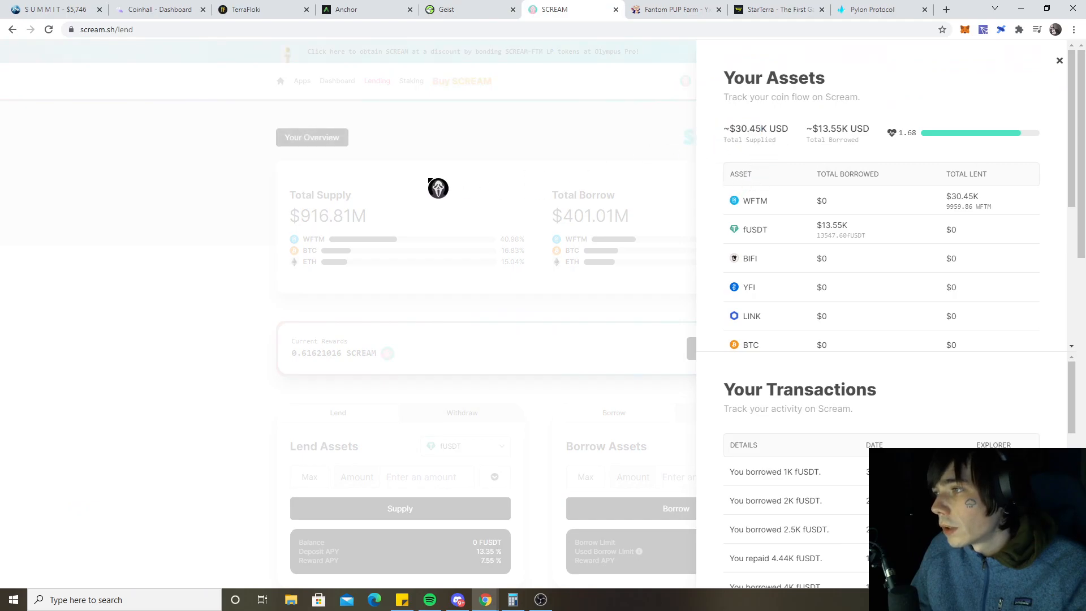
Check the 10 staked fPUP in Fantom PUP's pool, glance at the home page, and return to Pools
{"action": "left_click", "coordinate": [672, 9]}
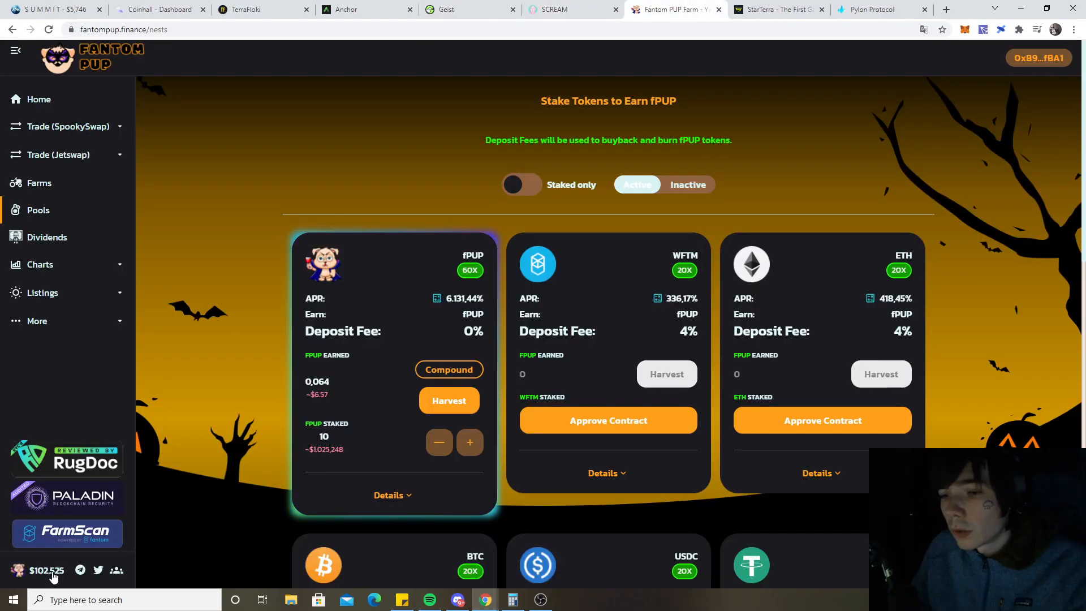
{"action": "mouse_move", "coordinate": [267, 320]}
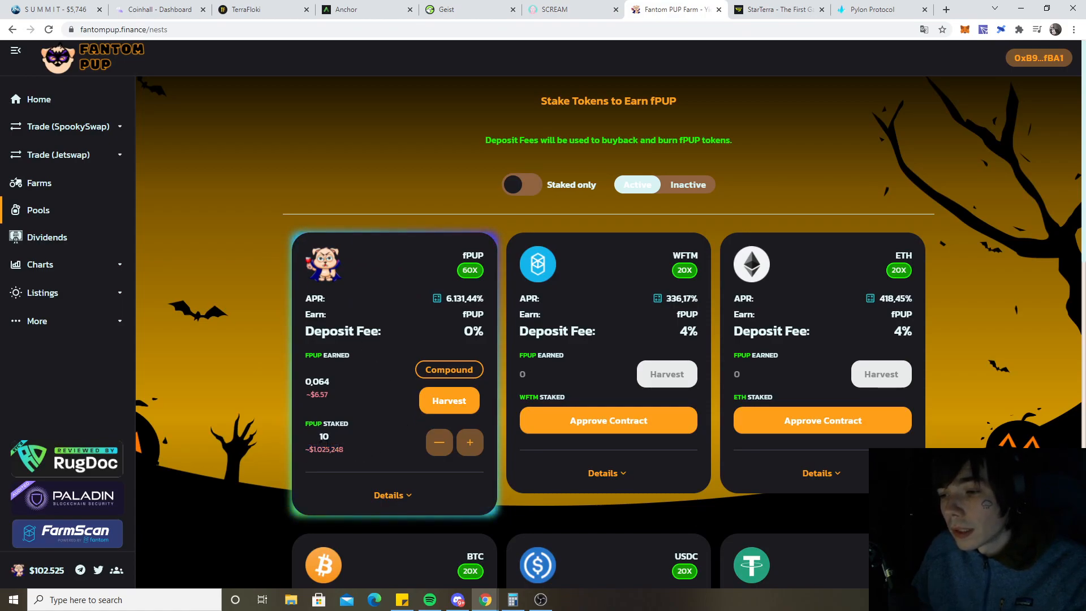
{"action": "double_click", "coordinate": [323, 437]}
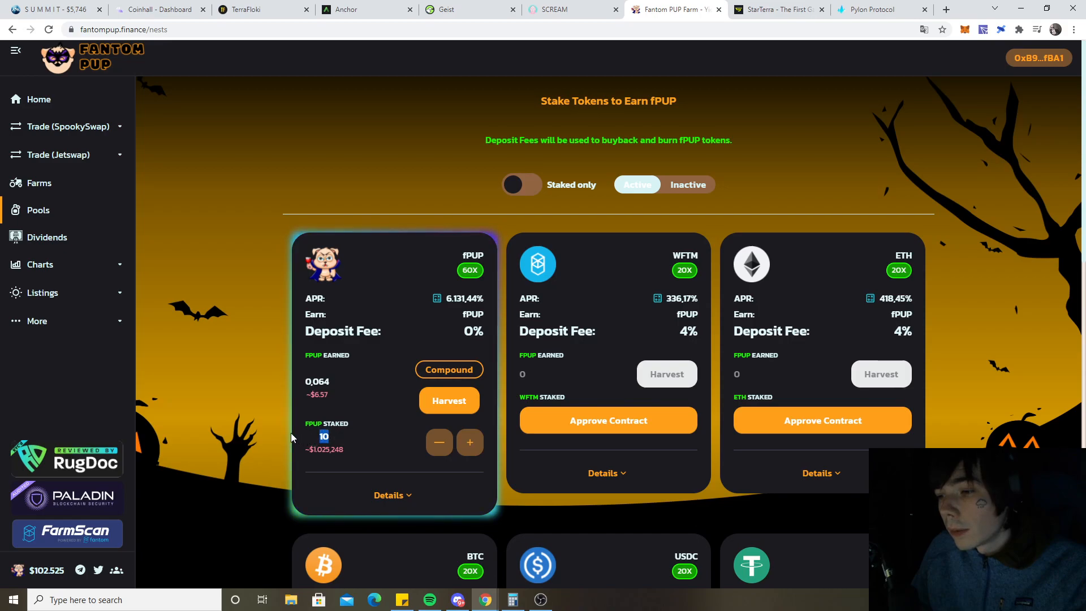
{"action": "left_click", "coordinate": [39, 99]}
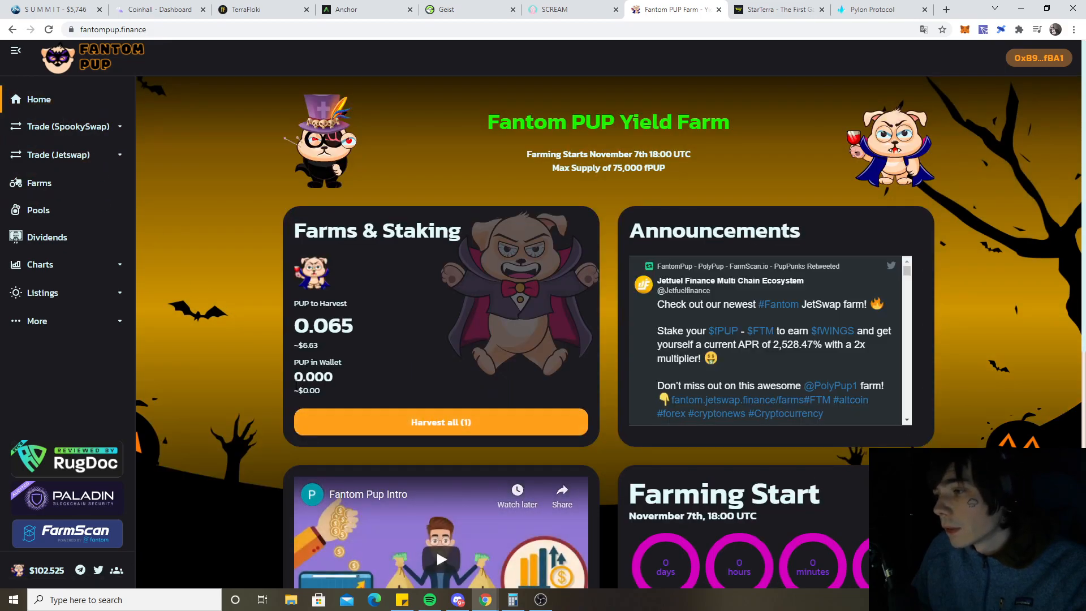
{"action": "scroll", "scroll_direction": "down", "scroll_amount": 3}
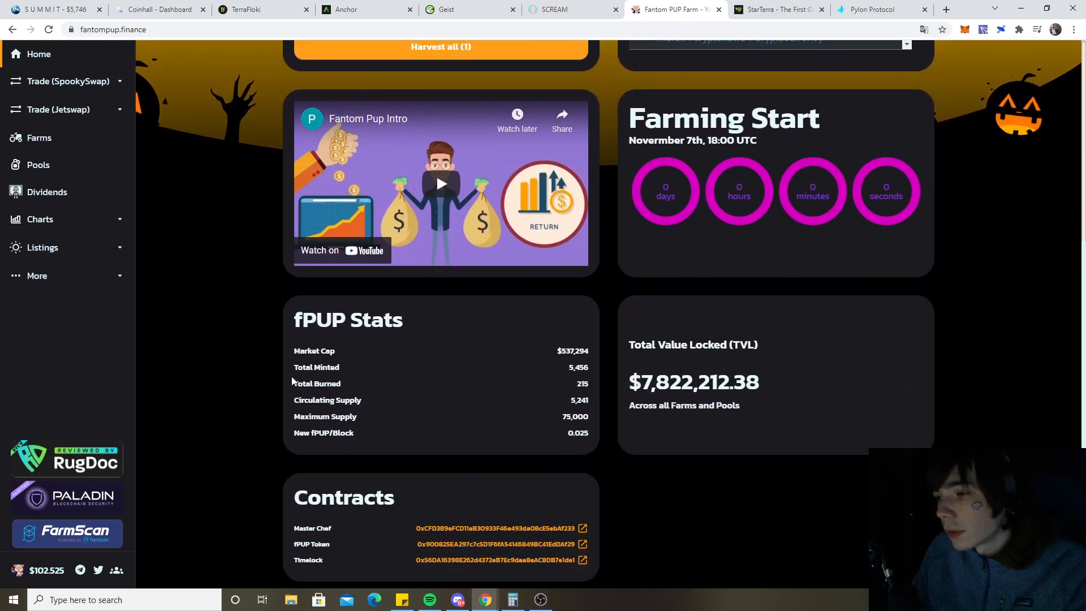
{"action": "scroll", "scroll_direction": "up", "scroll_amount": 3}
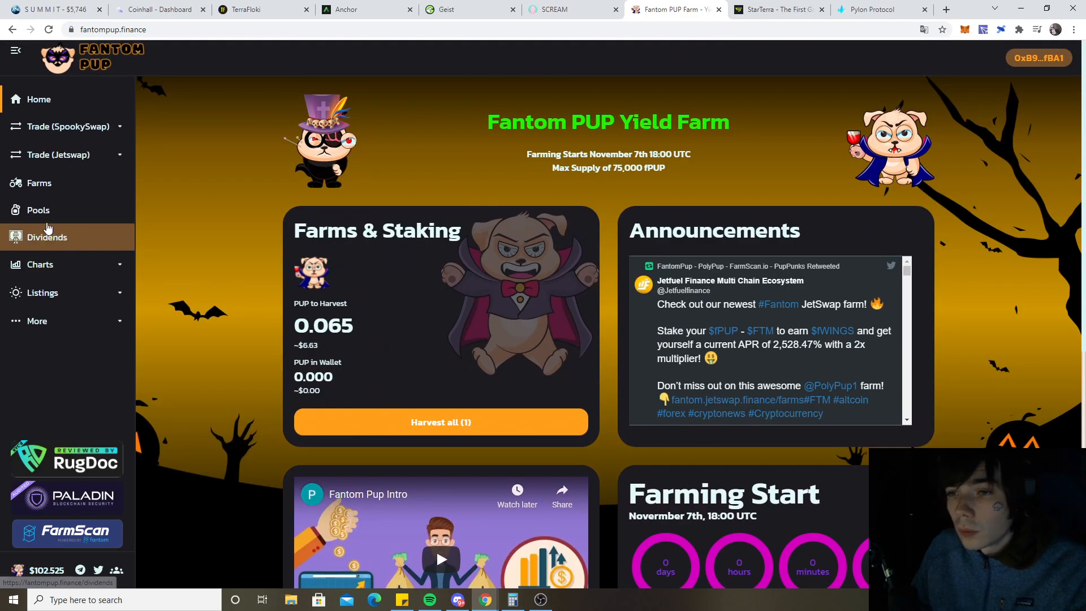
{"action": "left_click", "coordinate": [39, 209]}
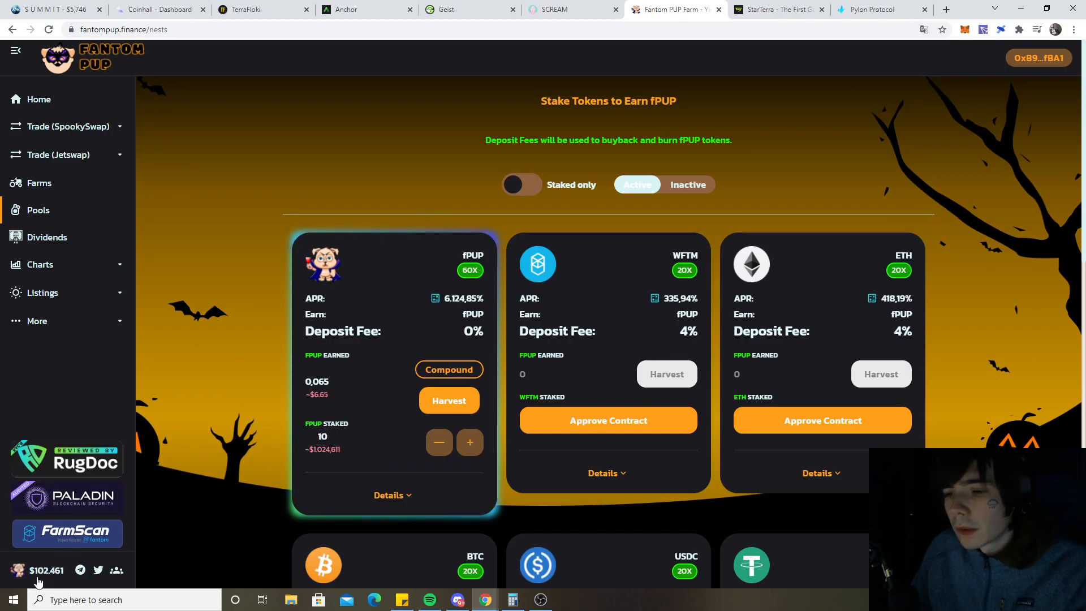
{"action": "mouse_move", "coordinate": [701, 129]}
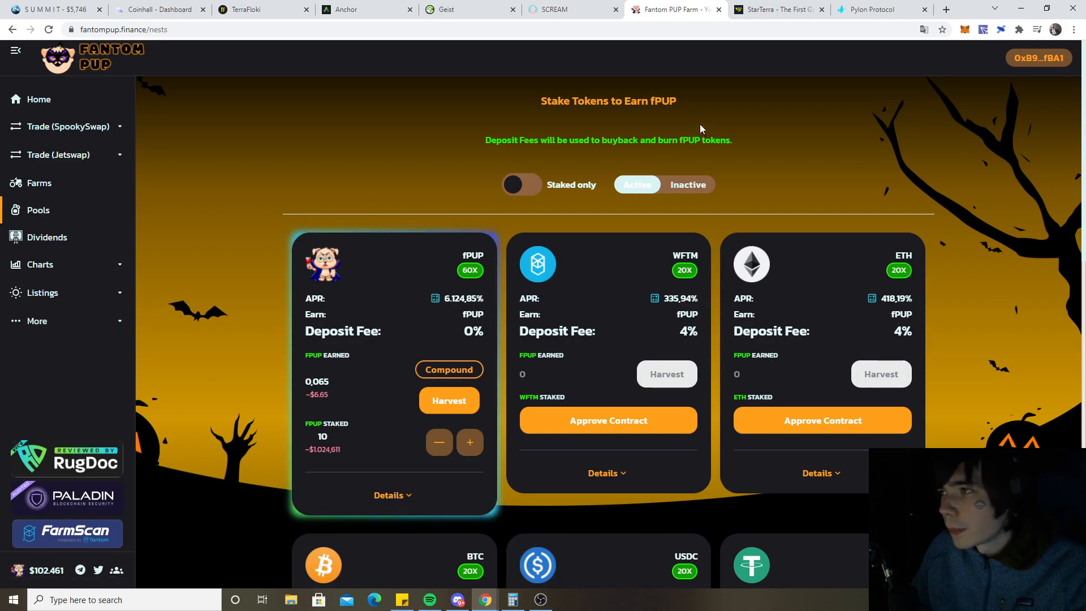
{"action": "mouse_move", "coordinate": [678, 121]}
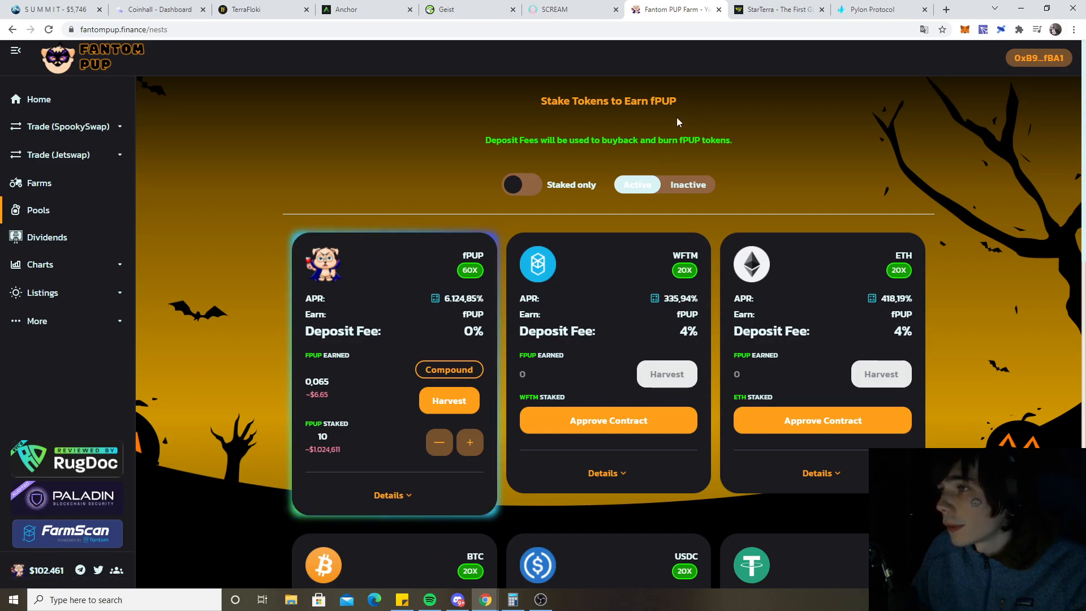
{"action": "mouse_move", "coordinate": [726, 5]}
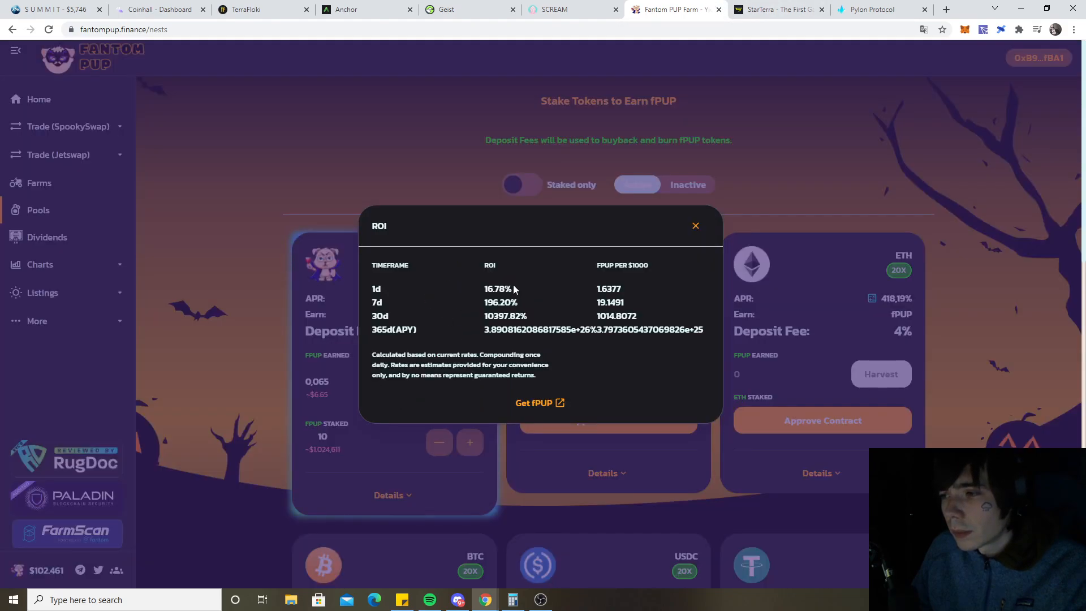
Close the ROI estimates, select the staked dollar value, then expand the home page's Charts list
{"action": "left_click", "coordinate": [696, 226]}
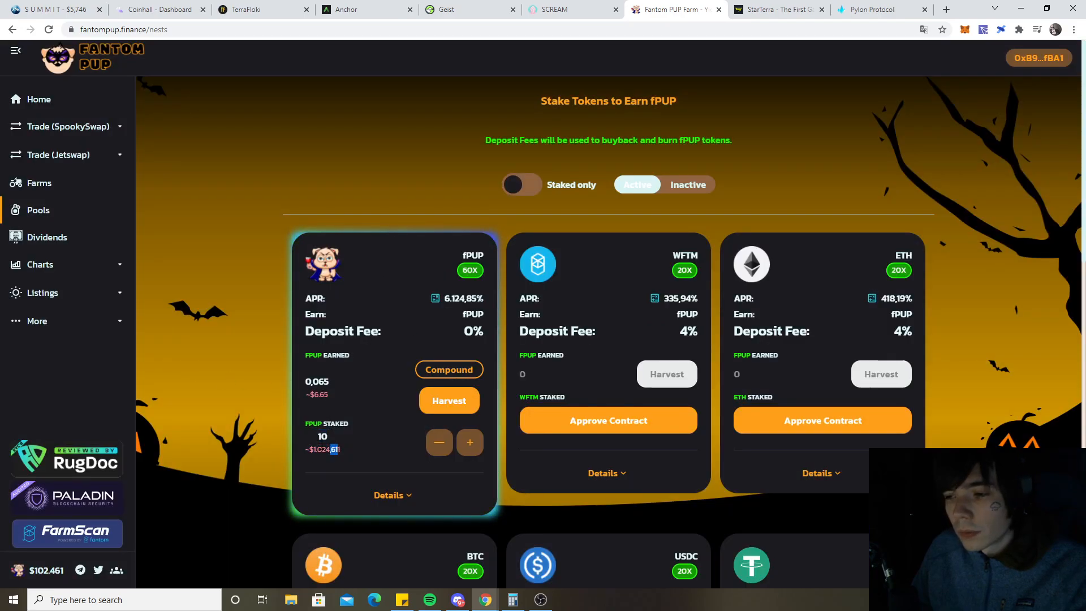
{"action": "triple_click", "coordinate": [322, 449]}
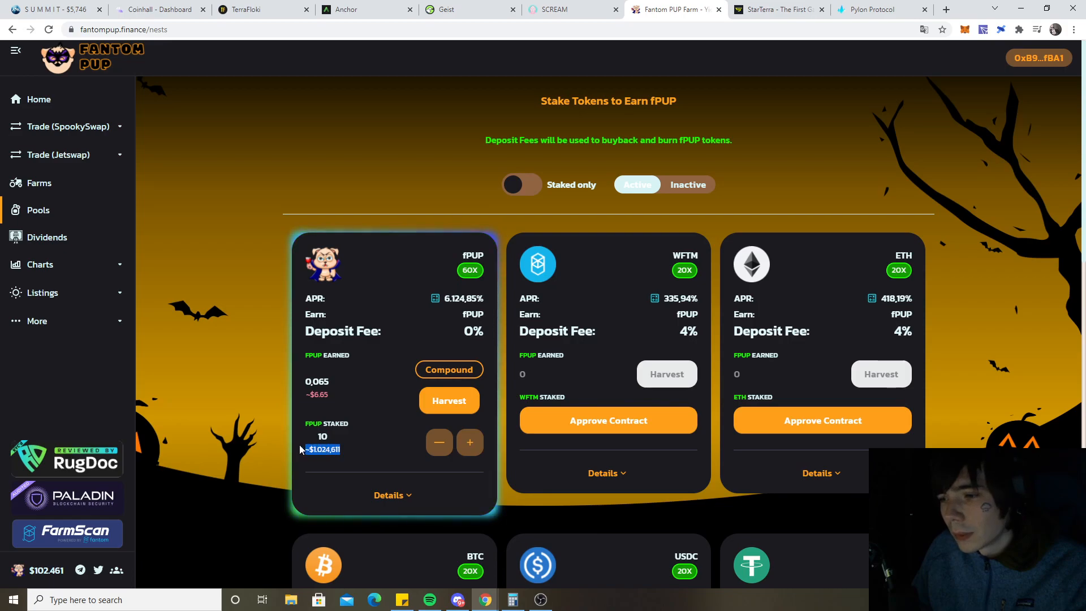
{"action": "mouse_move", "coordinate": [72, 108]}
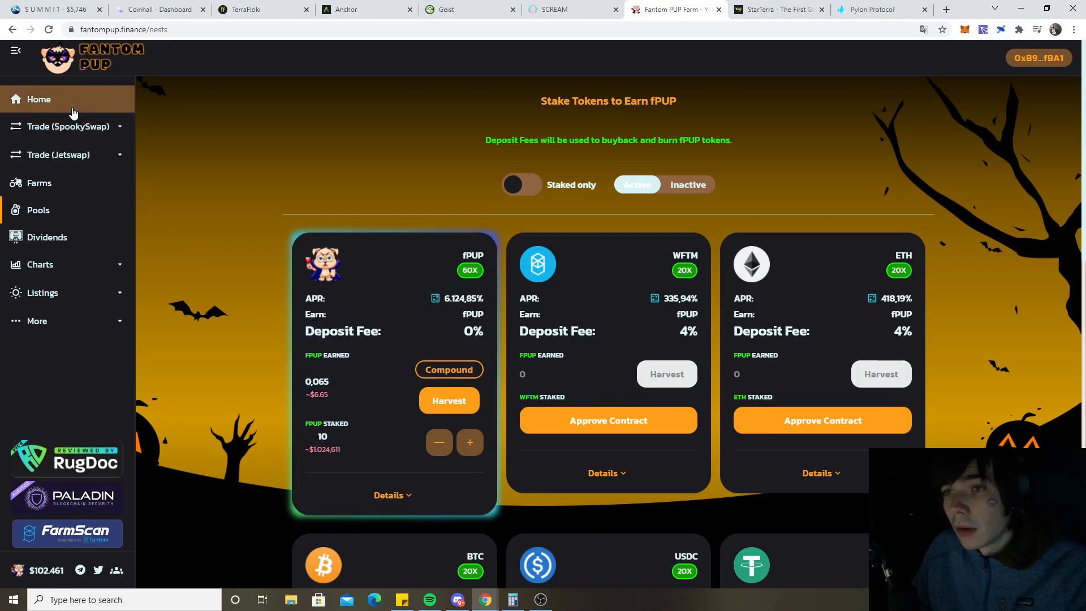
{"action": "left_click", "coordinate": [38, 99]}
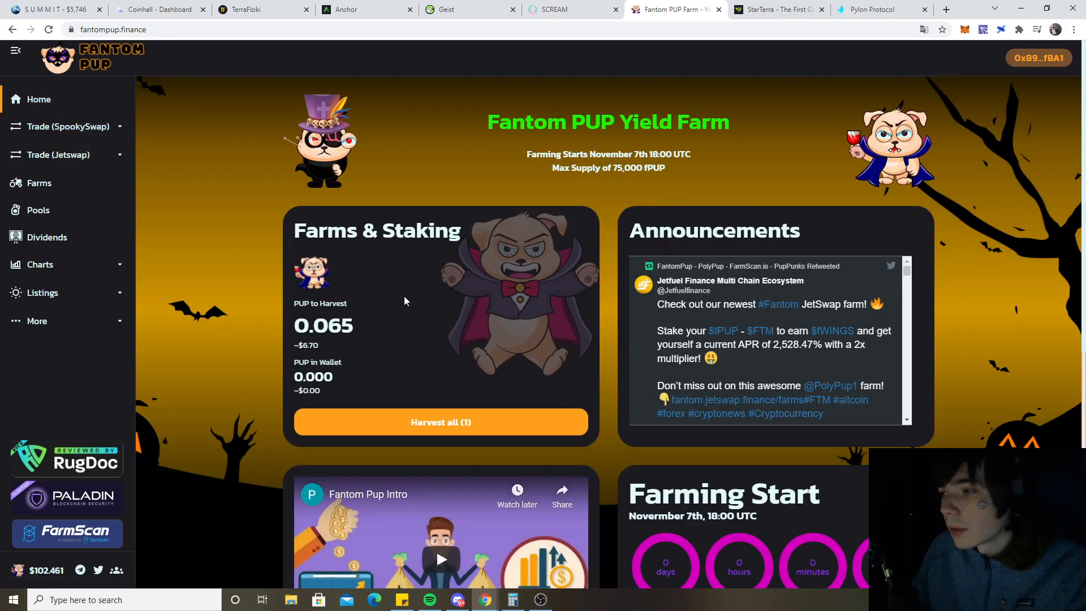
{"action": "scroll", "scroll_direction": "down", "scroll_amount": 3}
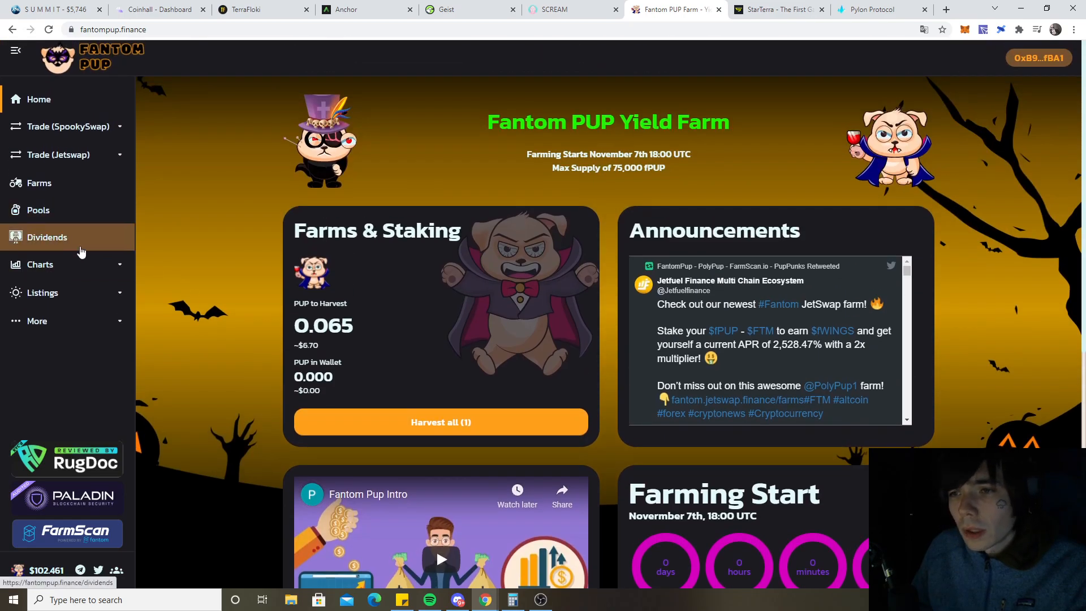
{"action": "left_click", "coordinate": [41, 264]}
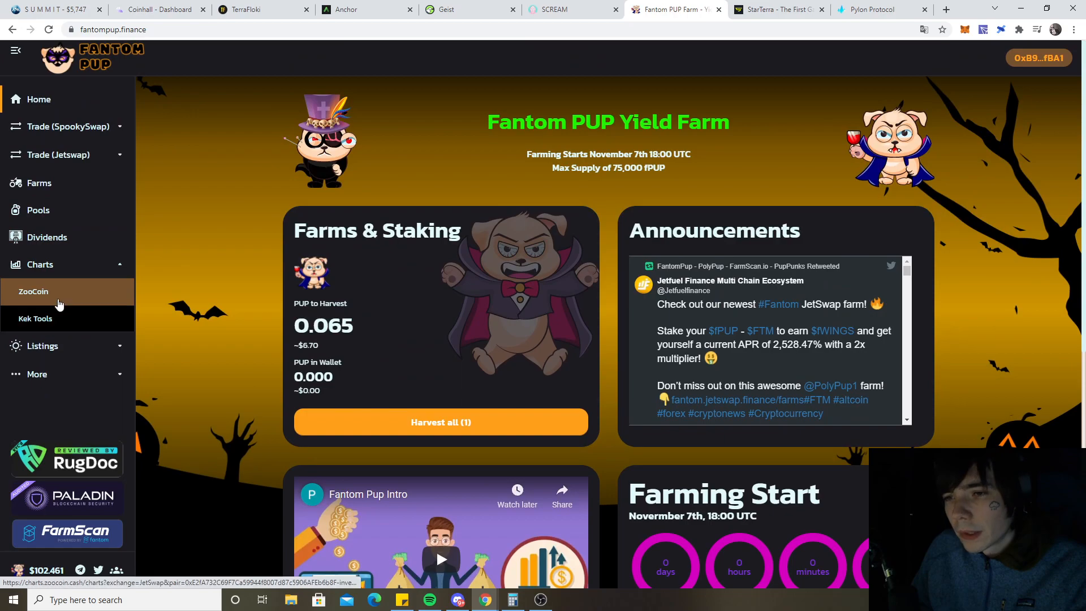
Pan ZooCoin's fPUP/USDC chart to early history and show 1H candles with the ~440 spike
{"action": "left_click", "coordinate": [33, 291]}
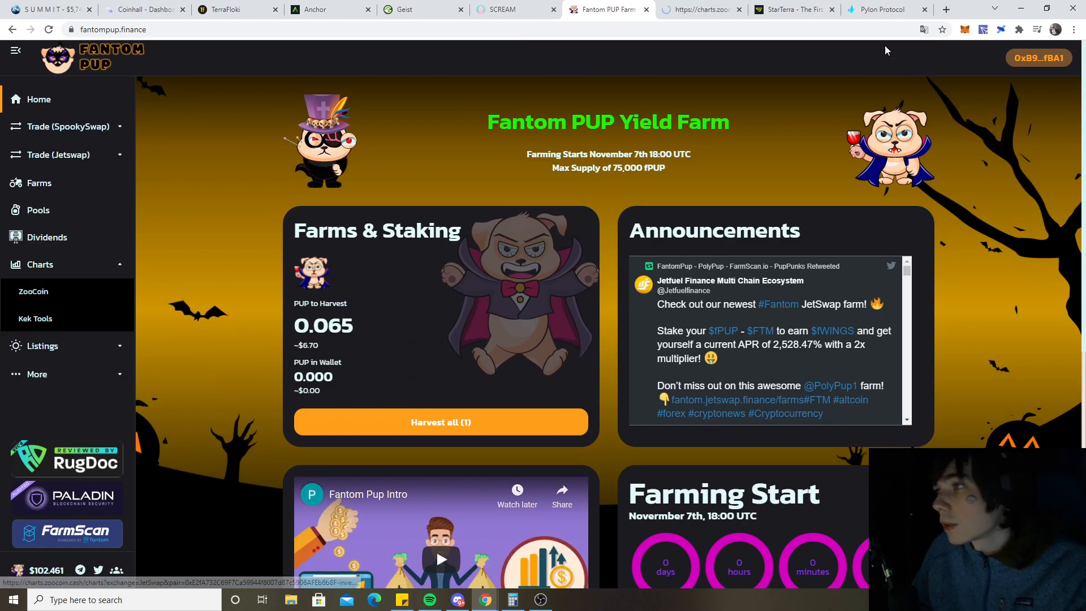
{"action": "left_click", "coordinate": [698, 10]}
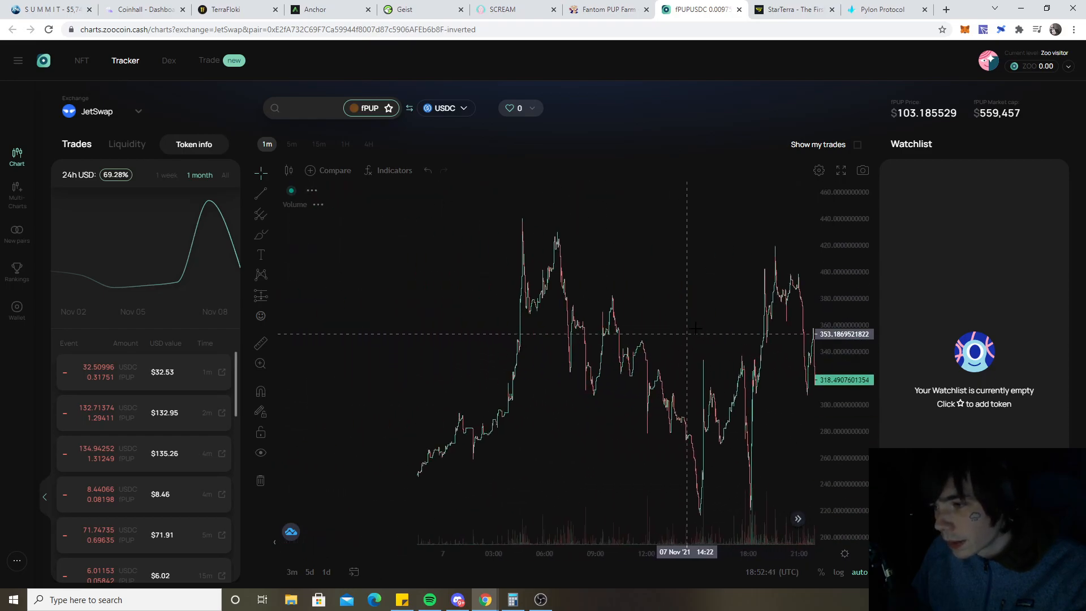
{"action": "left_click_drag", "start_coordinate": [692, 329], "coordinate": [474, 416]}
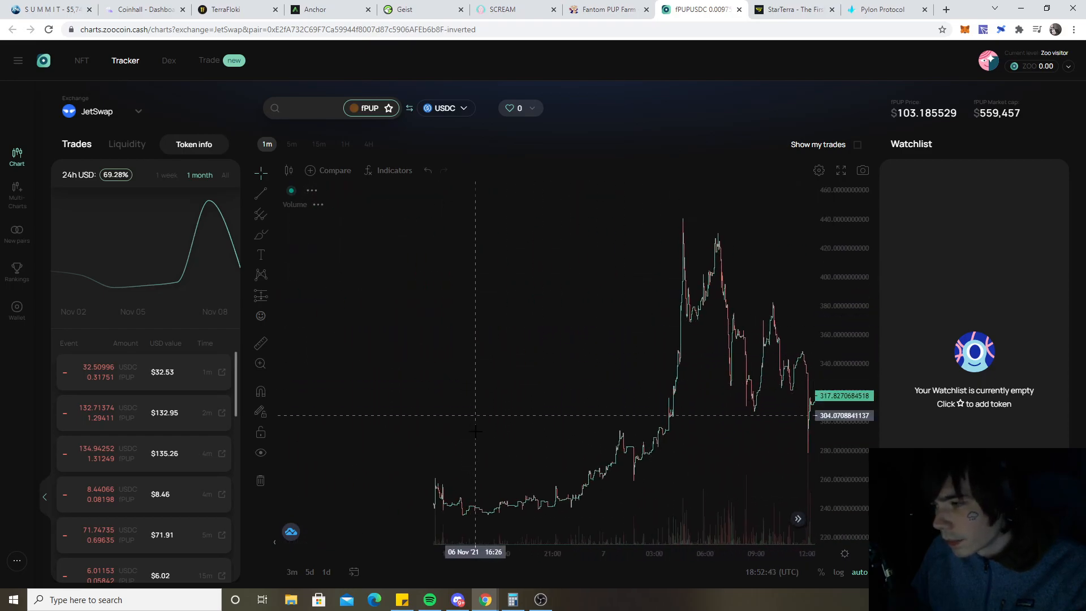
{"action": "left_click_drag", "start_coordinate": [474, 416], "coordinate": [550, 423]}
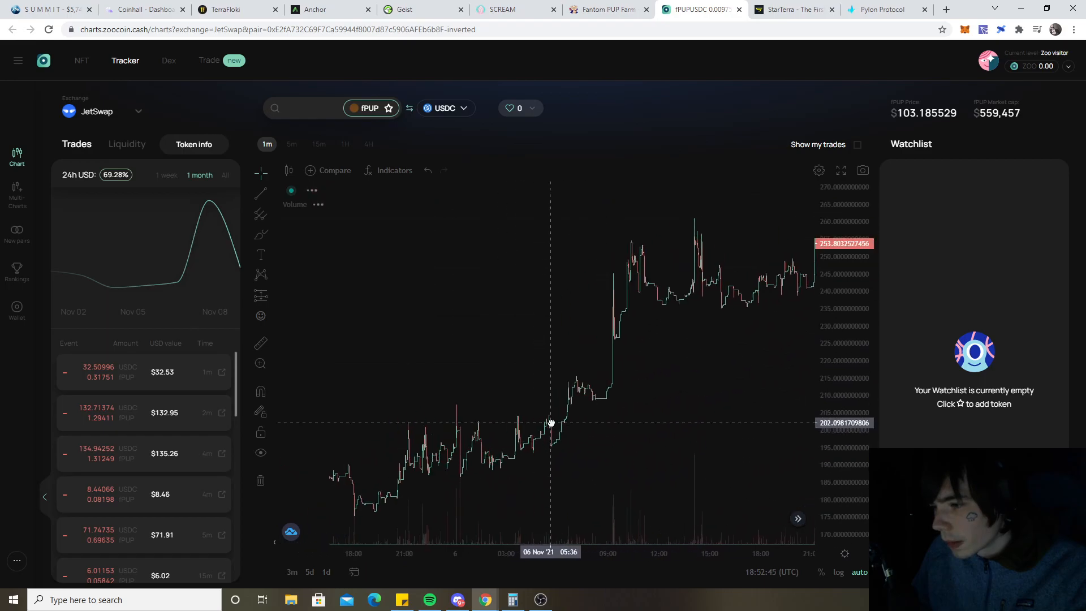
{"action": "left_click_drag", "start_coordinate": [551, 422], "coordinate": [553, 346]}
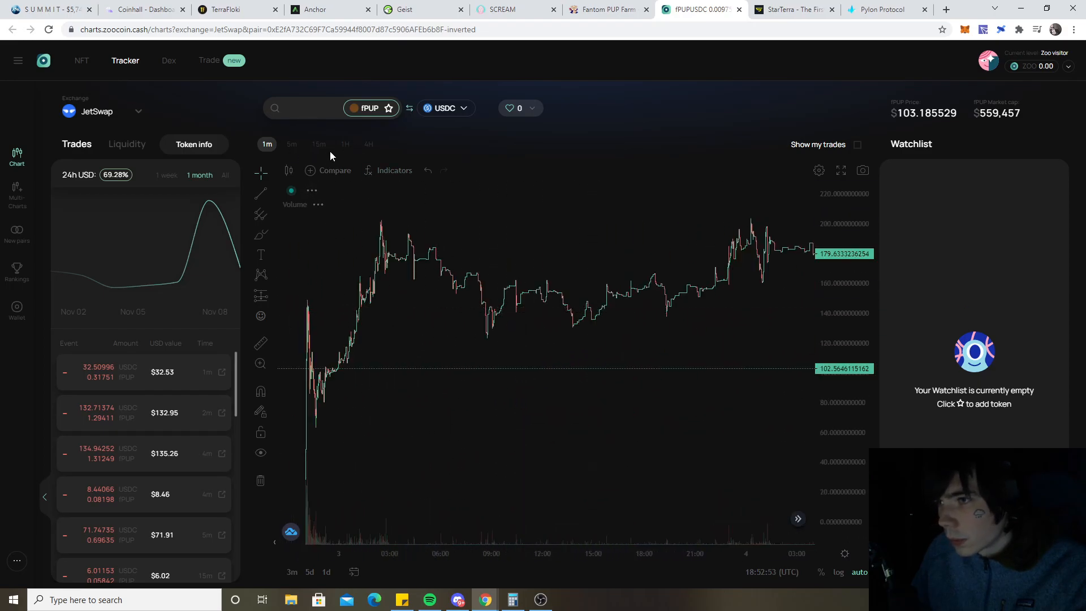
{"action": "left_click", "coordinate": [345, 144]}
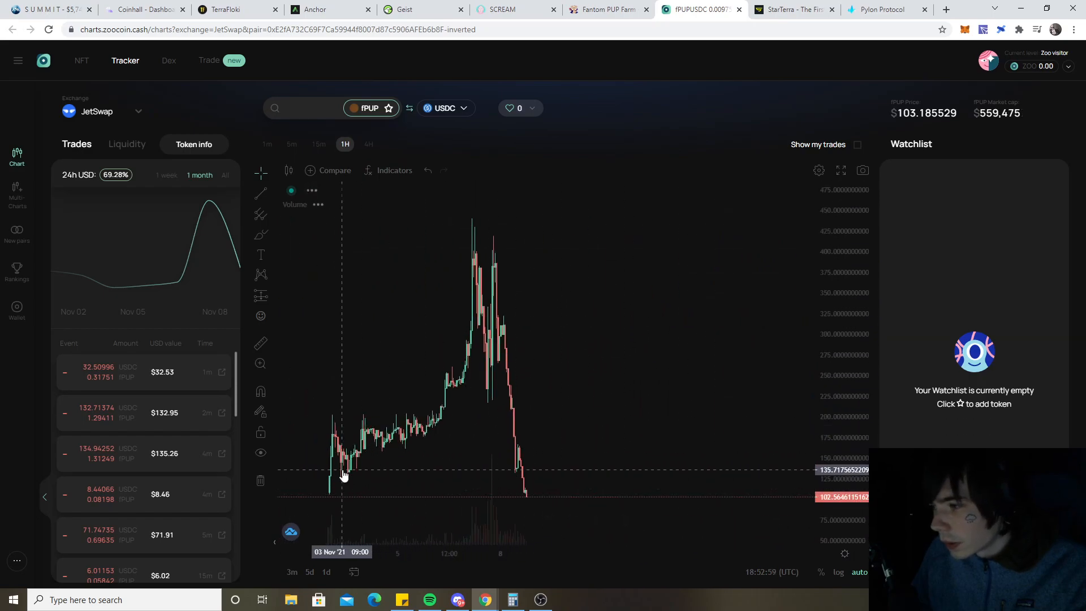
{"action": "mouse_move", "coordinate": [368, 453]}
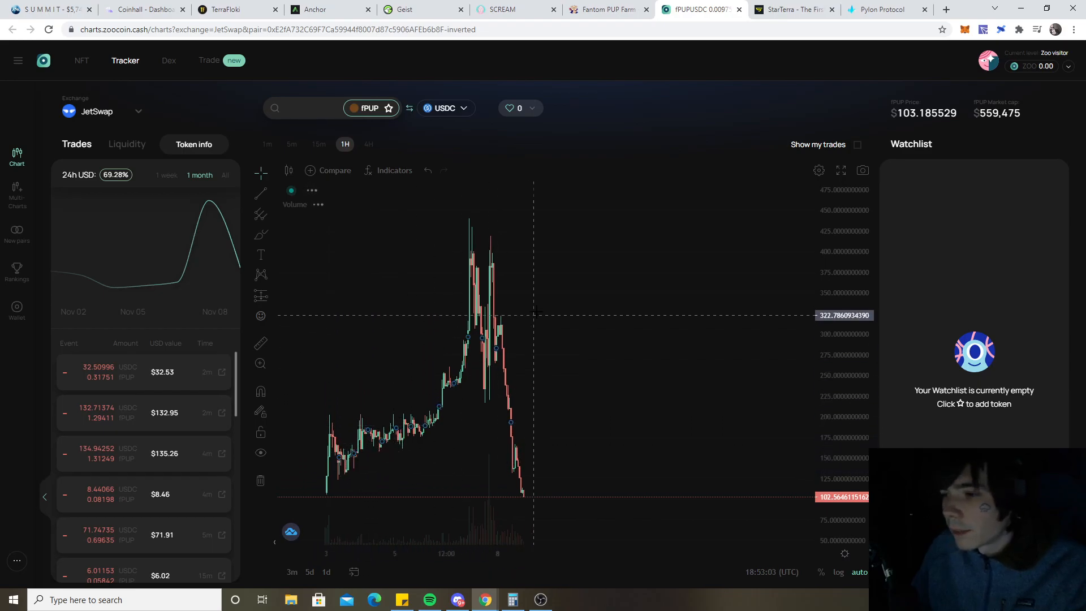
{"action": "mouse_move", "coordinate": [485, 255]}
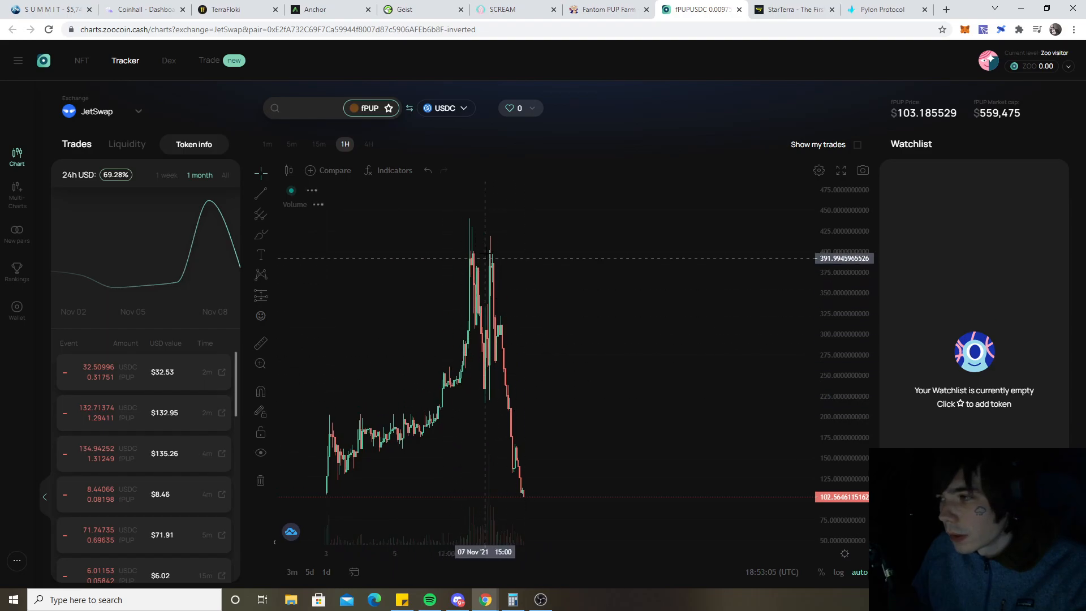
{"action": "mouse_move", "coordinate": [493, 217]}
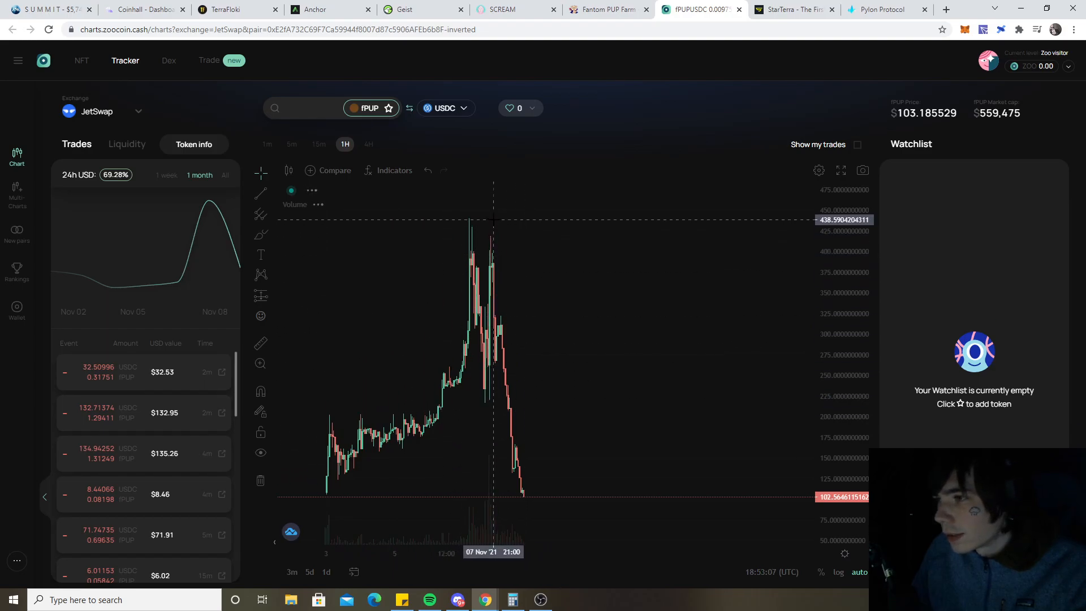
{"action": "mouse_move", "coordinate": [544, 364]}
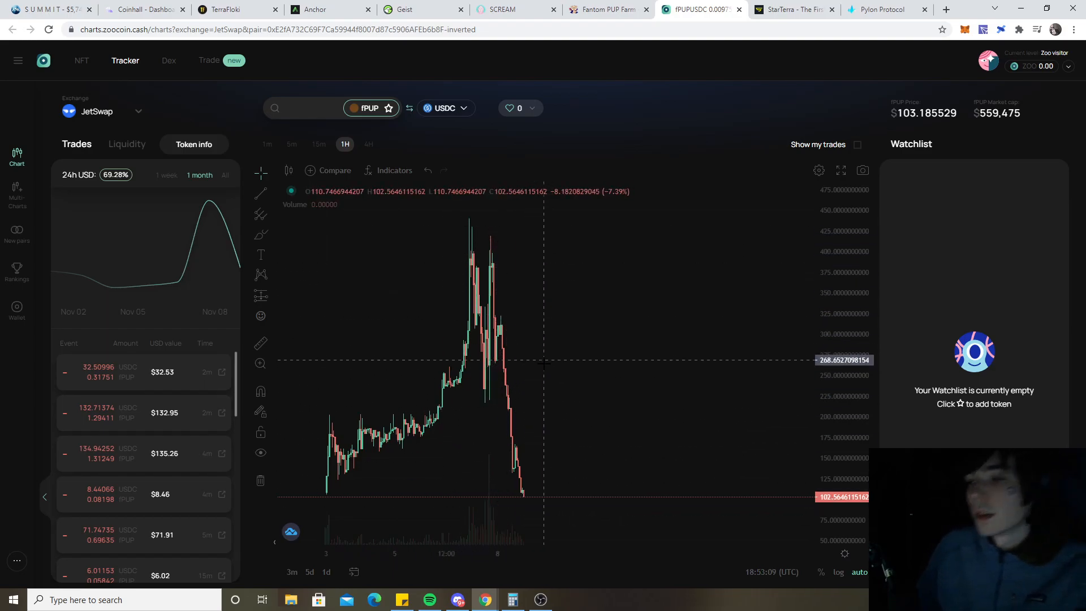
{"action": "mouse_move", "coordinate": [625, 201]}
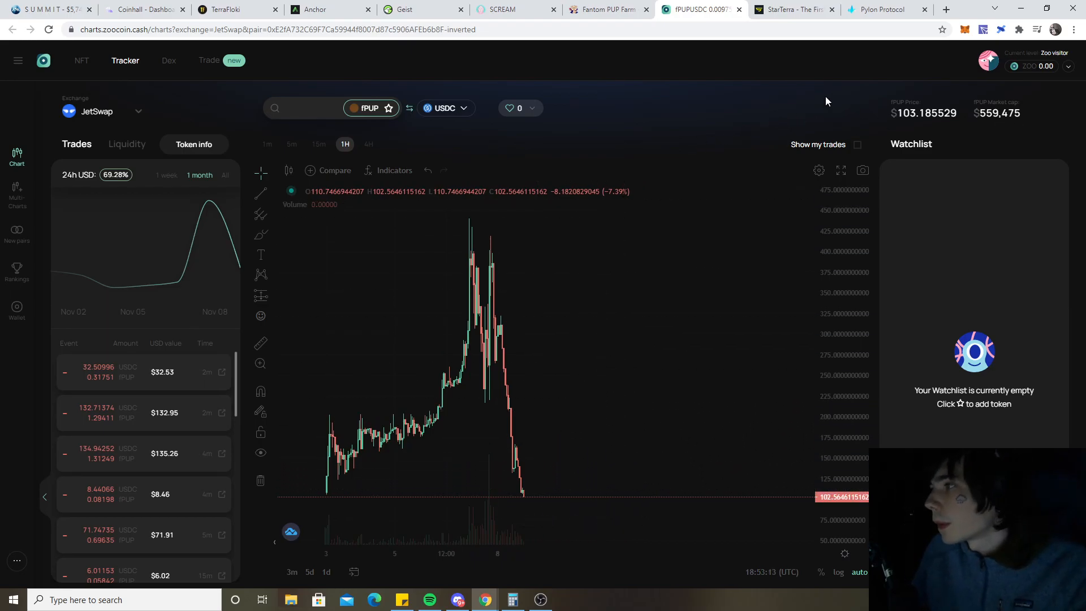
{"action": "left_click", "coordinate": [605, 9]}
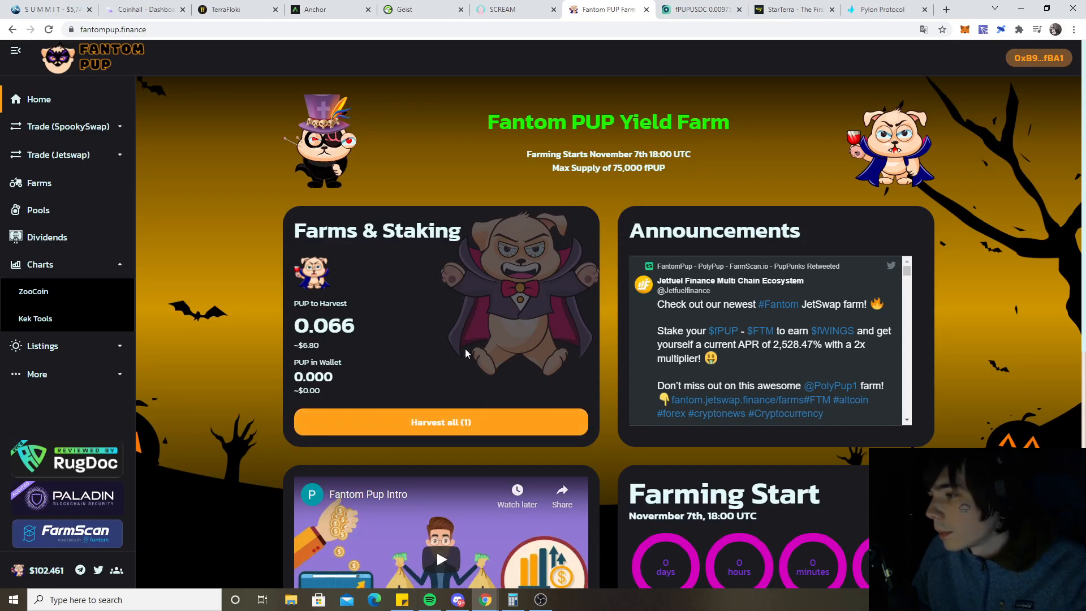
{"action": "mouse_move", "coordinate": [423, 327]}
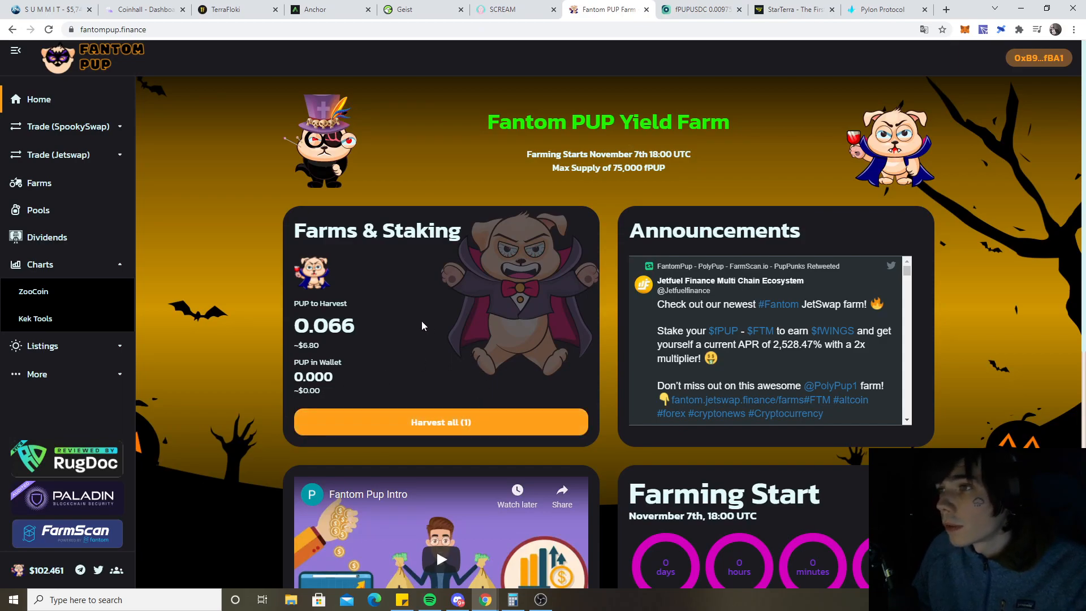
{"action": "mouse_move", "coordinate": [426, 300]}
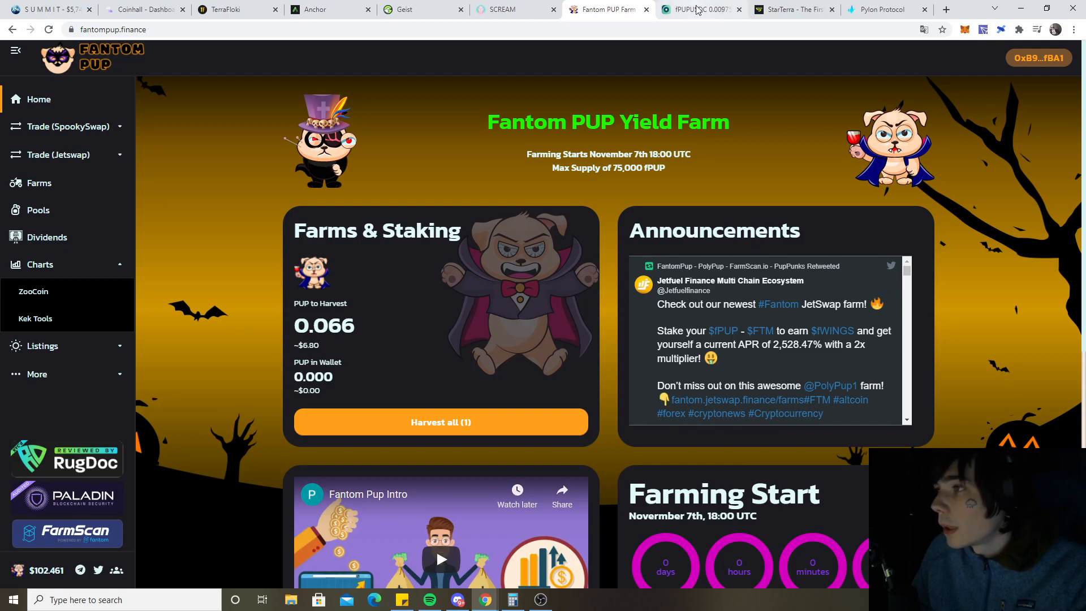
Recheck the fPUP chart, the 10 staked fPUP and 0.068 PUP pending, then return to Geist
{"action": "left_click", "coordinate": [695, 9]}
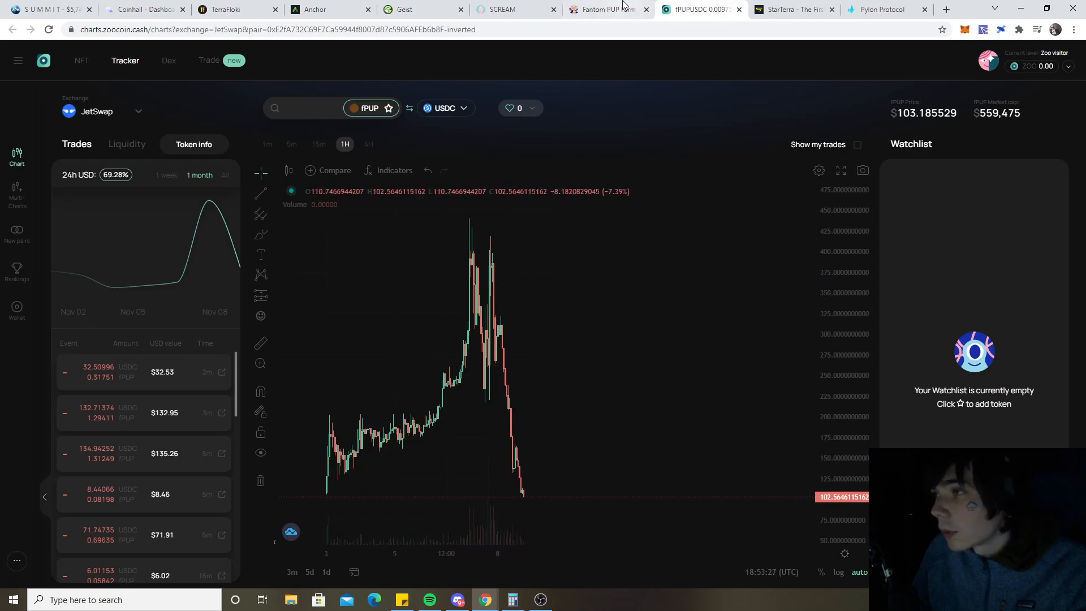
{"action": "left_click", "coordinate": [607, 9]}
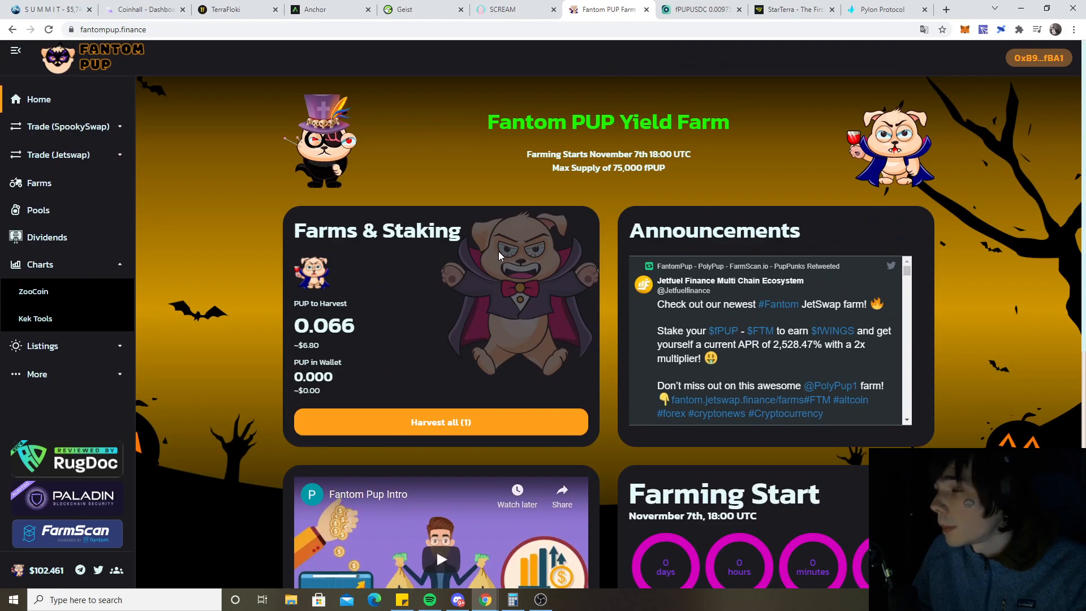
{"action": "mouse_move", "coordinate": [458, 121]}
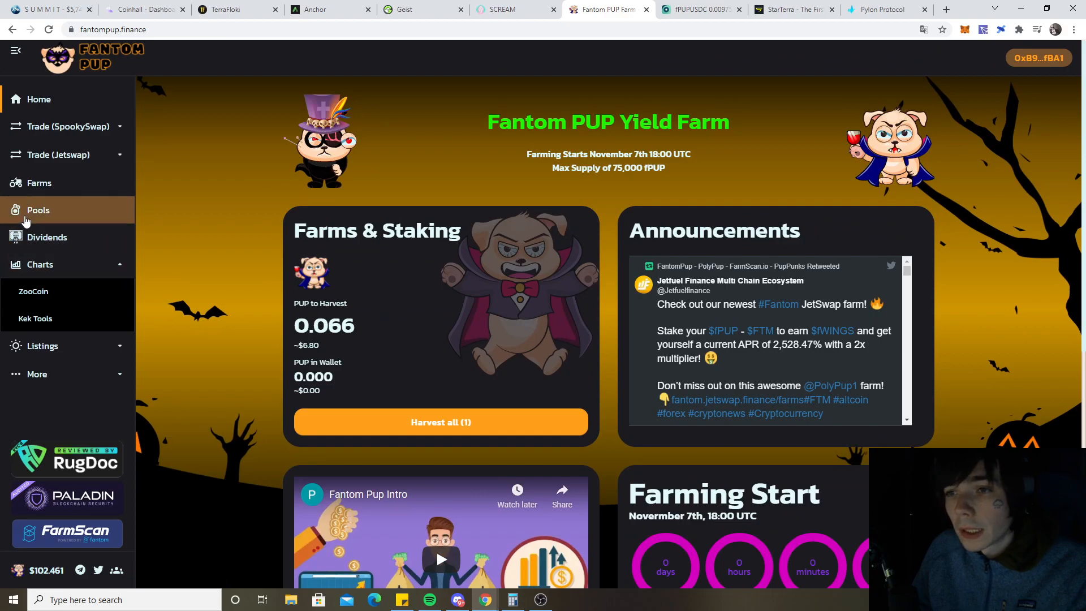
{"action": "left_click", "coordinate": [38, 209]}
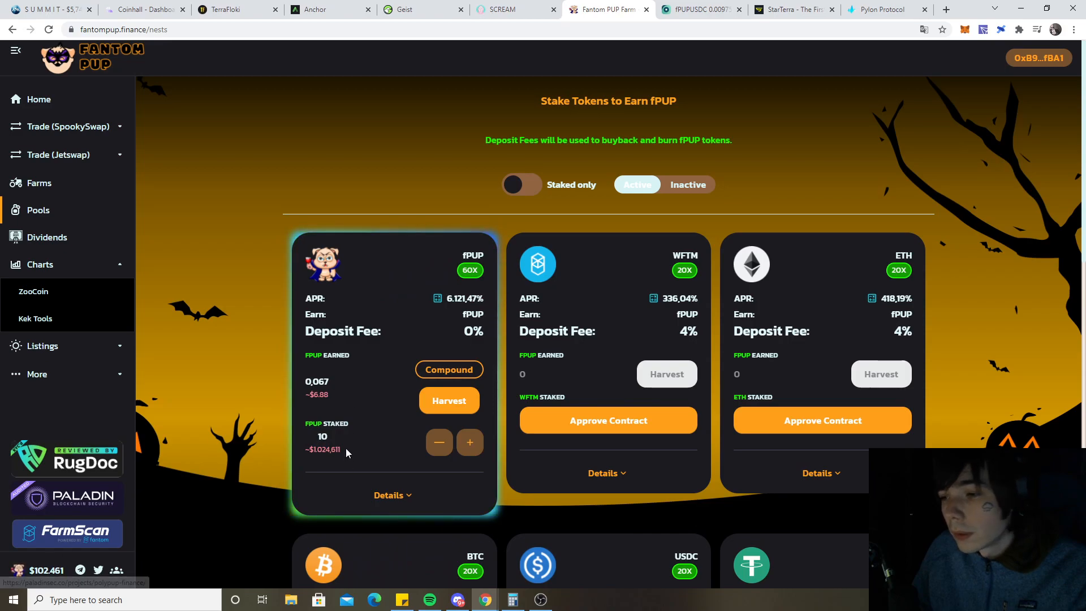
{"action": "mouse_move", "coordinate": [305, 424]}
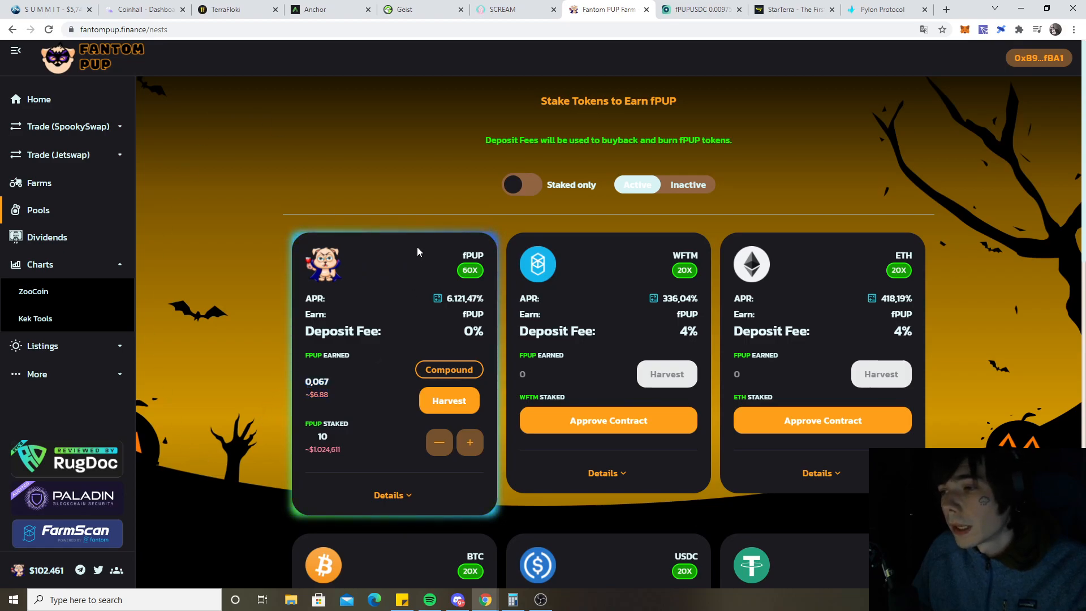
{"action": "mouse_move", "coordinate": [421, 381]}
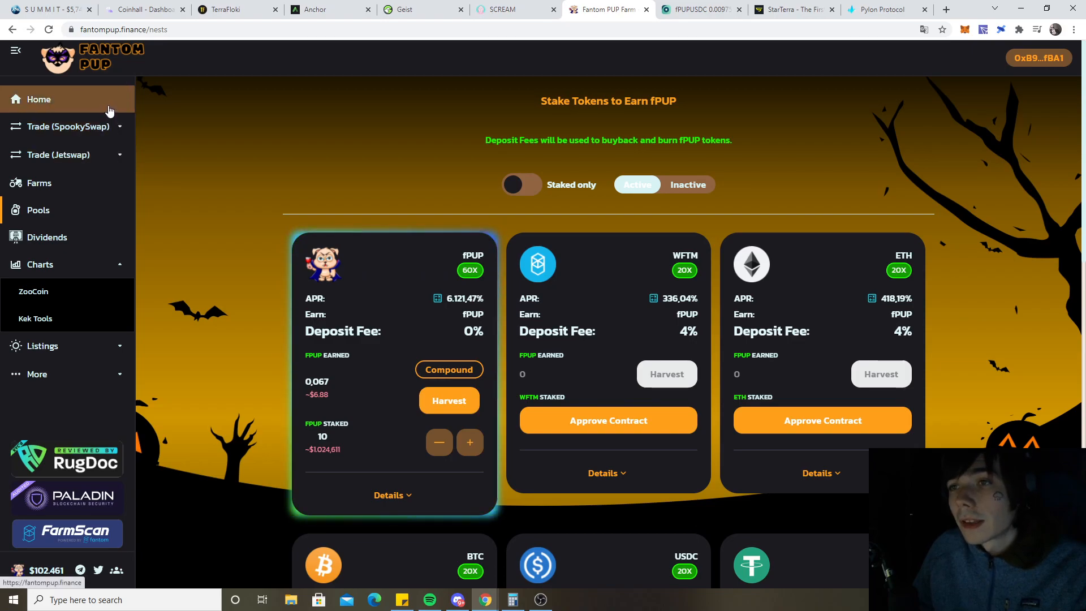
{"action": "left_click", "coordinate": [38, 99]}
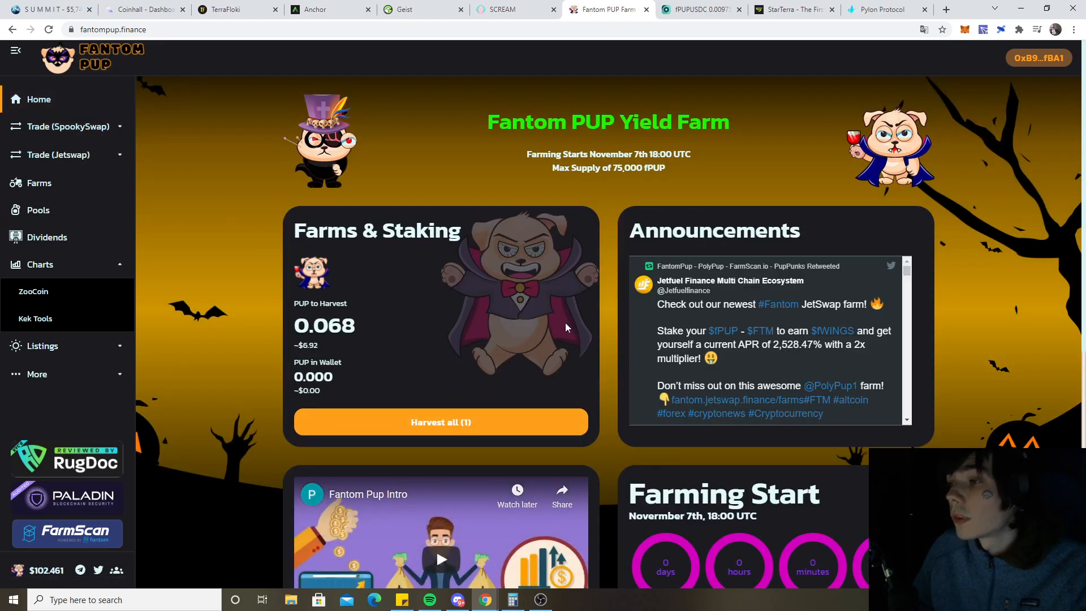
{"action": "mouse_move", "coordinate": [558, 386]}
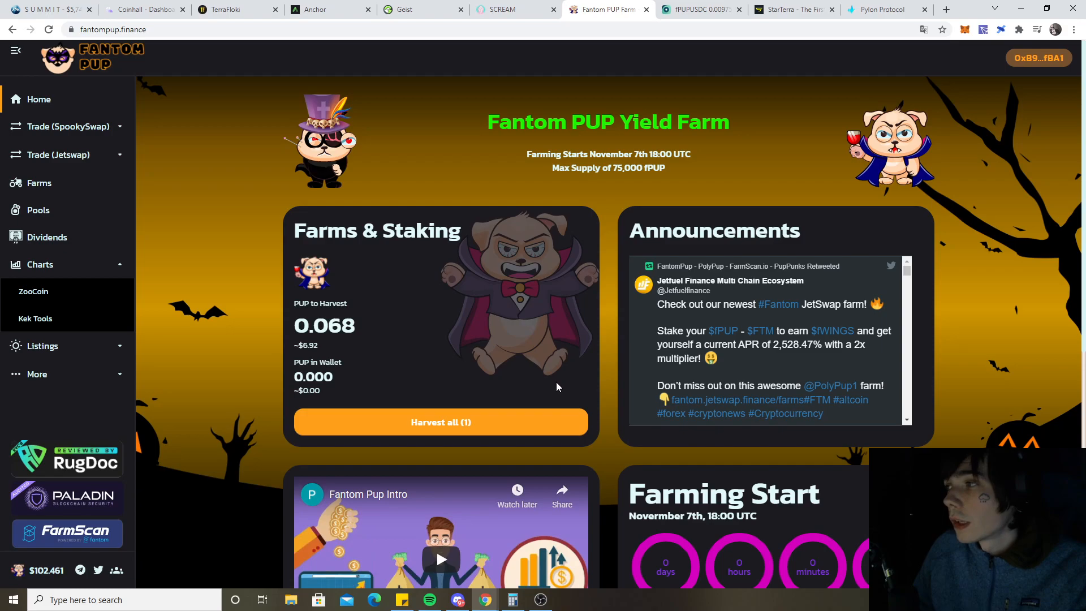
{"action": "mouse_move", "coordinate": [495, 187]}
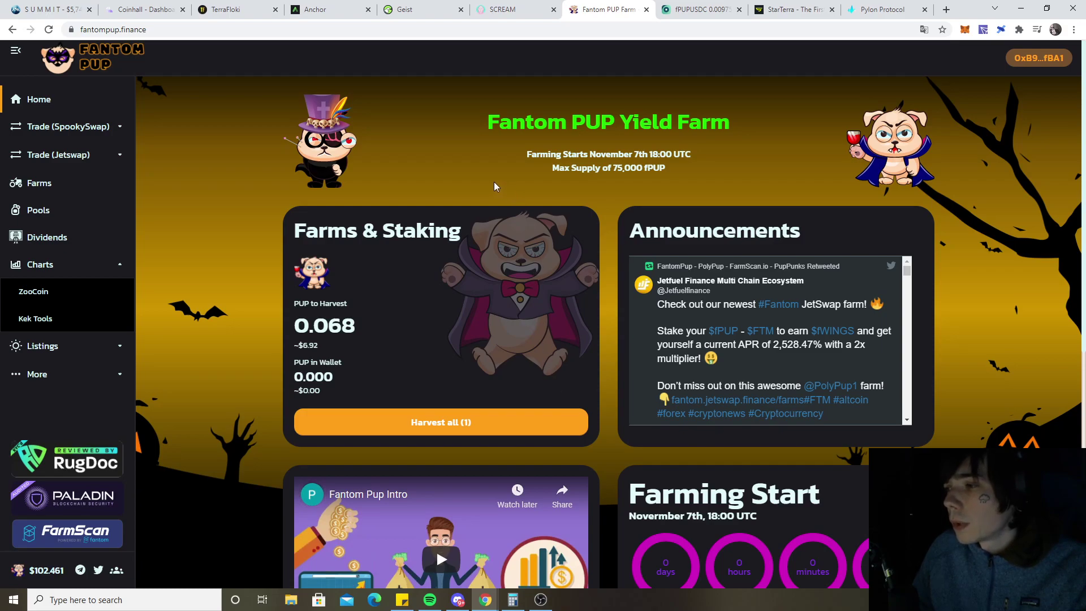
{"action": "mouse_move", "coordinate": [464, 125]}
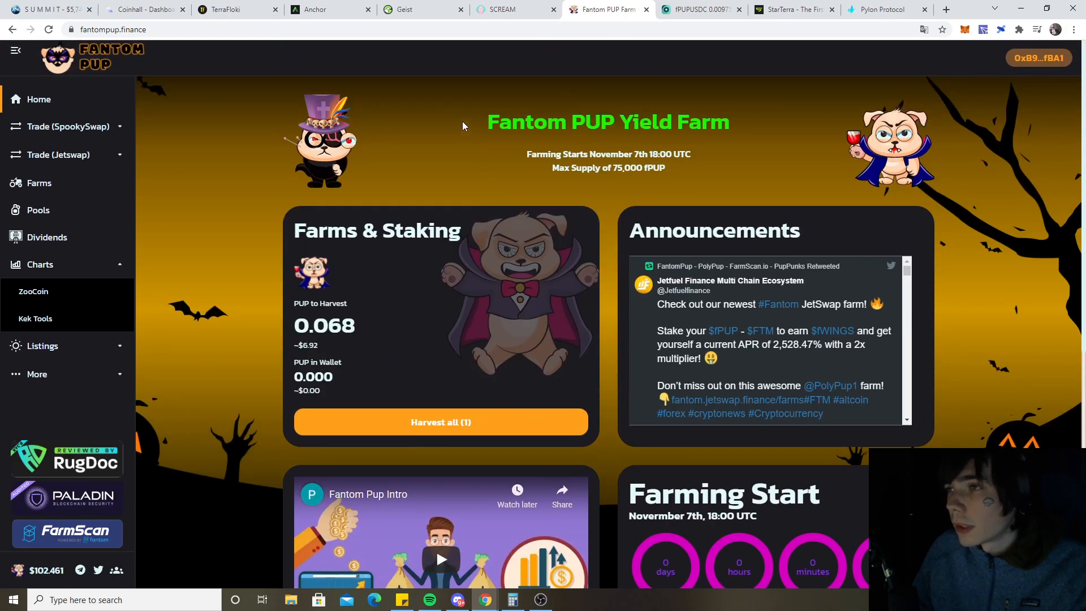
{"action": "left_click", "coordinate": [405, 9]}
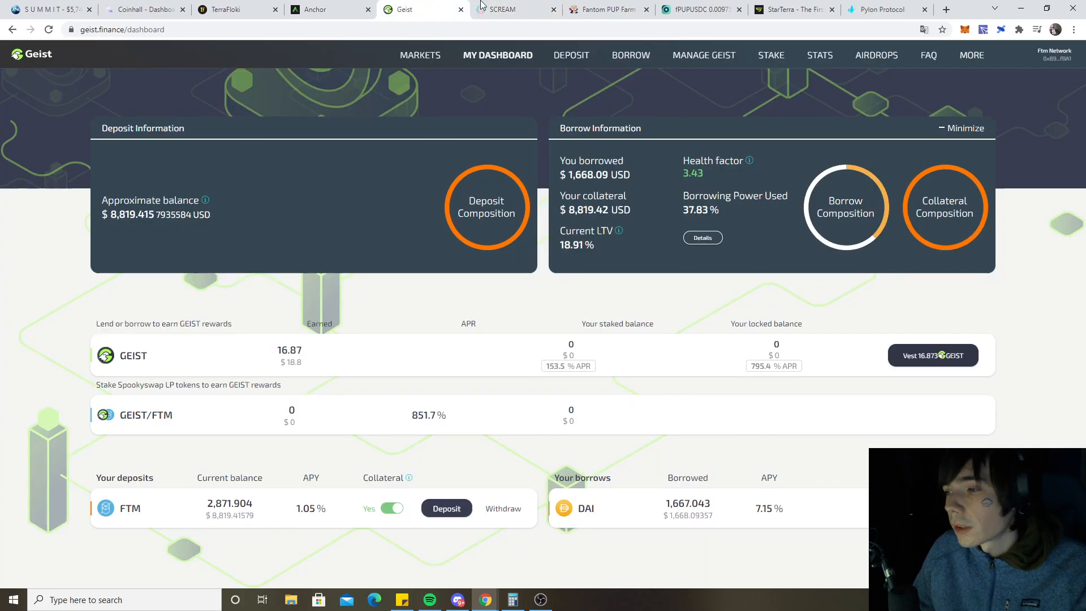
Pass through SCREAM to StarTerra, confirm IDO registration with 9,594.84 UST prefunded, and reach the leaderboard
{"action": "left_click", "coordinate": [504, 10]}
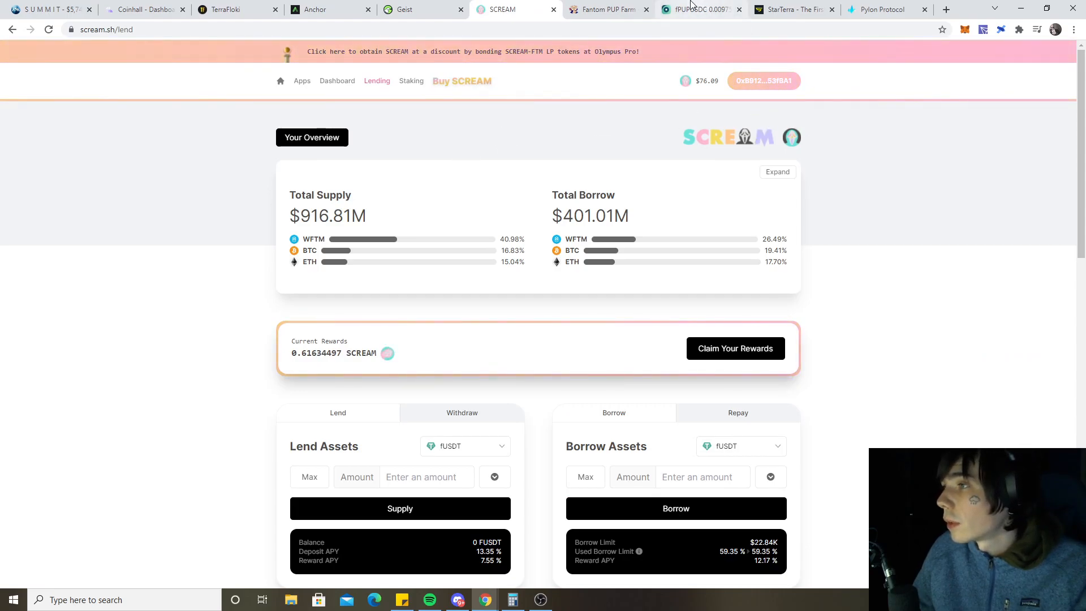
{"action": "left_click", "coordinate": [794, 10]}
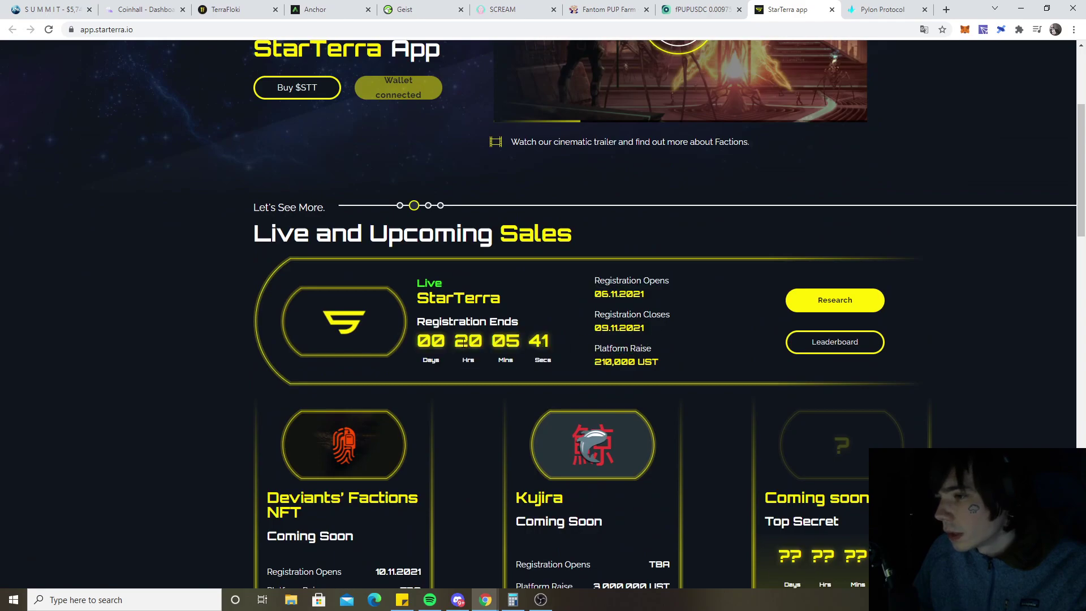
{"action": "left_click", "coordinate": [834, 300]}
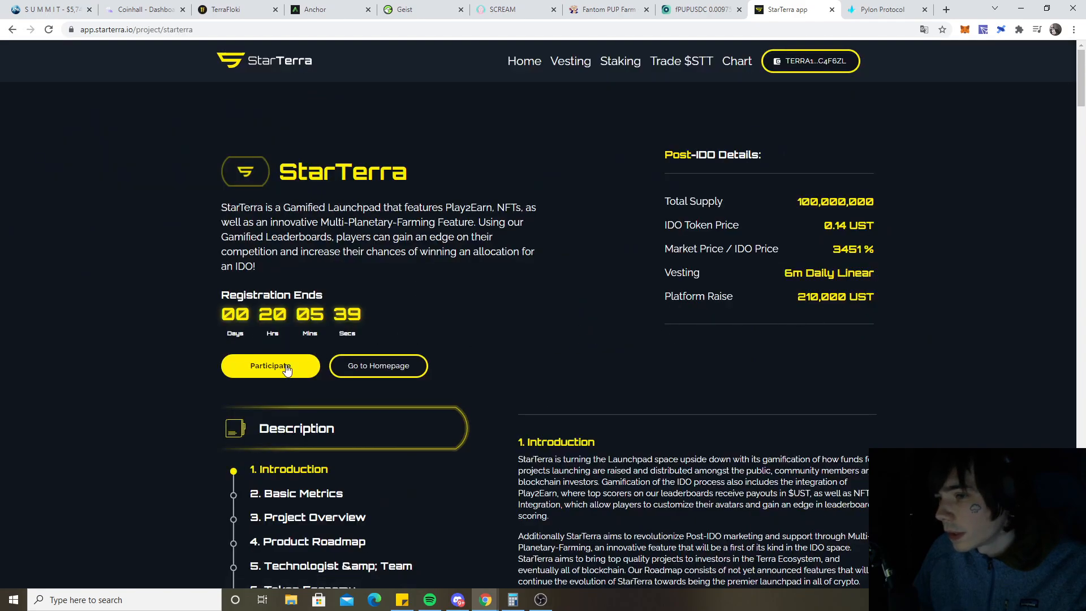
{"action": "left_click", "coordinate": [270, 366]}
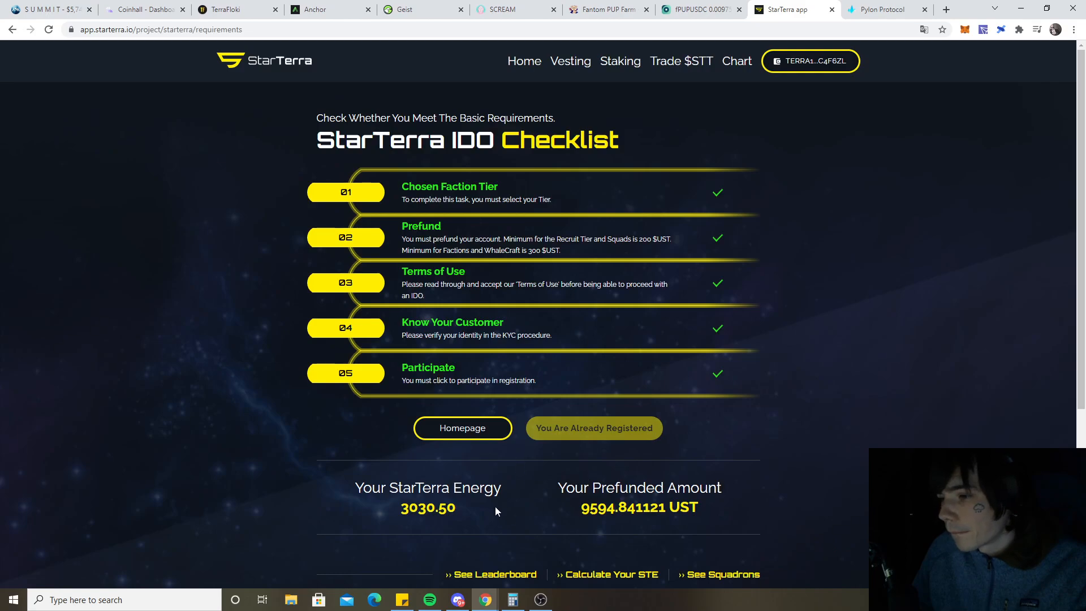
{"action": "left_click", "coordinate": [490, 574]}
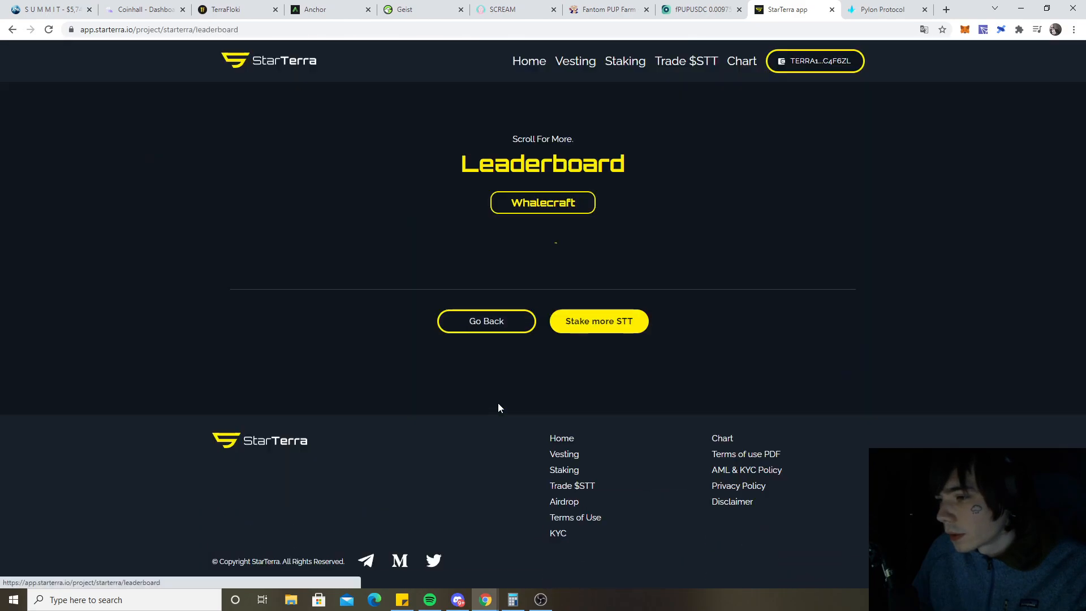
Browse the Whalecraft leaderboard, select the 50th-place STE score, and view faction totals
{"action": "left_click", "coordinate": [543, 202]}
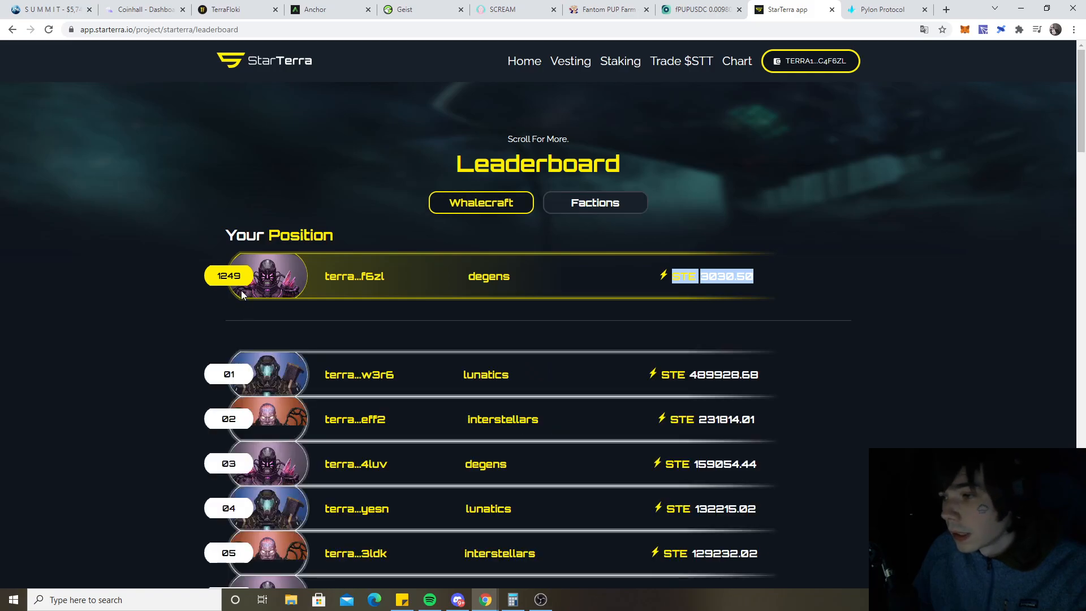
{"action": "scroll", "scroll_direction": "down", "scroll_amount": 3}
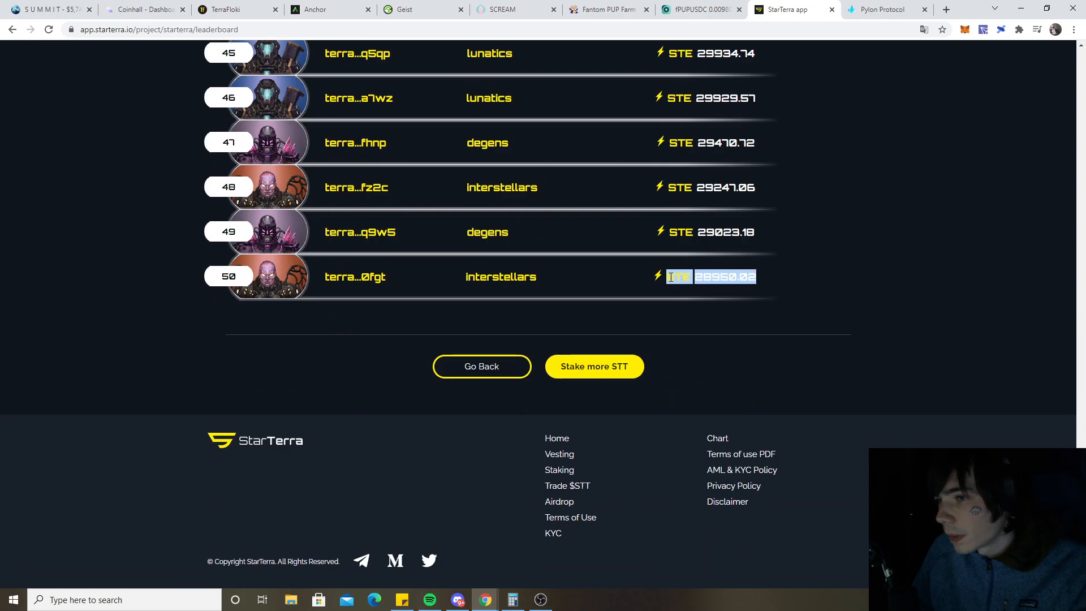
{"action": "left_click", "coordinate": [661, 316]}
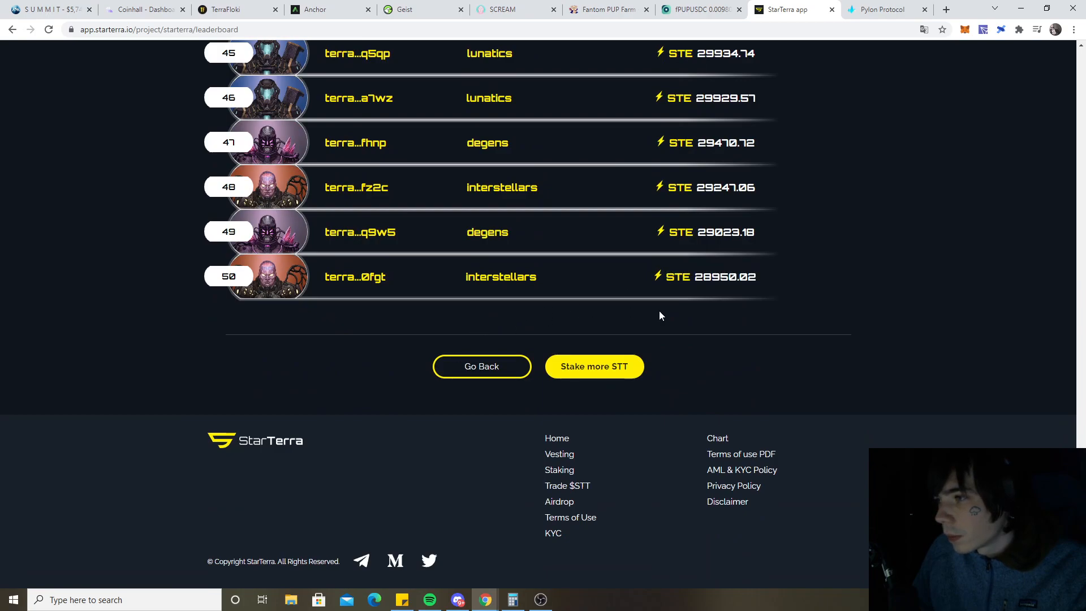
{"action": "double_click", "coordinate": [725, 276]}
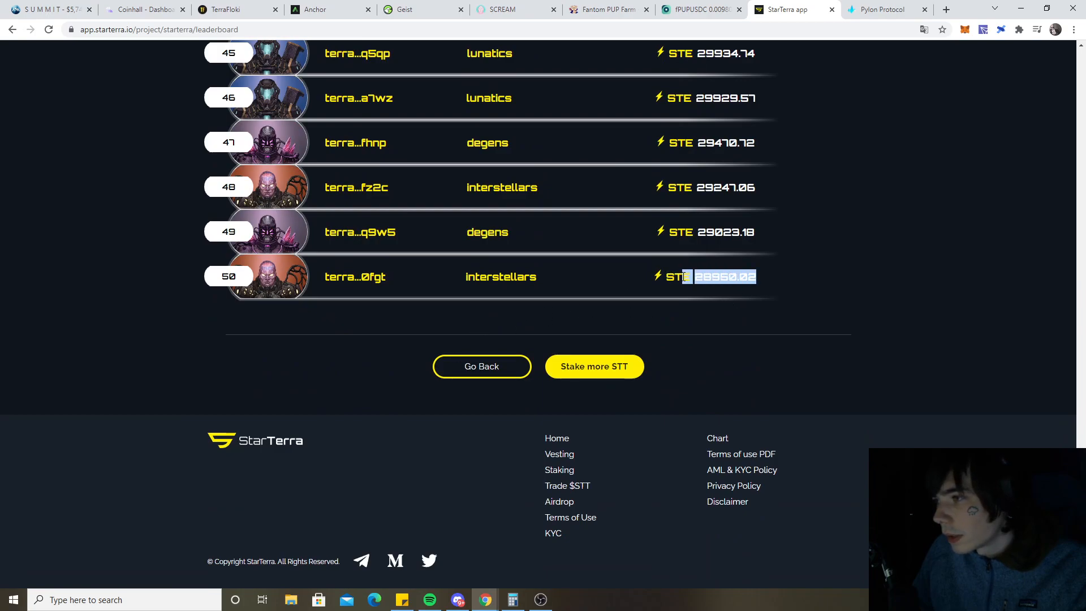
{"action": "scroll", "scroll_direction": "up", "scroll_amount": 3}
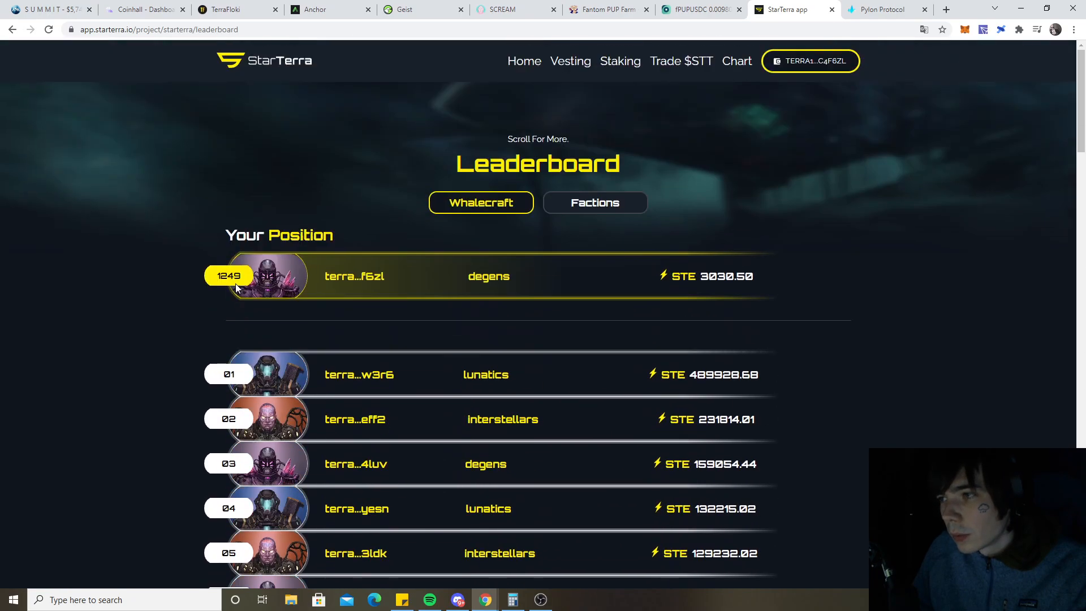
{"action": "left_click", "coordinate": [594, 203]}
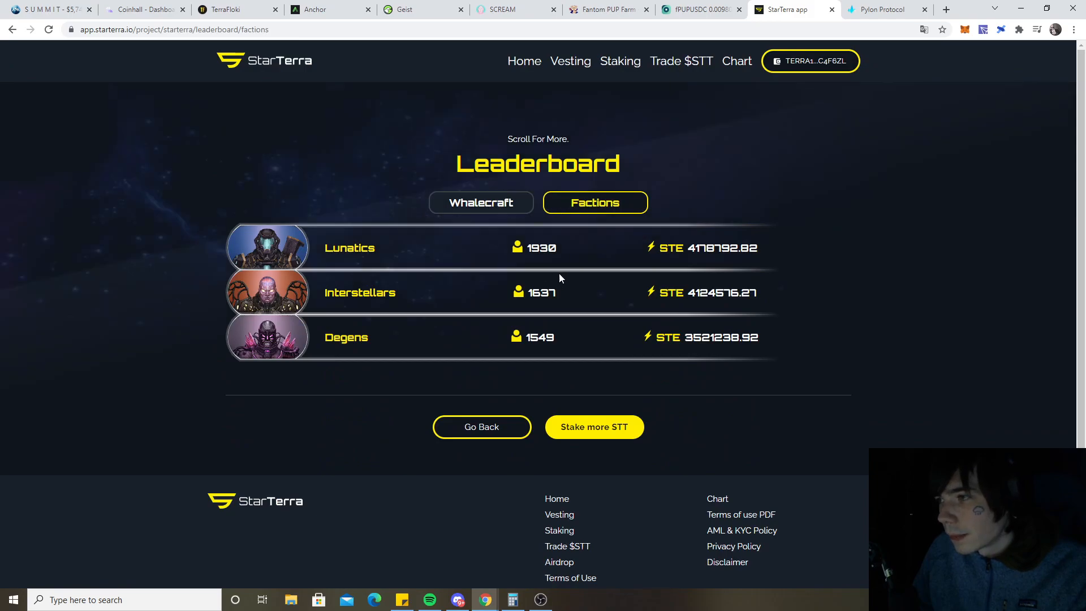
{"action": "mouse_move", "coordinate": [582, 334]}
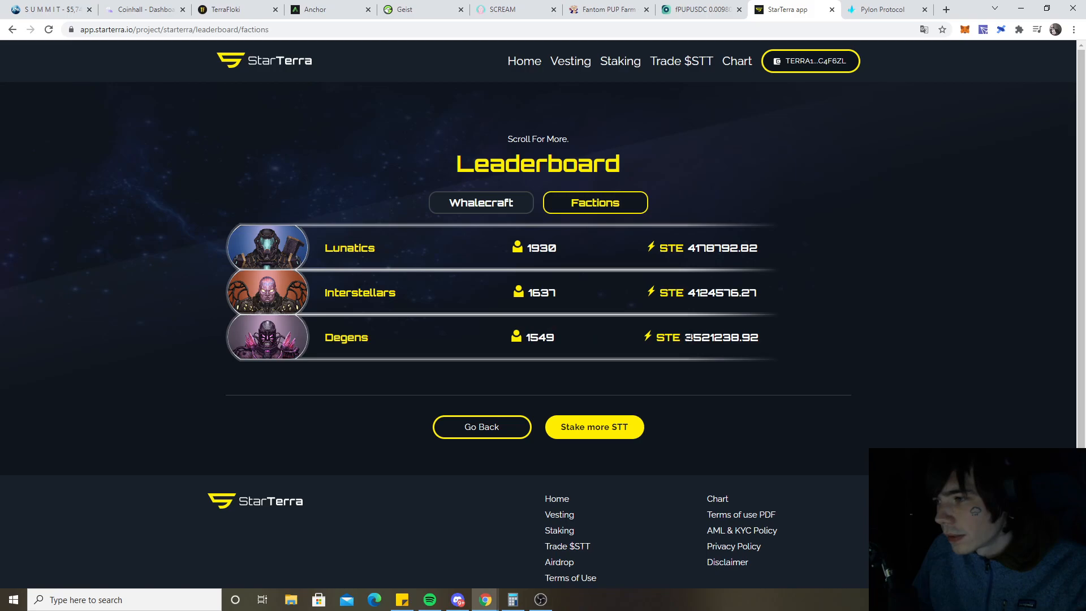
Scroll the individual wallet rankings, showing position 1249 among degens, then return to StarTerra's home page
{"action": "left_click", "coordinate": [481, 202]}
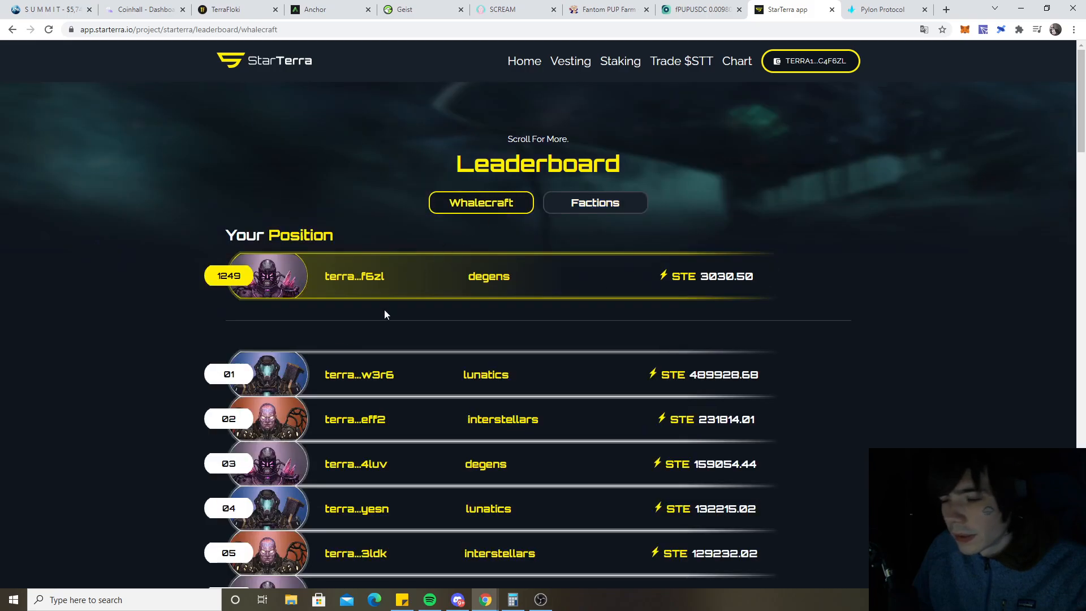
{"action": "scroll", "scroll_direction": "down", "scroll_amount": 3}
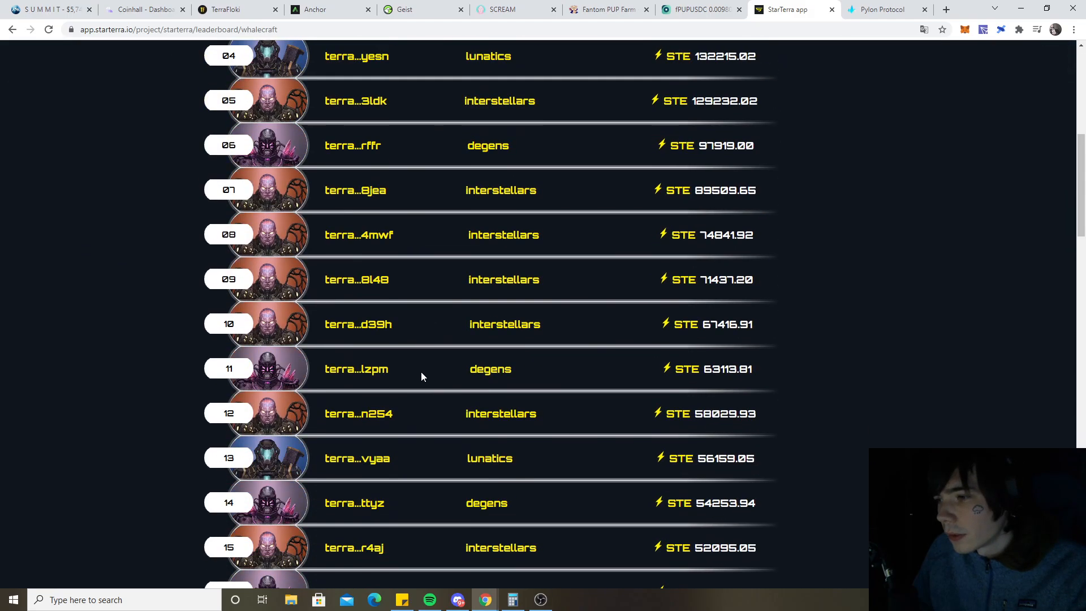
{"action": "scroll", "scroll_direction": "up", "scroll_amount": 3}
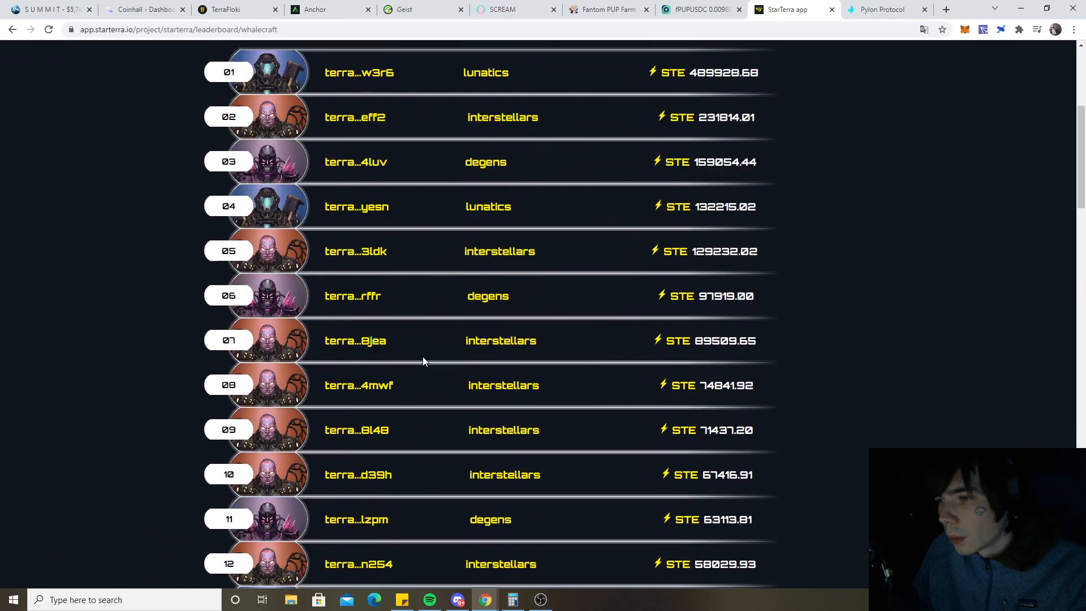
{"action": "scroll", "scroll_direction": "up", "scroll_amount": 3}
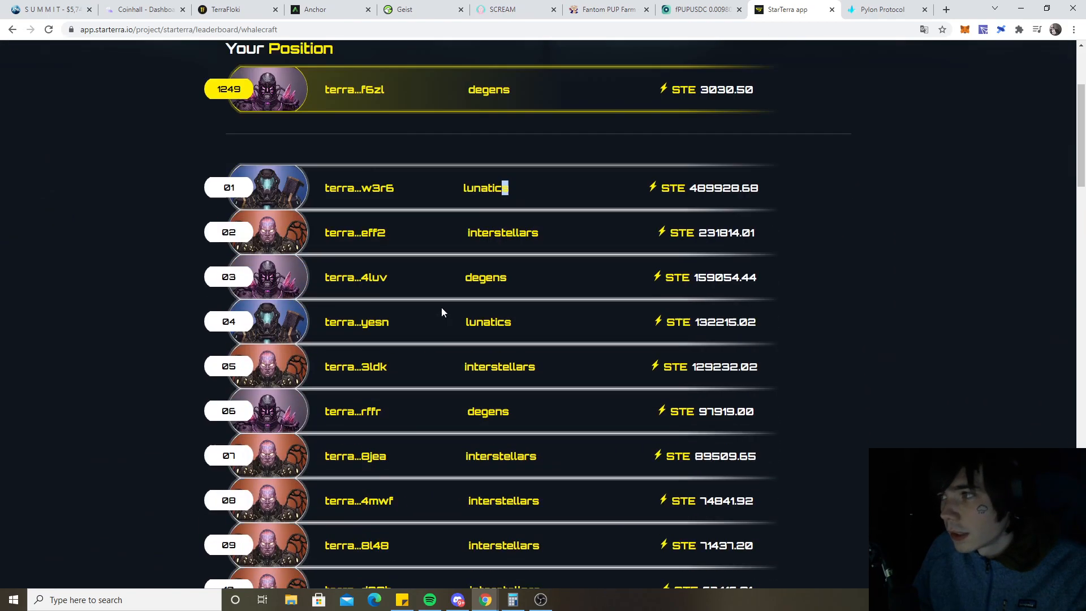
{"action": "scroll", "scroll_direction": "down", "scroll_amount": 3}
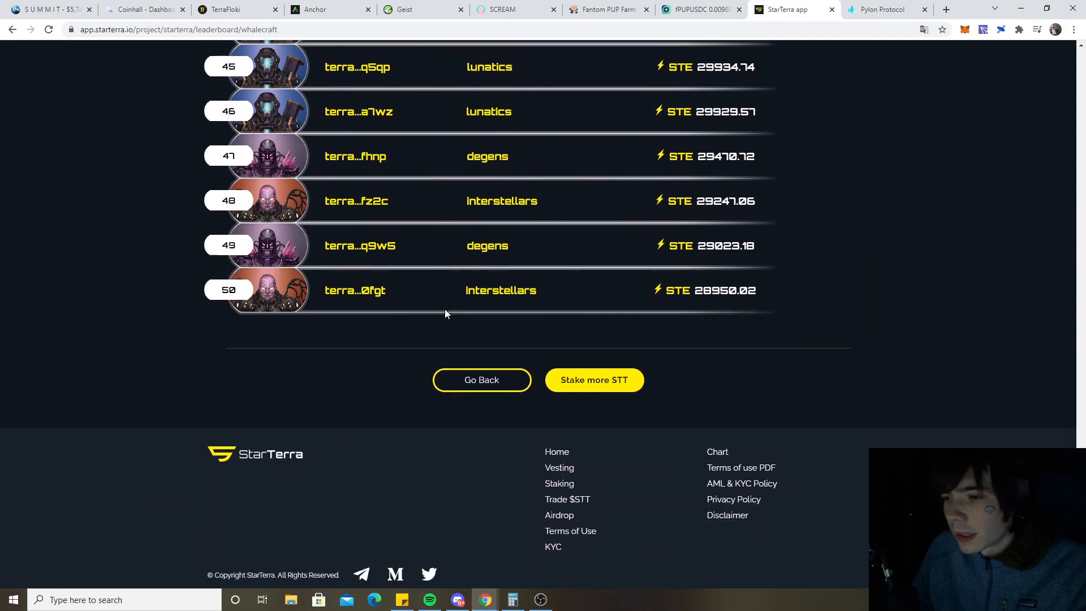
{"action": "scroll", "scroll_direction": "down", "scroll_amount": 3}
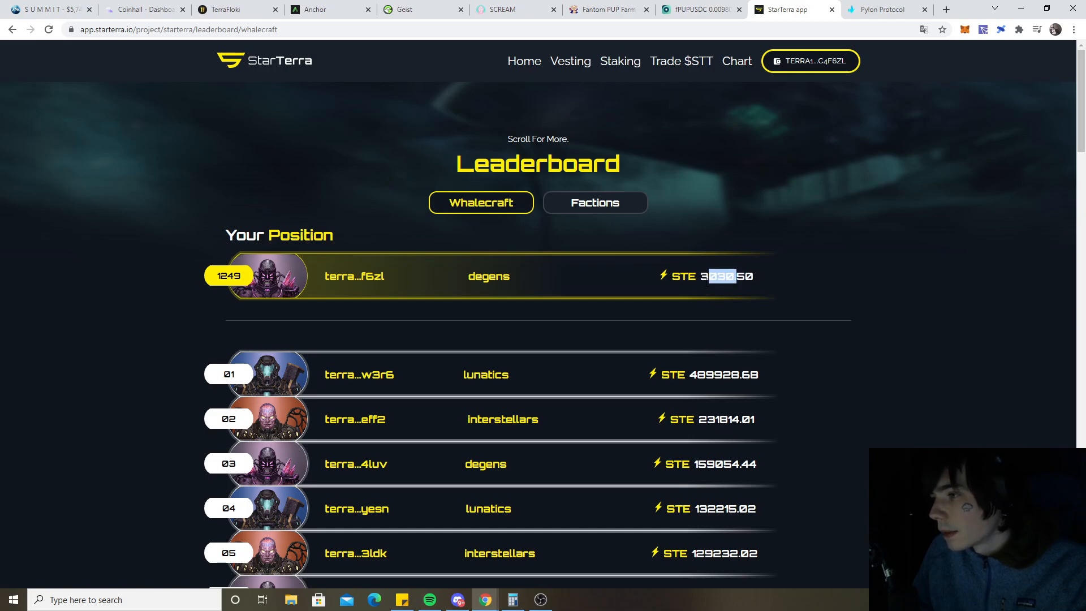
{"action": "scroll", "scroll_direction": "down", "scroll_amount": 3}
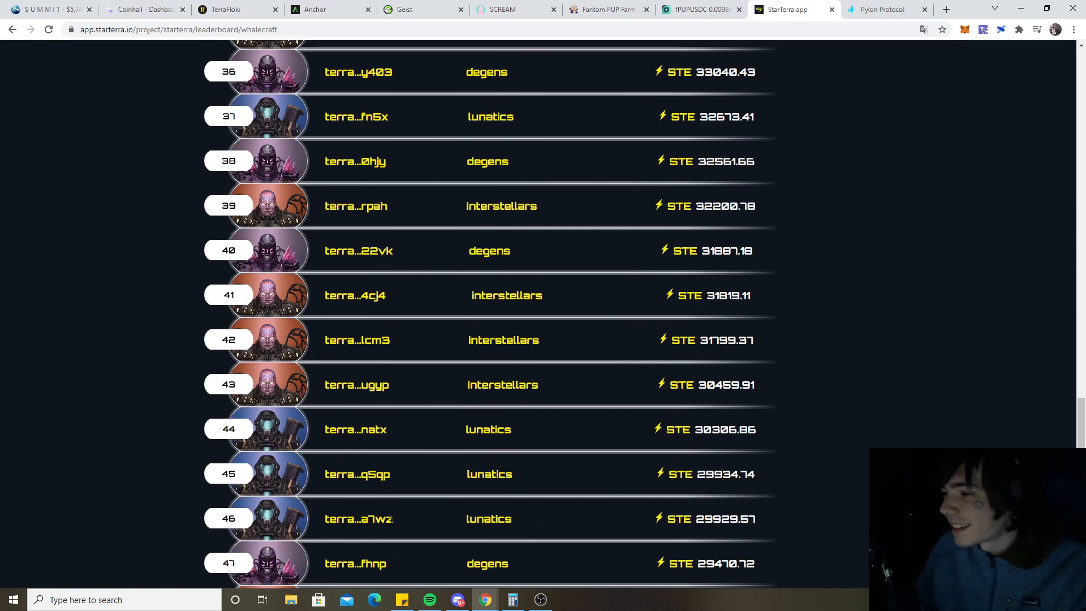
{"action": "scroll", "scroll_direction": "up", "scroll_amount": 3}
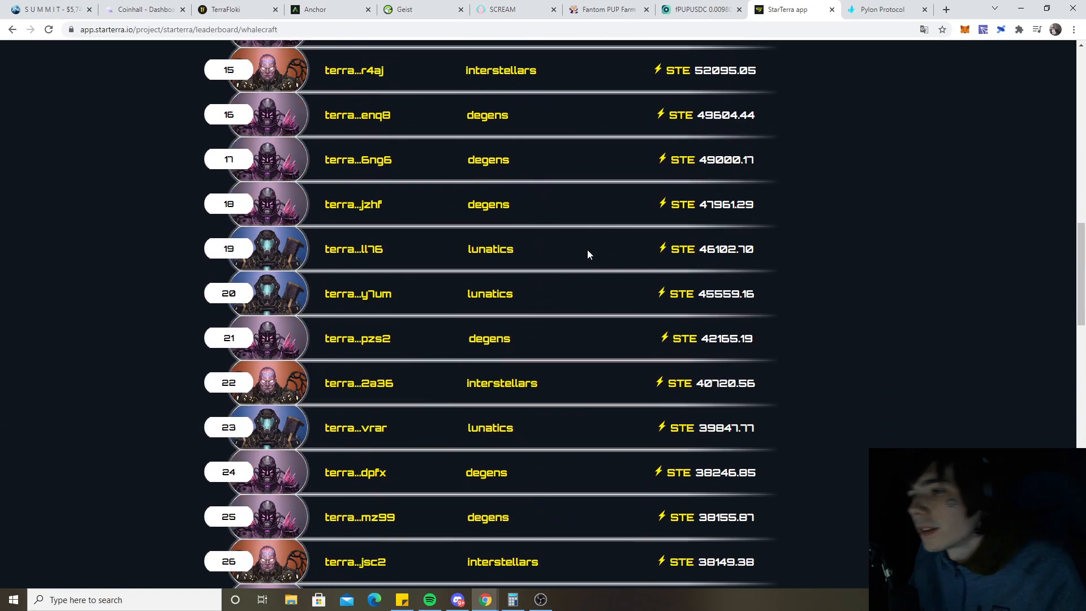
{"action": "scroll", "scroll_direction": "up", "scroll_amount": 3}
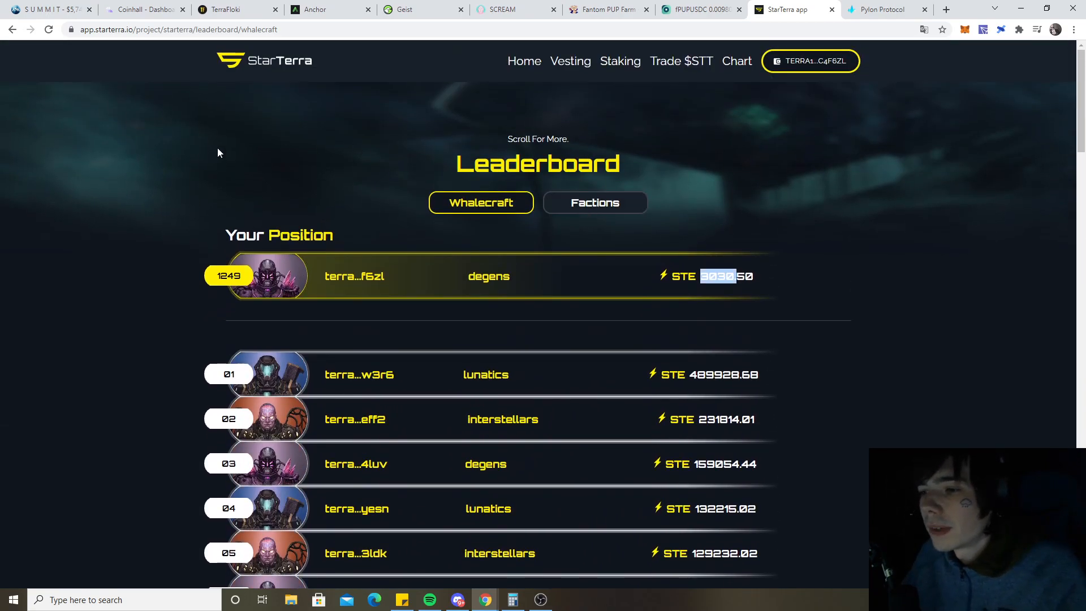
{"action": "mouse_move", "coordinate": [311, 106]}
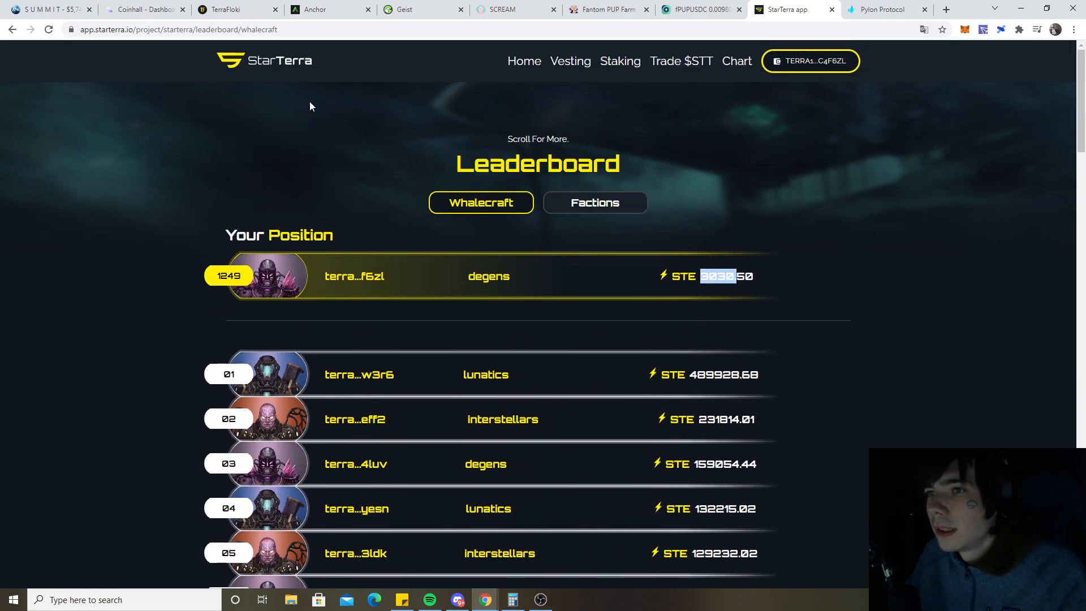
{"action": "mouse_move", "coordinate": [315, 10]}
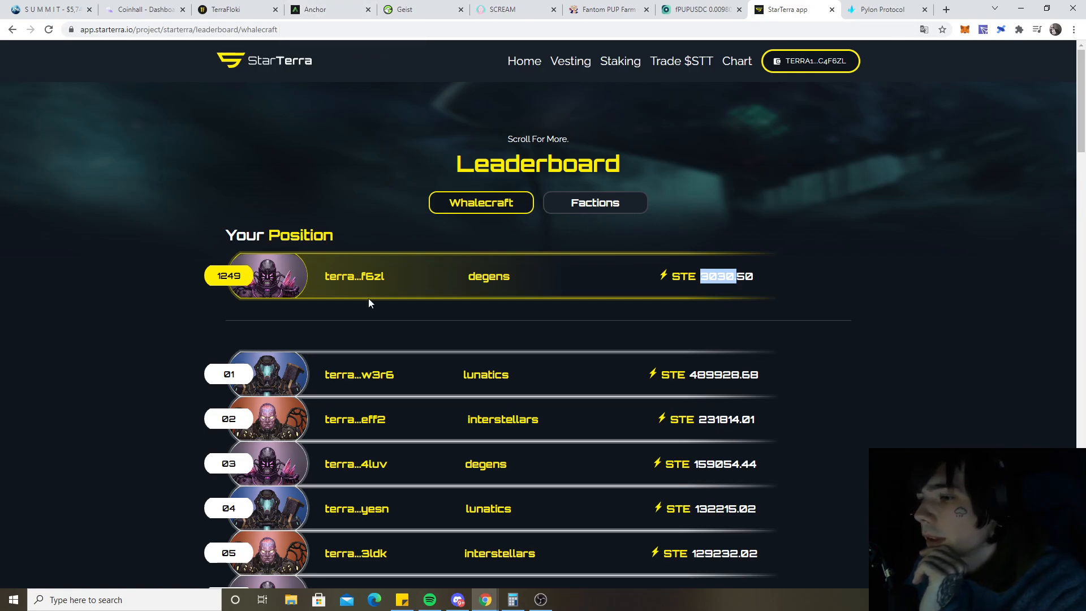
{"action": "left_click", "coordinate": [524, 61]}
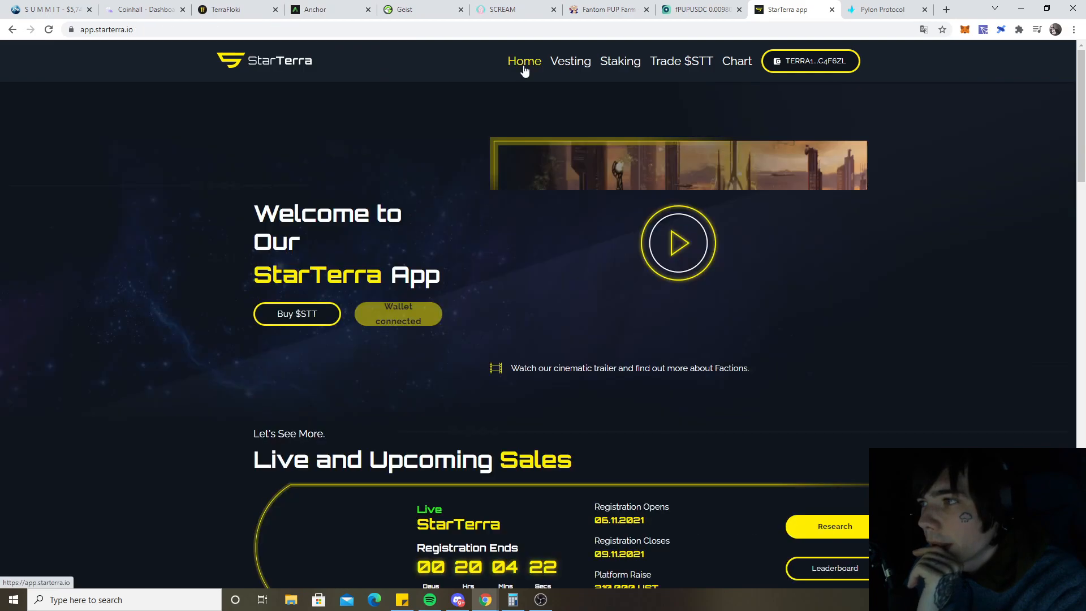
{"action": "scroll", "scroll_direction": "down", "scroll_amount": 3}
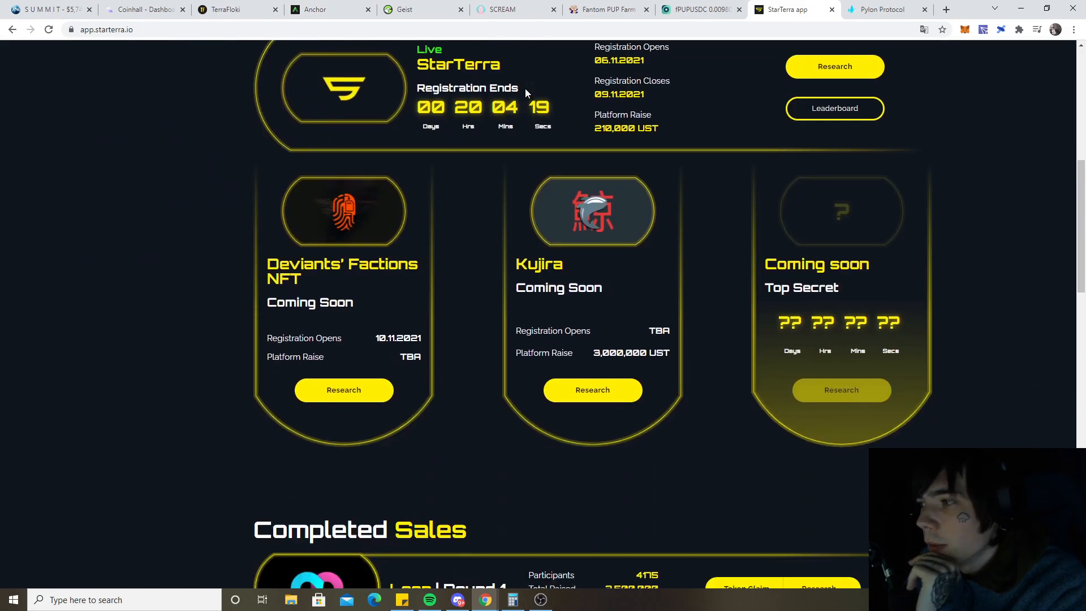
{"action": "scroll", "scroll_direction": "down", "scroll_amount": 3}
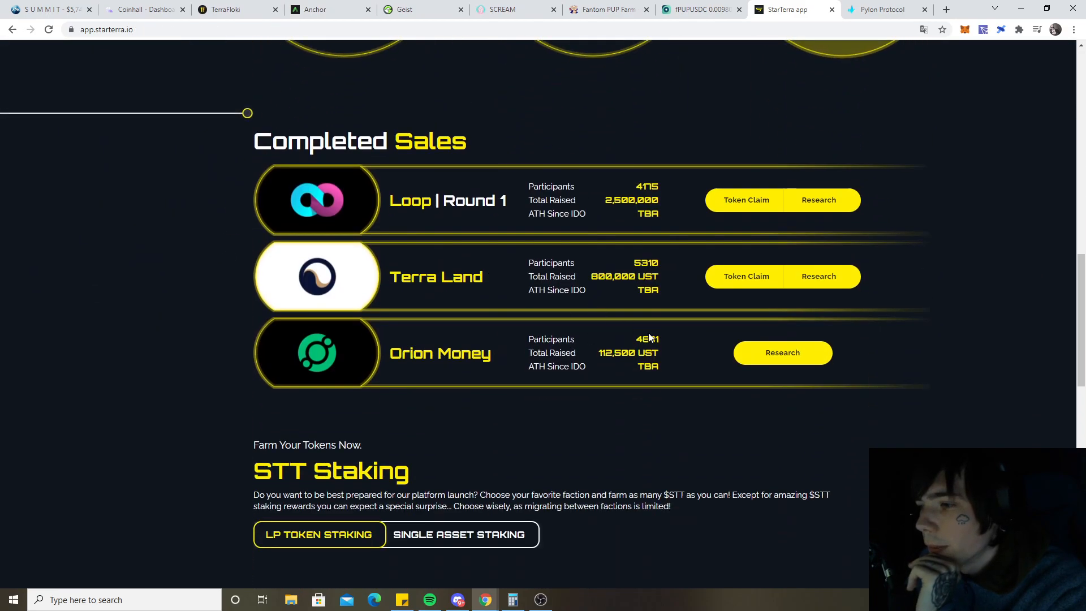
{"action": "left_click", "coordinate": [746, 276]}
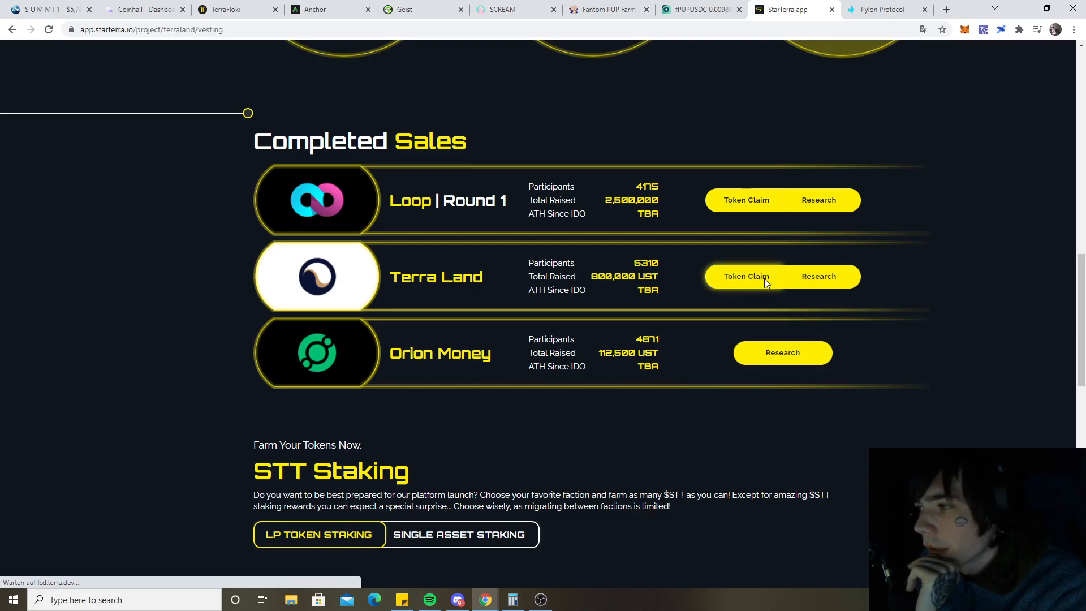
{"action": "left_click", "coordinate": [746, 276]}
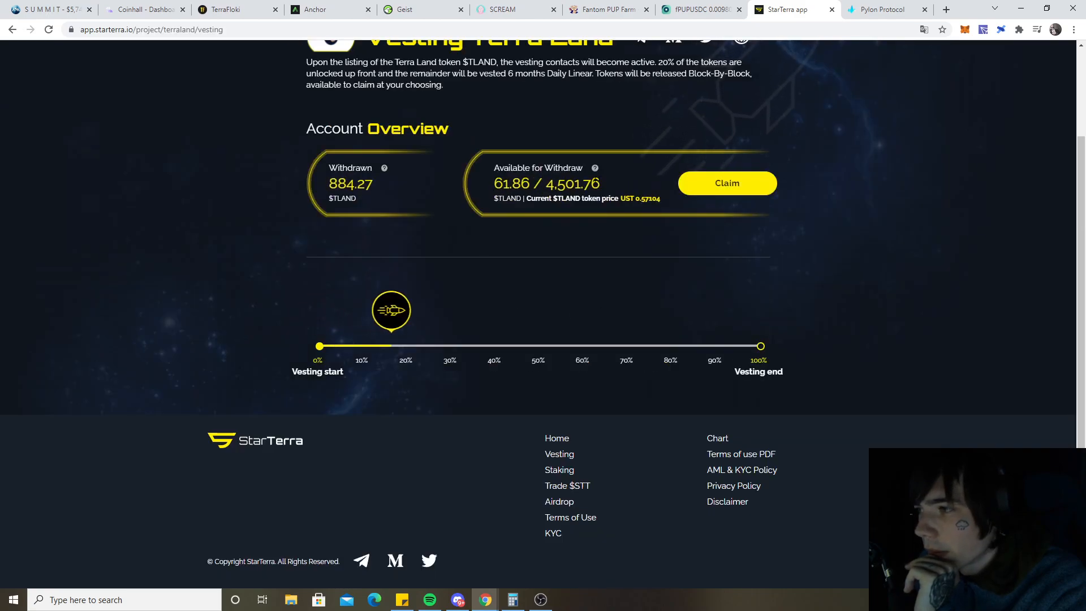
{"action": "mouse_move", "coordinate": [644, 209]}
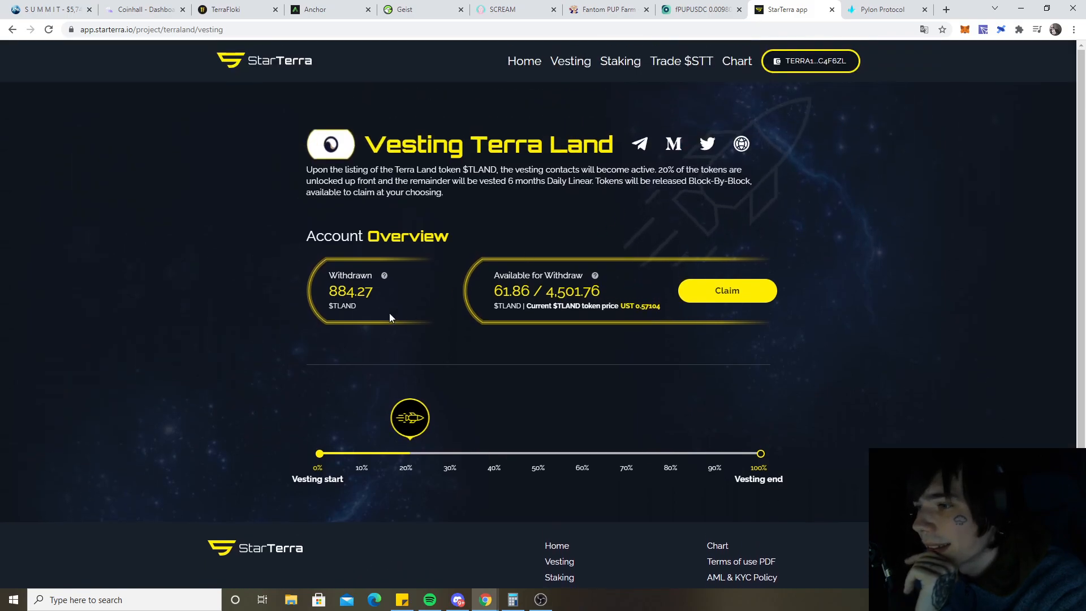
{"action": "left_click", "coordinate": [524, 61]}
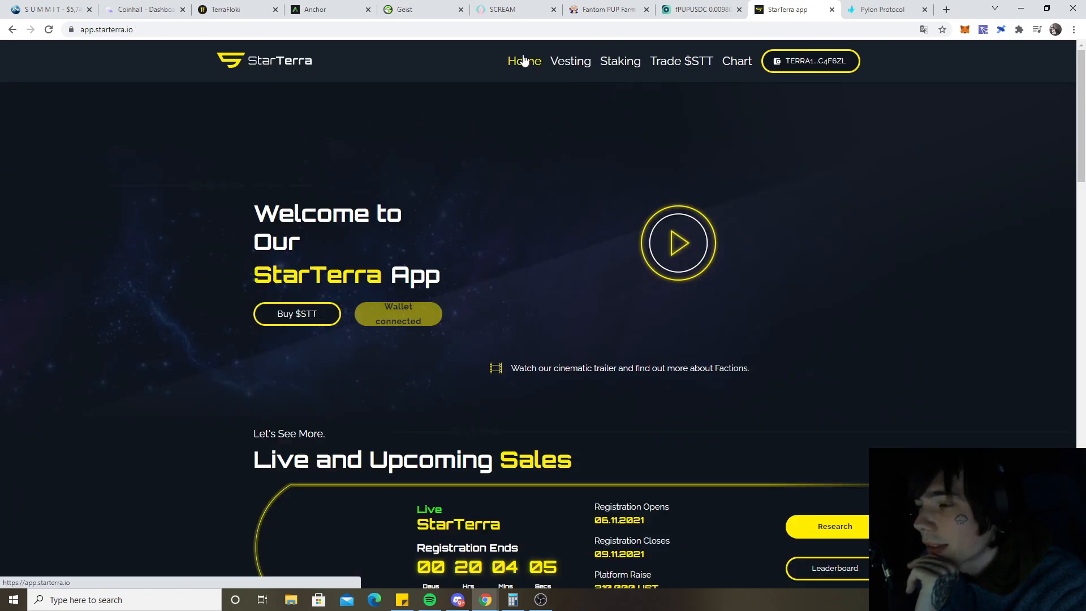
Review StarTerra's single-asset and LP staking pools (11.00 STT rewards), then go to Summit DeFi
{"action": "scroll", "scroll_direction": "down", "scroll_amount": 3}
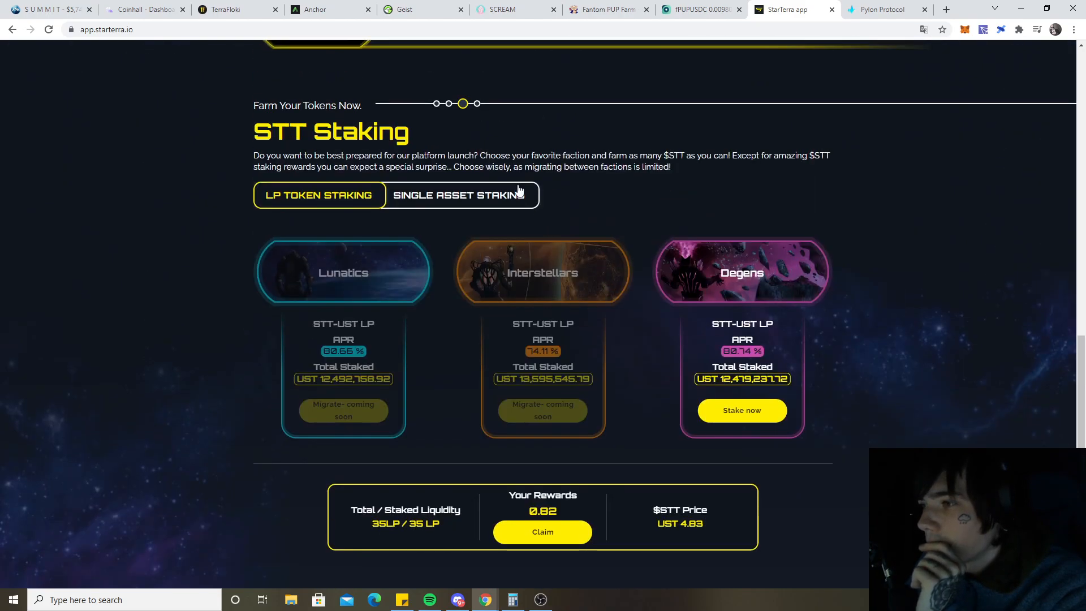
{"action": "left_click", "coordinate": [459, 195]}
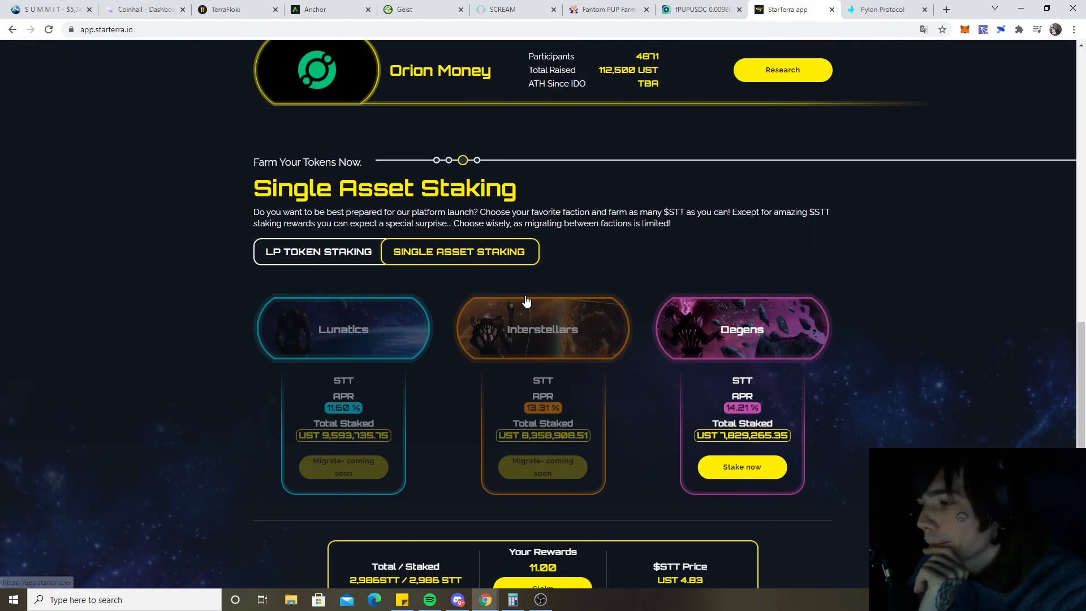
{"action": "scroll", "scroll_direction": "down", "scroll_amount": 3}
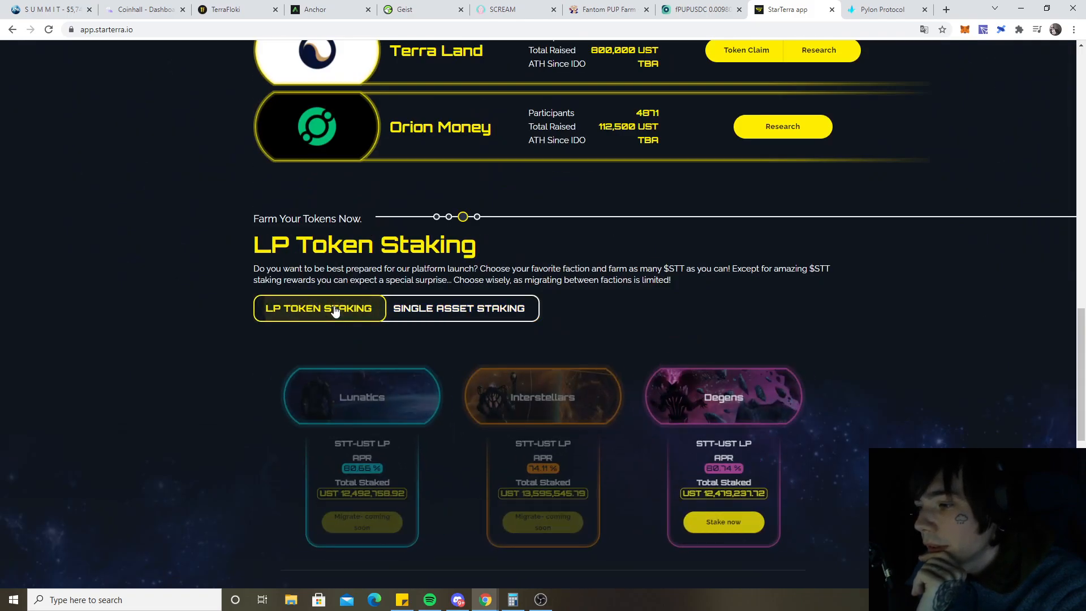
{"action": "scroll", "scroll_direction": "down", "scroll_amount": 3}
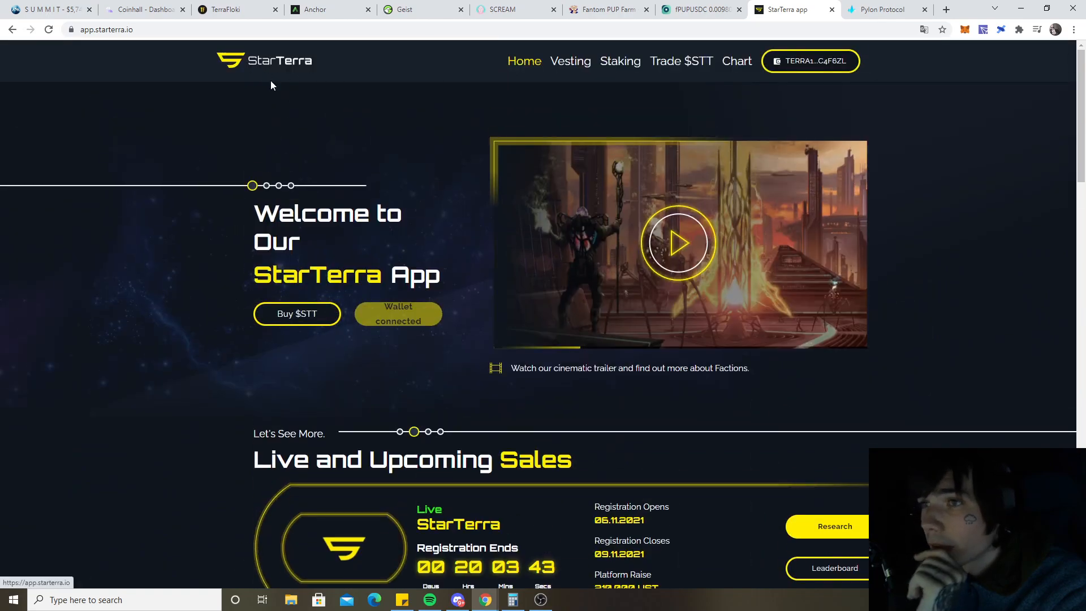
{"action": "left_click", "coordinate": [43, 9]}
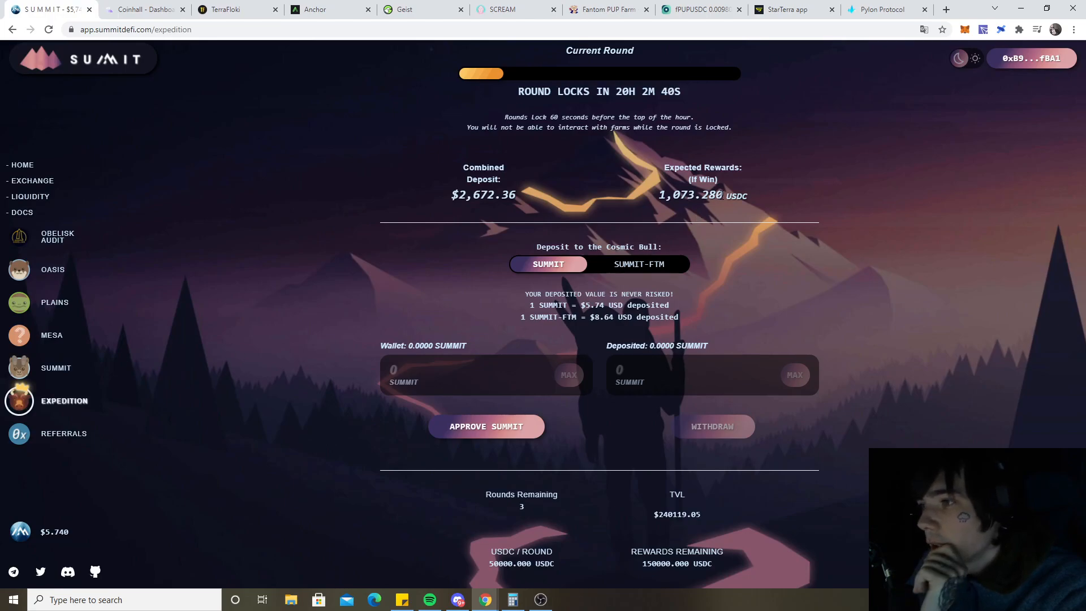
{"action": "scroll", "scroll_direction": "up", "scroll_amount": 3}
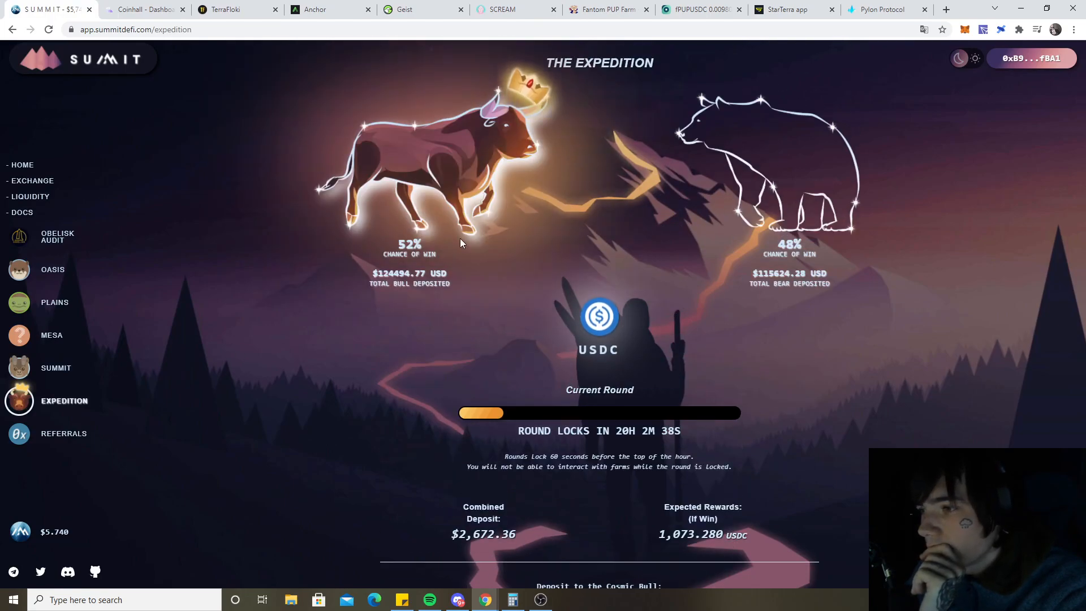
{"action": "scroll", "scroll_direction": "down", "scroll_amount": 3}
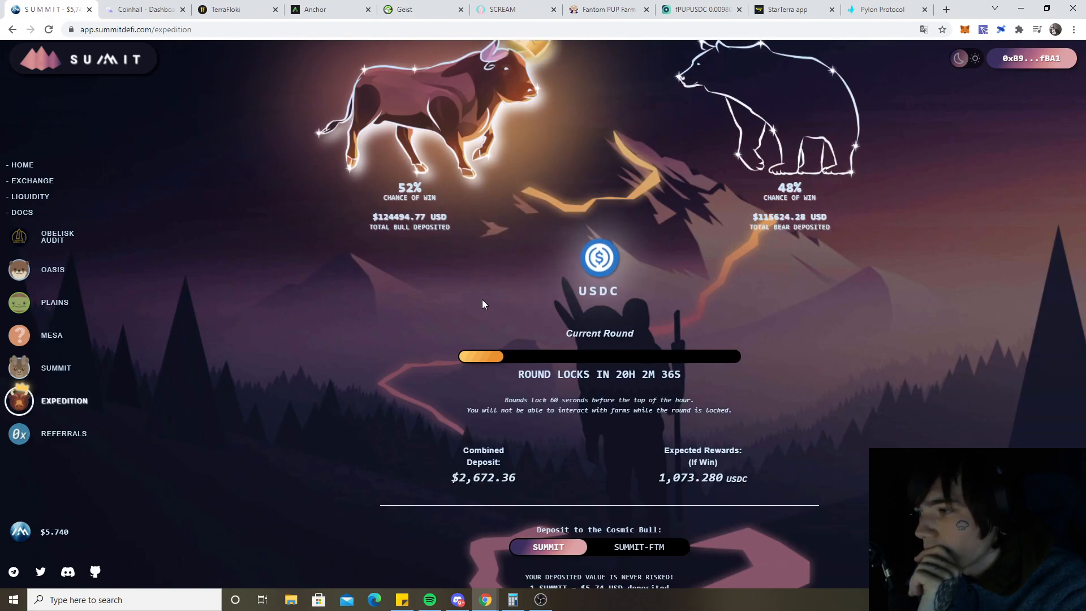
{"action": "scroll", "scroll_direction": "down", "scroll_amount": 3}
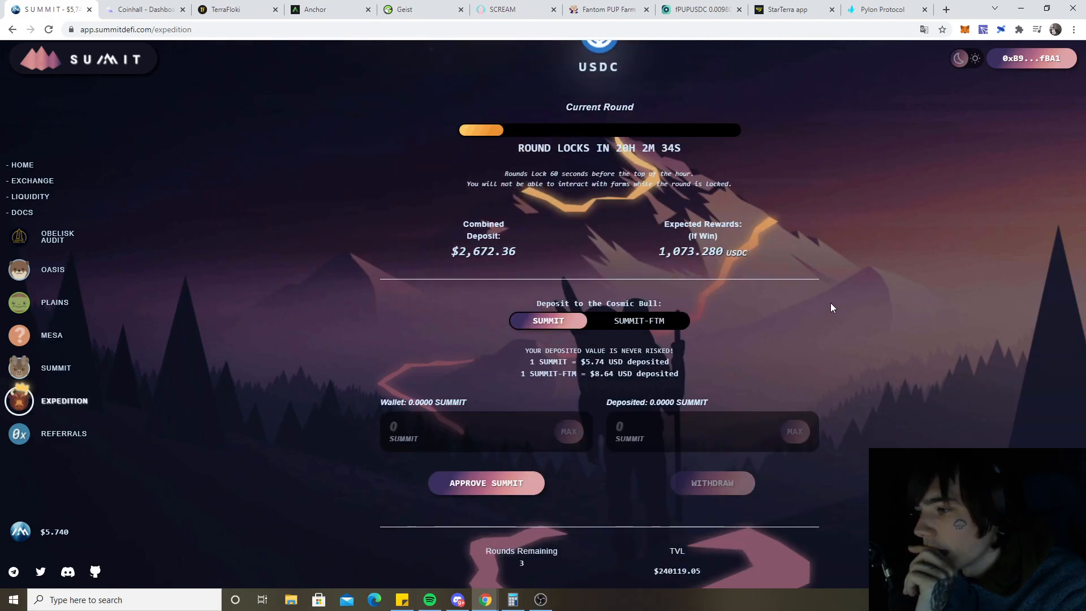
{"action": "scroll", "scroll_direction": "down", "scroll_amount": 3}
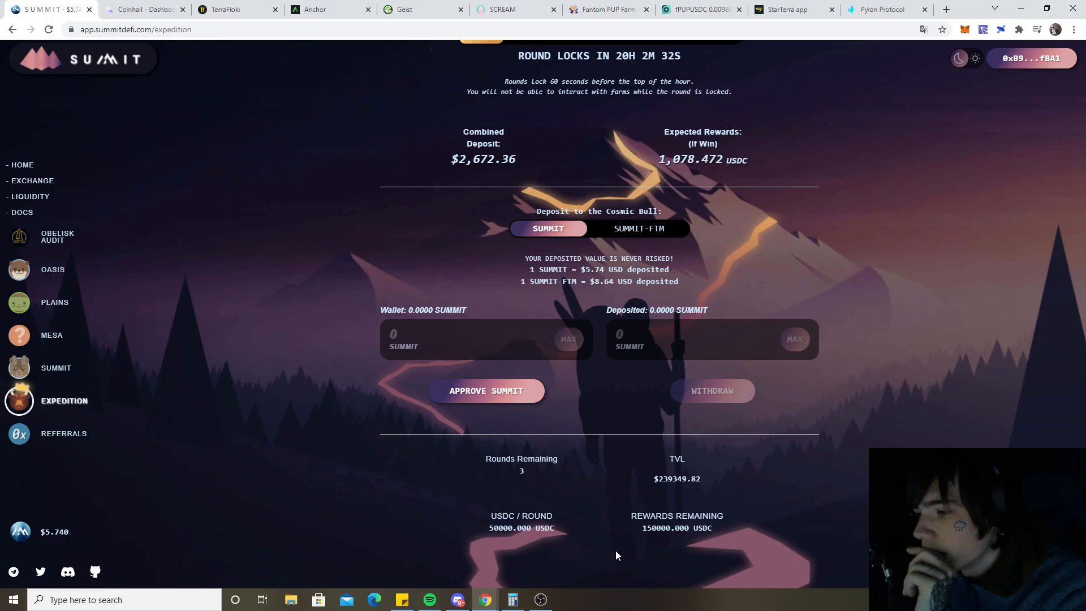
{"action": "mouse_move", "coordinate": [531, 483]}
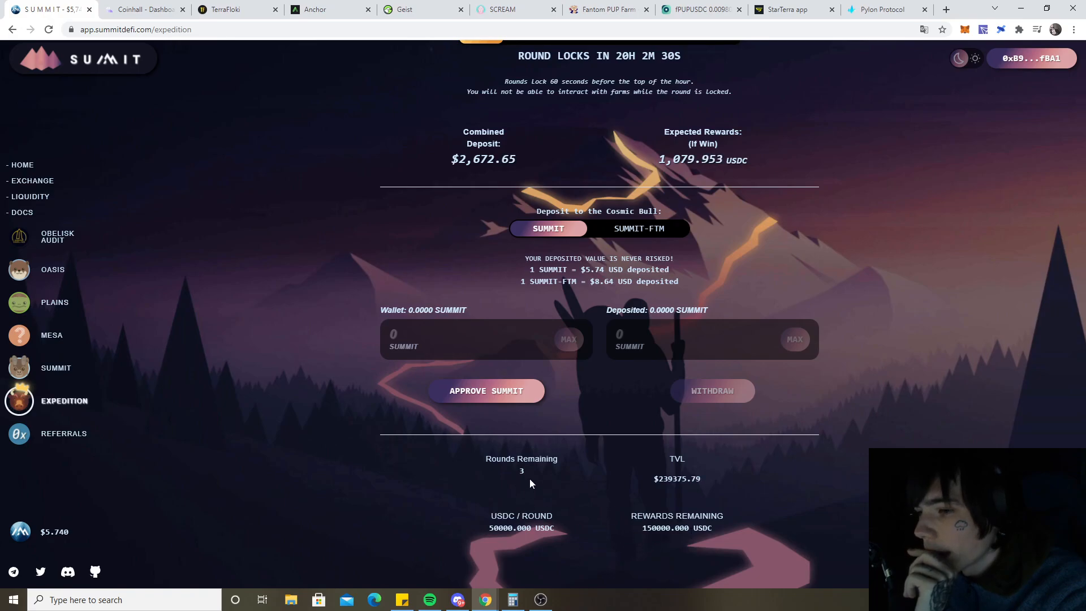
{"action": "scroll", "scroll_direction": "up", "scroll_amount": 3}
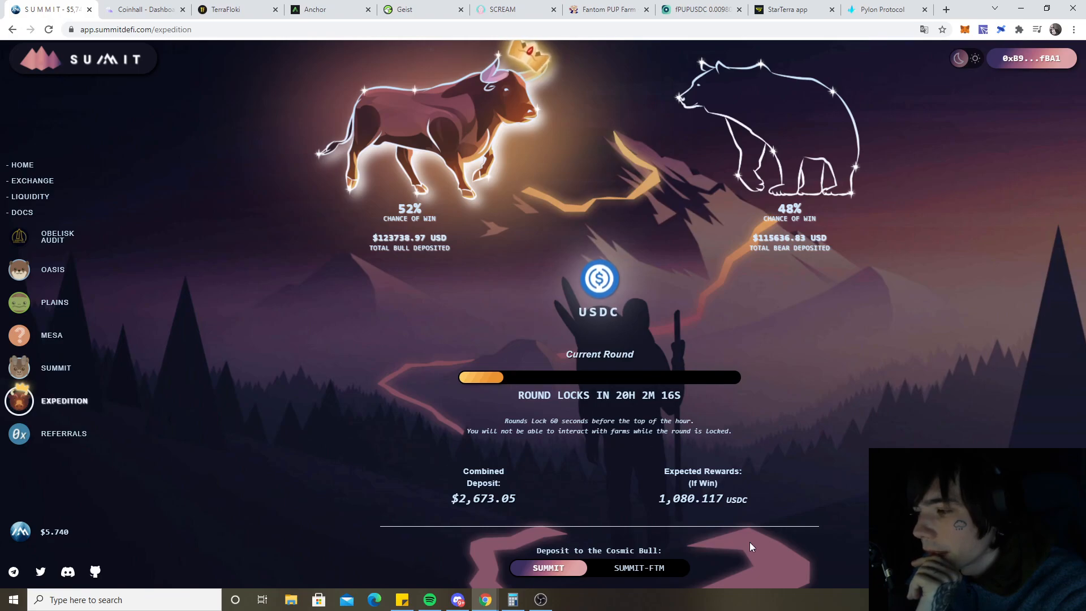
{"action": "mouse_move", "coordinate": [764, 115]}
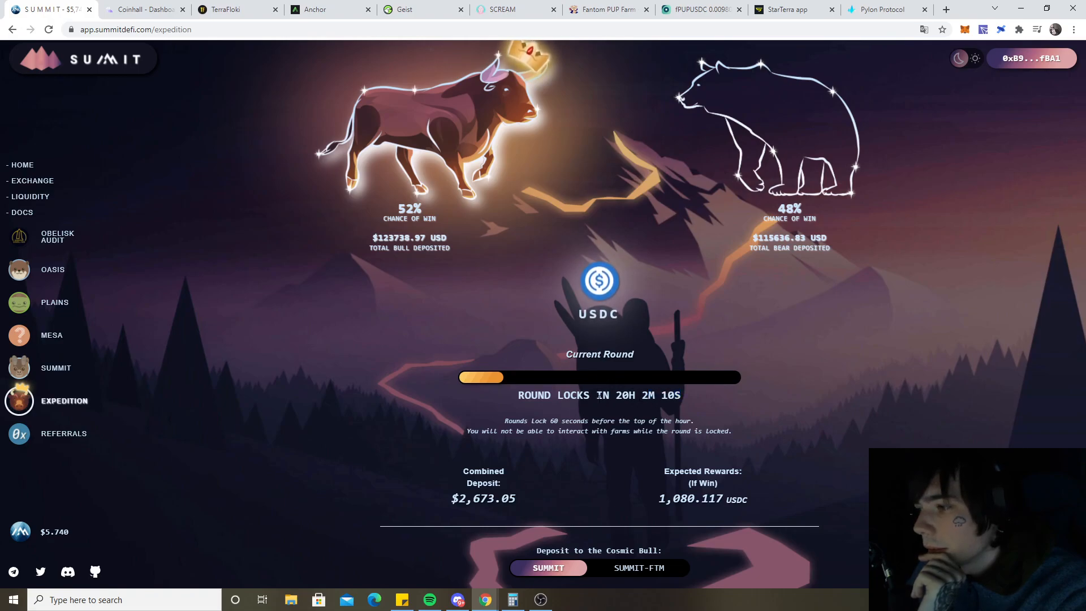
{"action": "mouse_move", "coordinate": [683, 523]}
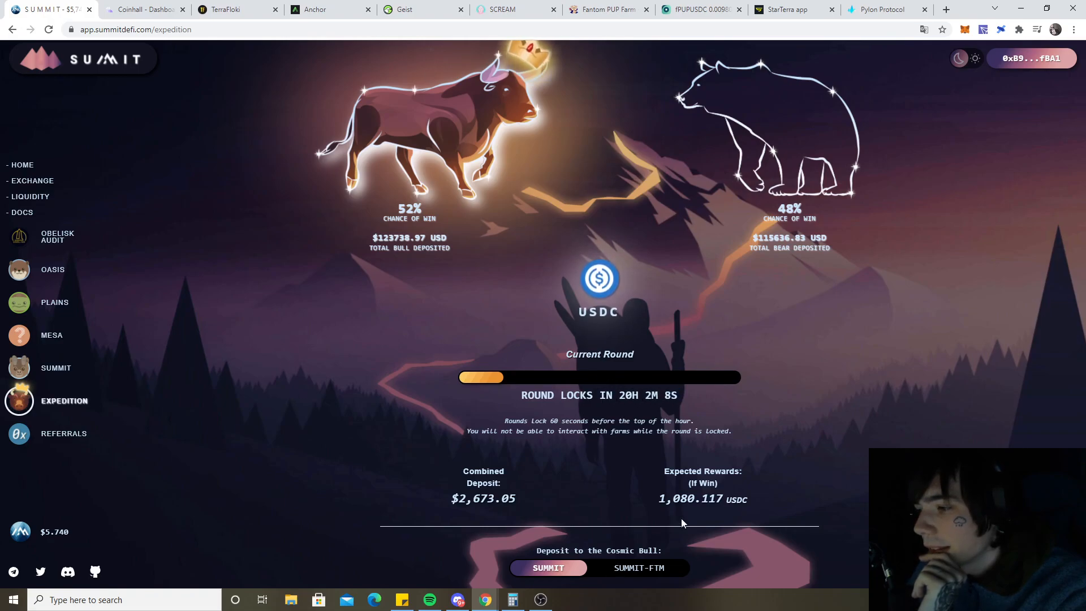
{"action": "mouse_move", "coordinate": [628, 514]}
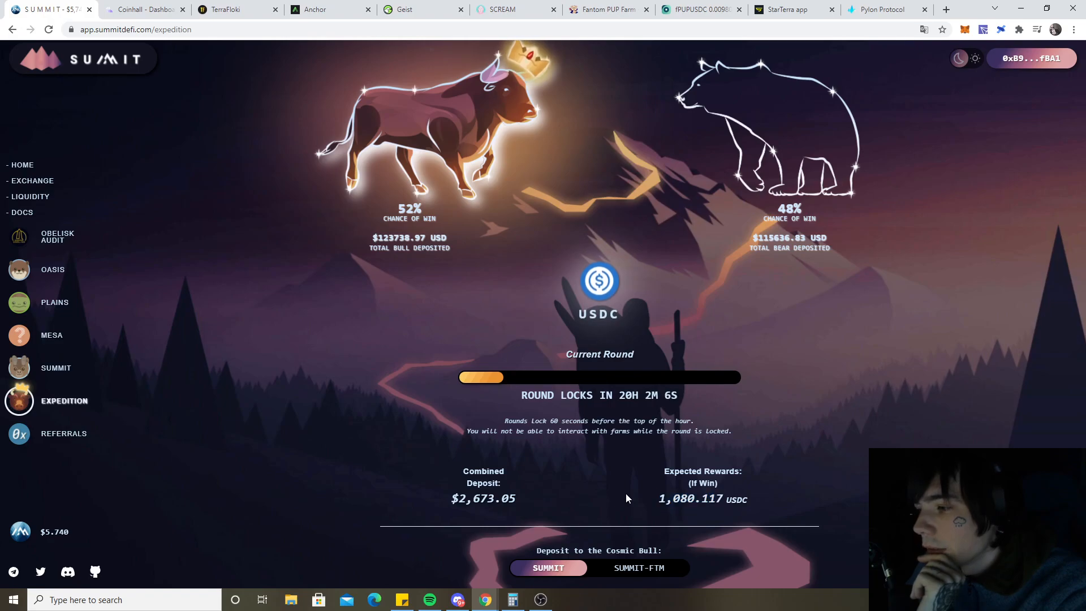
{"action": "scroll", "scroll_direction": "down", "scroll_amount": 3}
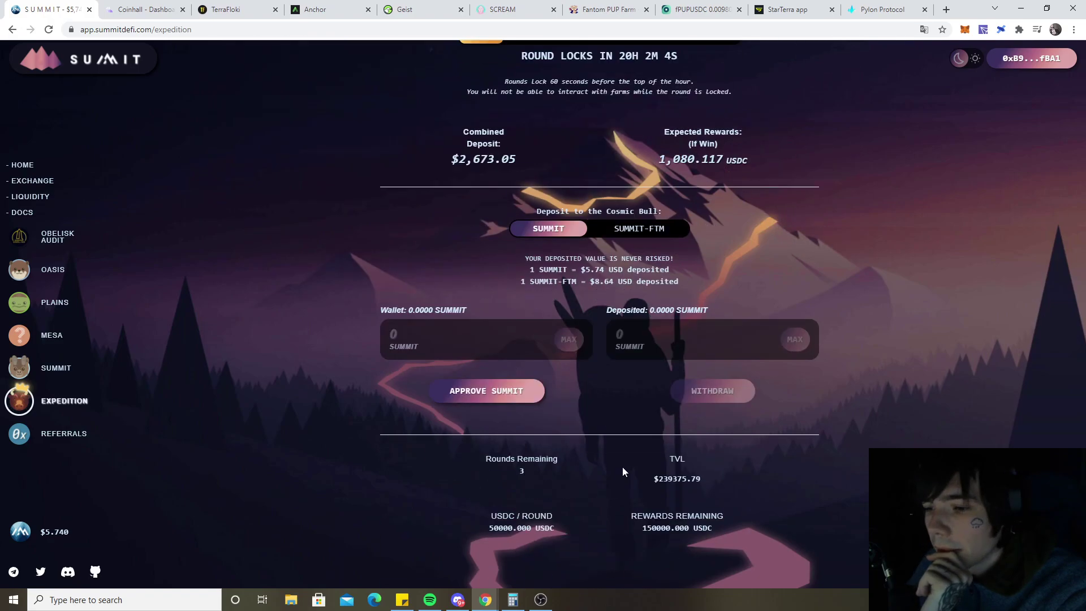
{"action": "mouse_move", "coordinate": [529, 199]}
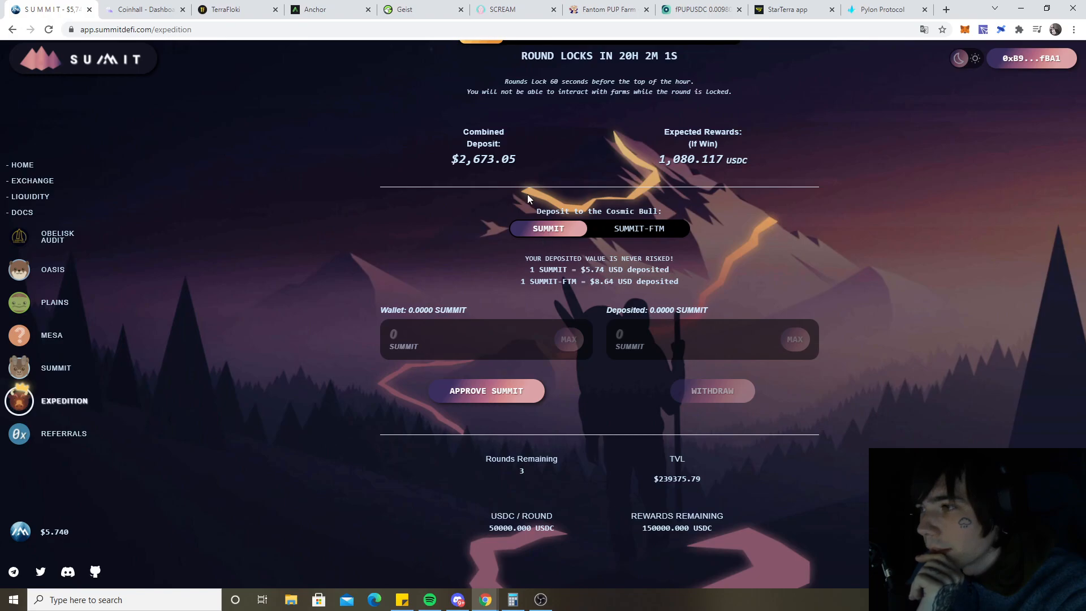
{"action": "mouse_move", "coordinate": [419, 174]}
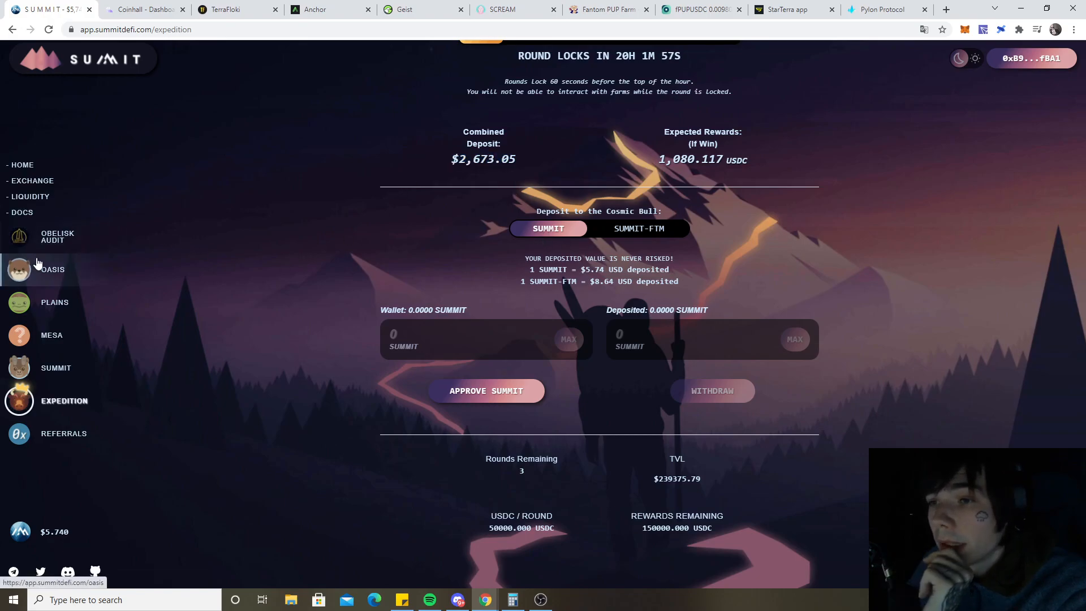
{"action": "mouse_move", "coordinate": [70, 368]}
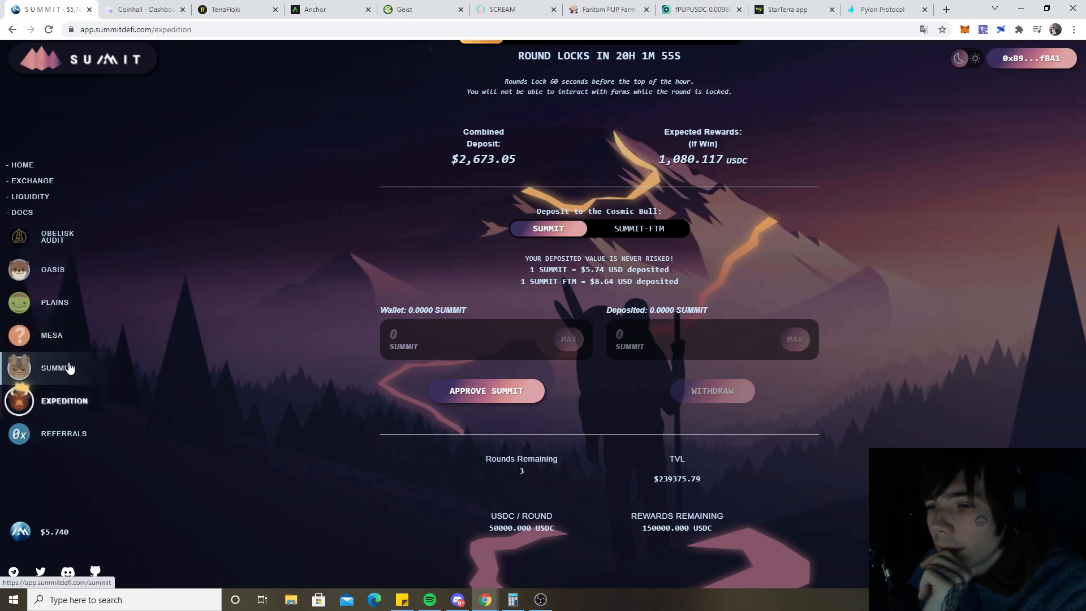
{"action": "left_click", "coordinate": [55, 368]}
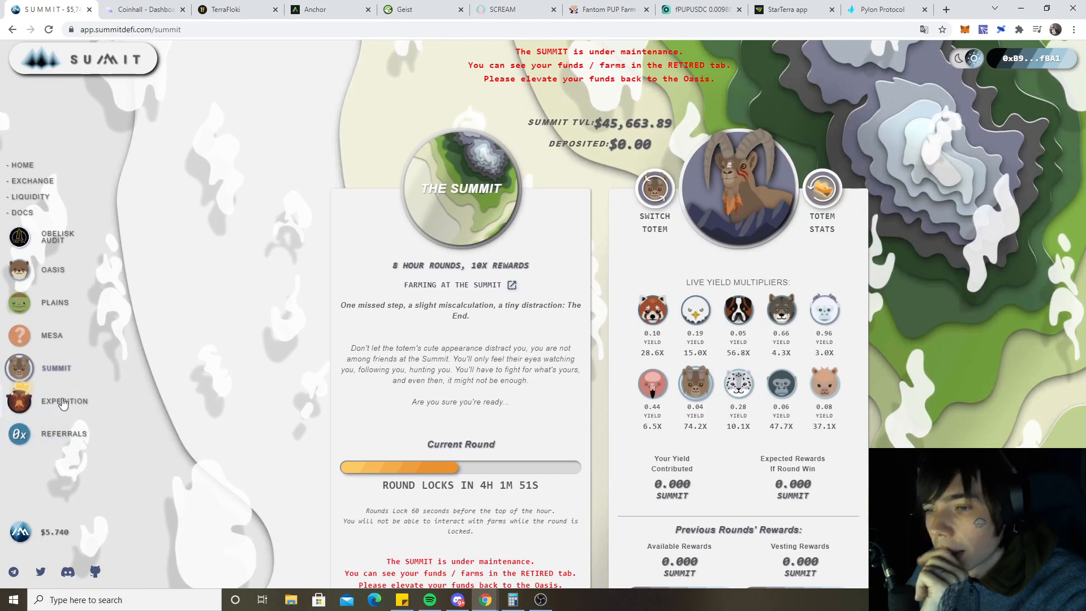
{"action": "left_click", "coordinate": [65, 401]}
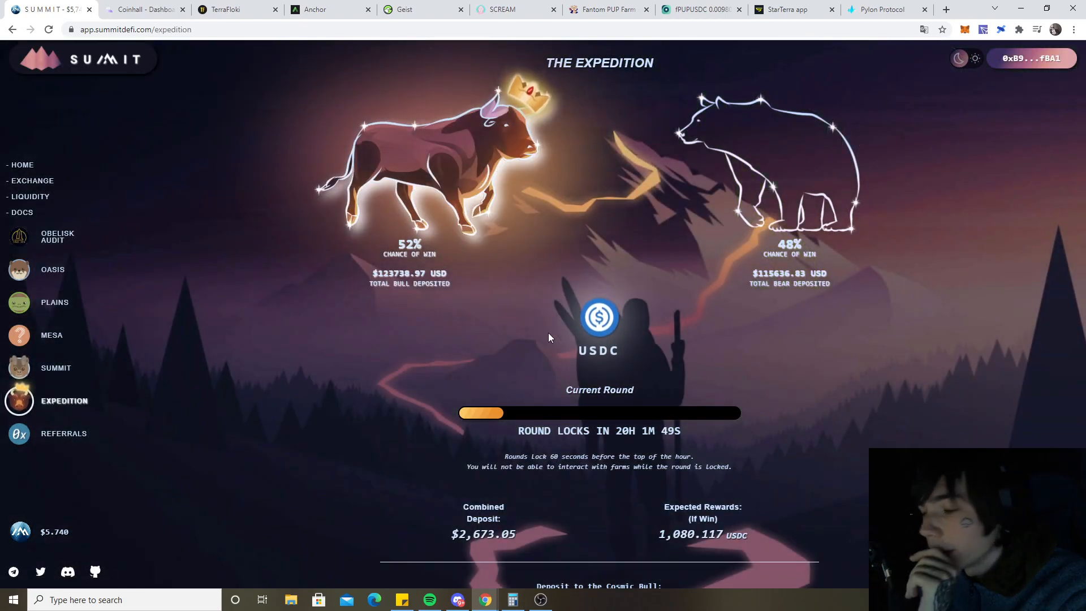
{"action": "scroll", "scroll_direction": "down", "scroll_amount": 3}
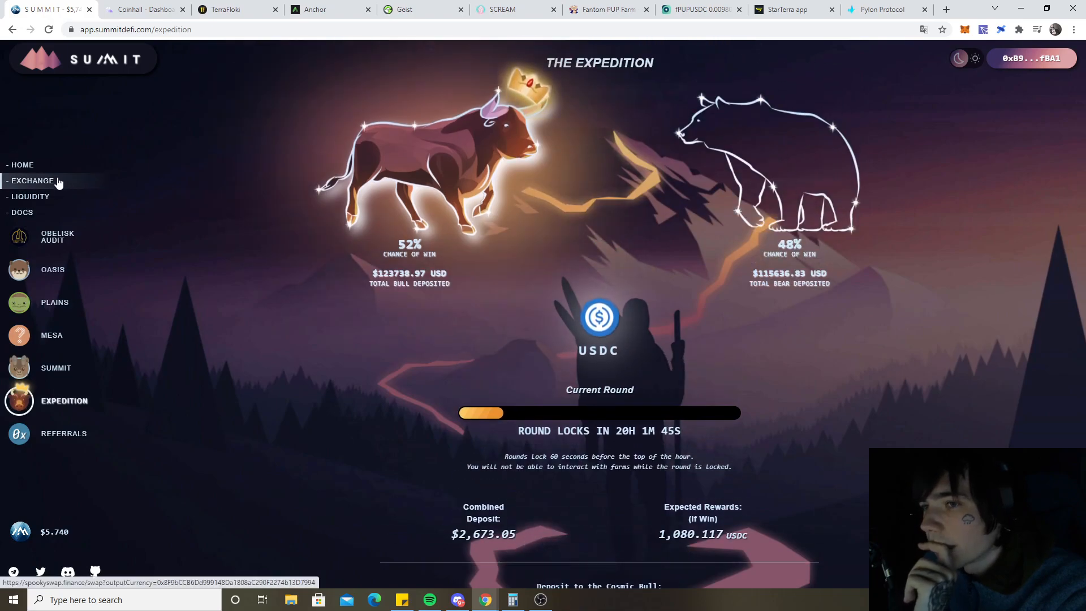
{"action": "left_click", "coordinate": [53, 269]}
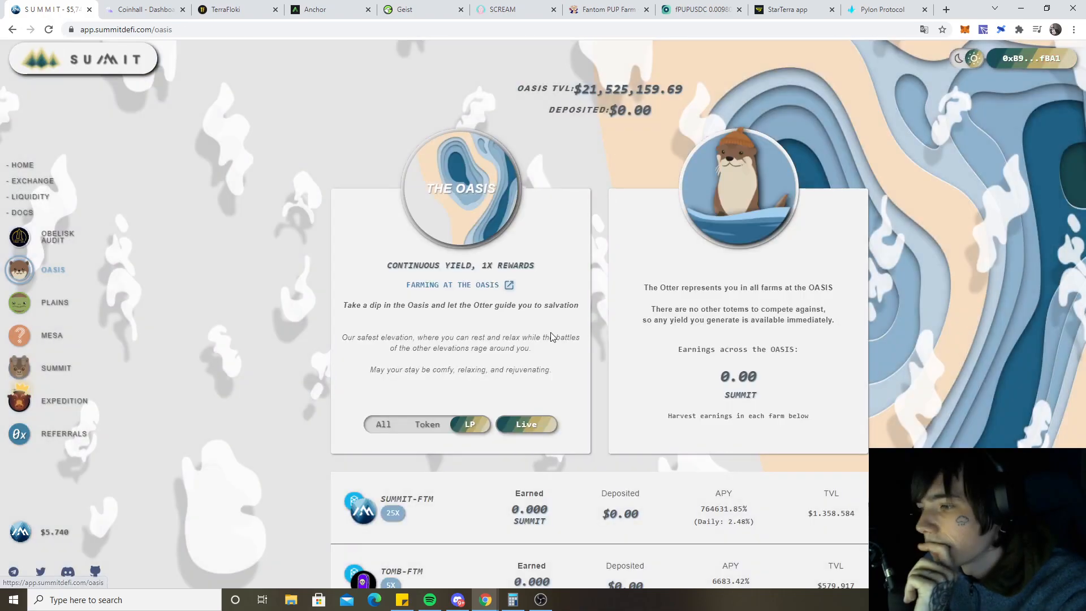
{"action": "scroll", "scroll_direction": "down", "scroll_amount": 3}
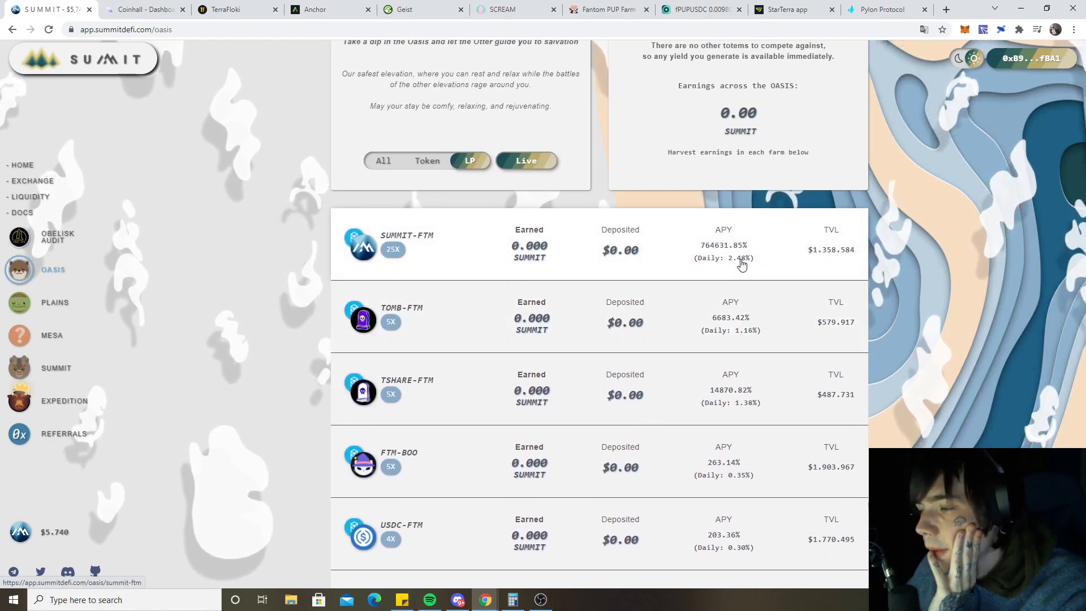
{"action": "scroll", "scroll_direction": "up", "scroll_amount": 3}
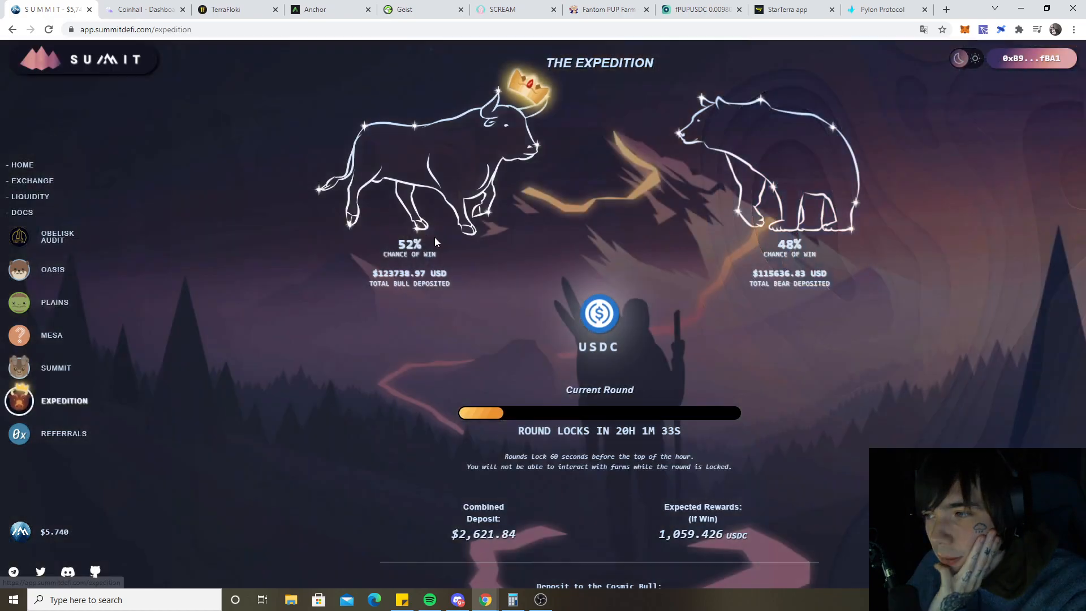
{"action": "scroll", "scroll_direction": "down", "scroll_amount": 3}
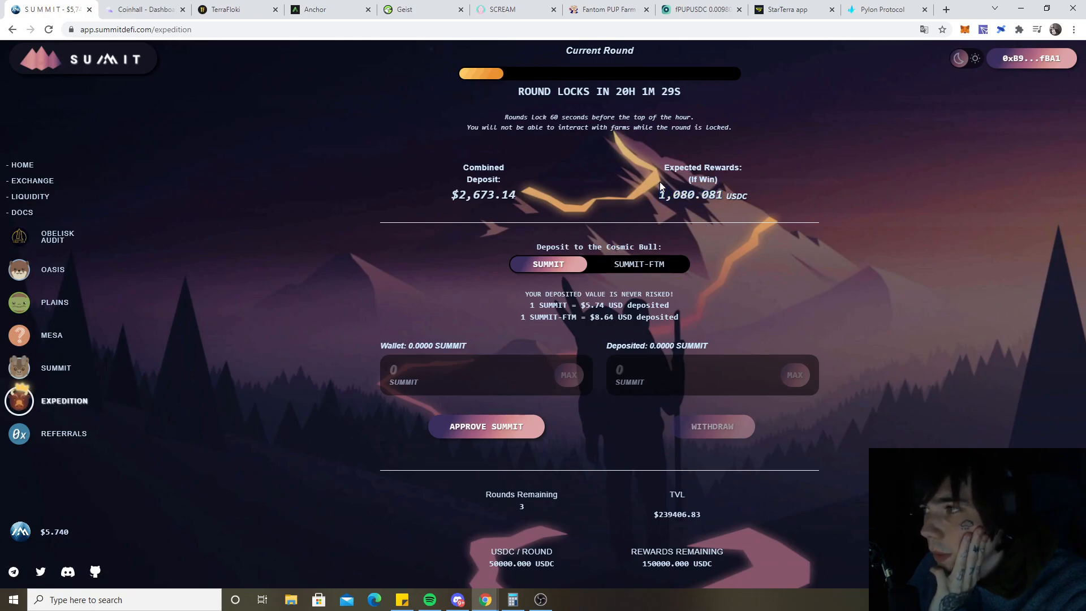
{"action": "mouse_move", "coordinate": [654, 175]}
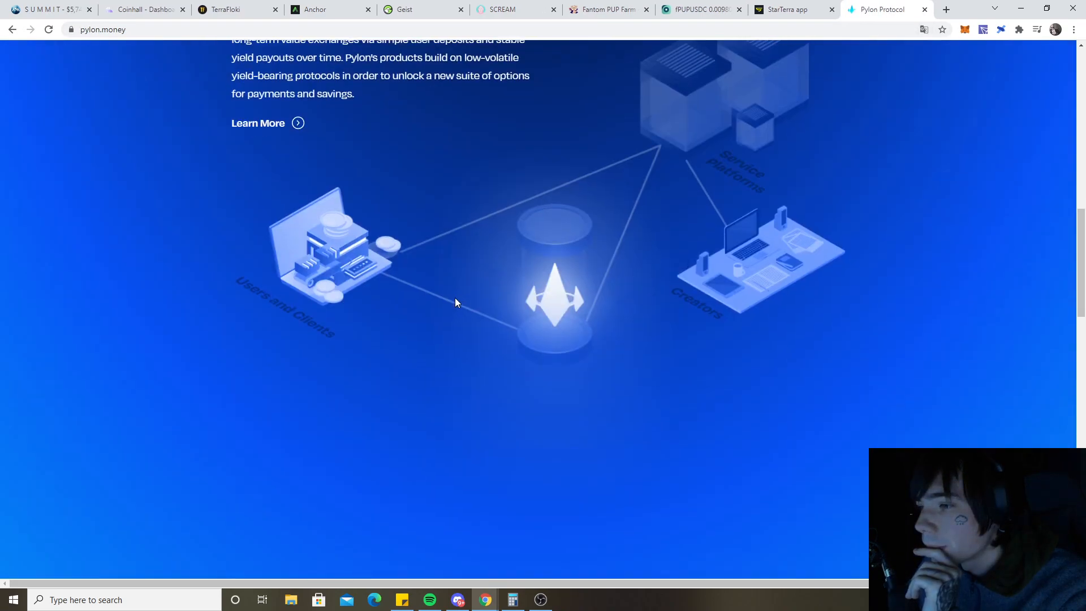
Enter Pylon Gateway and open the $TWD card's launch page from Live Projects
{"action": "scroll", "scroll_direction": "down", "scroll_amount": 3}
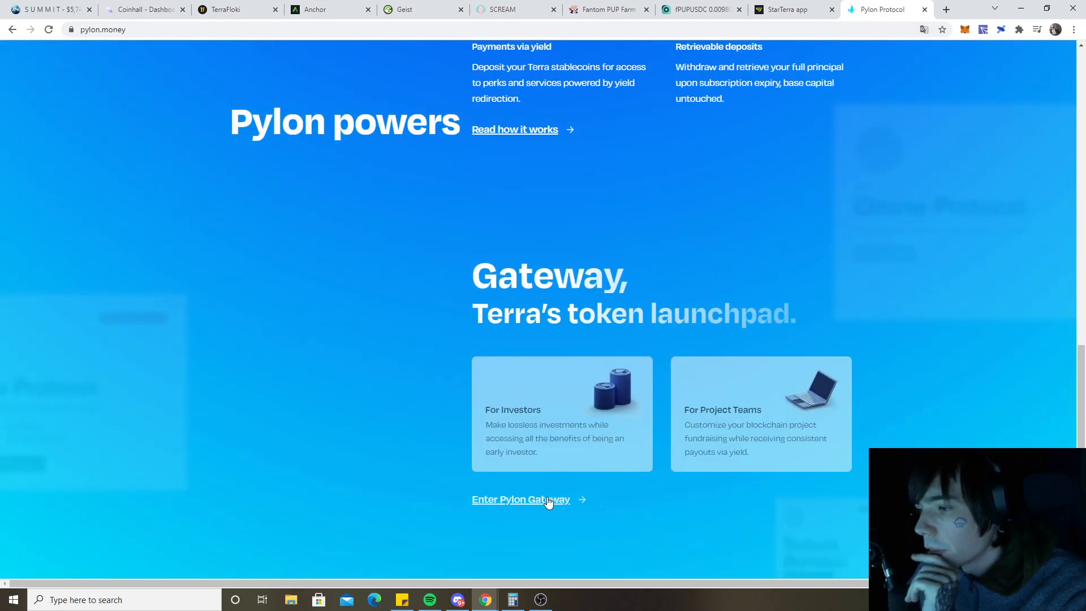
{"action": "left_click", "coordinate": [521, 499]}
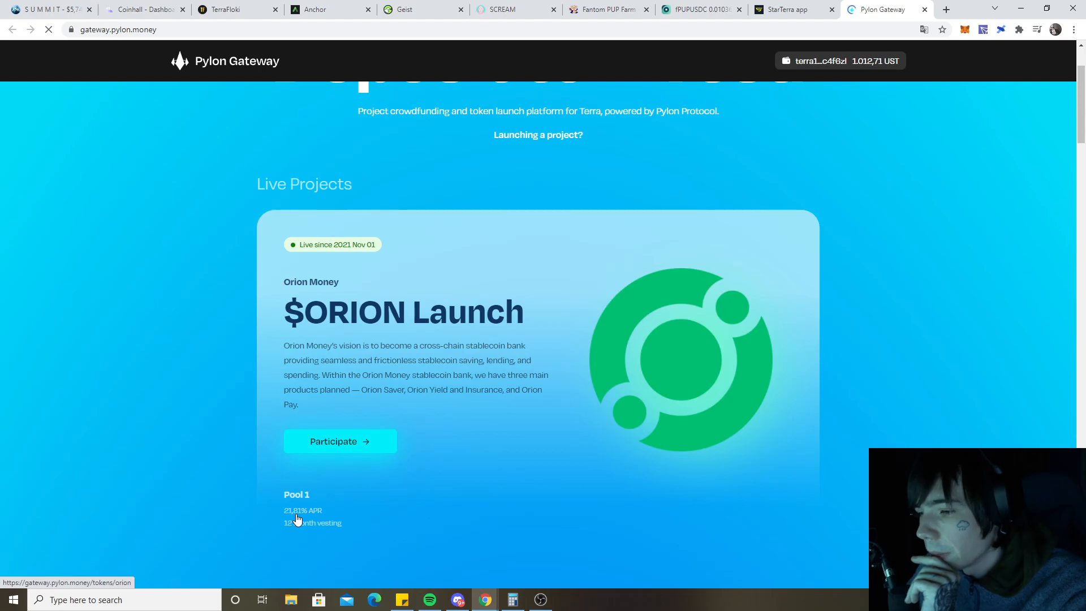
{"action": "left_click", "coordinate": [297, 494]}
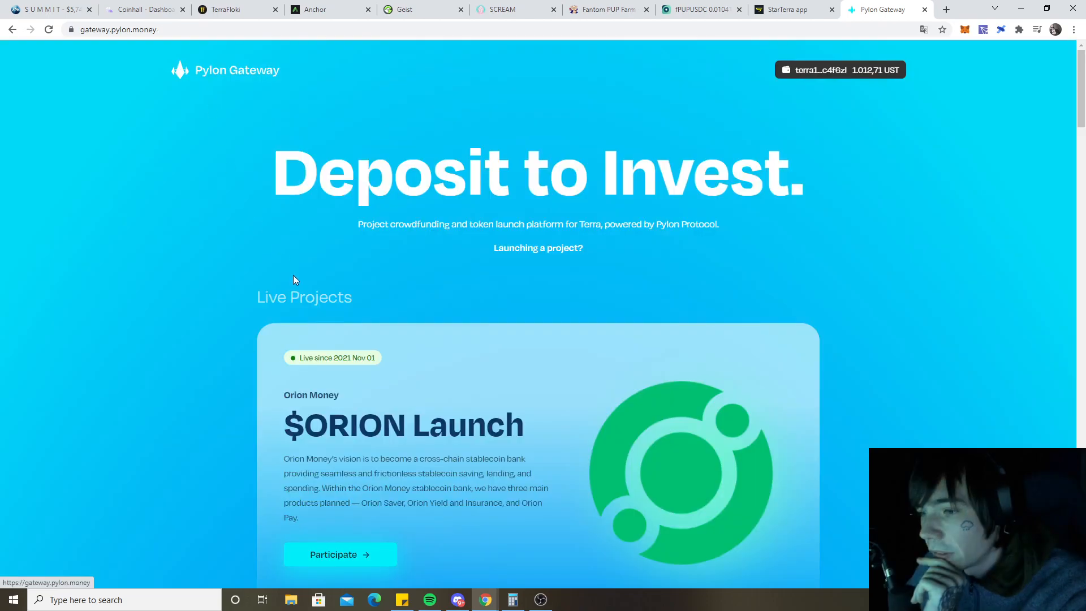
{"action": "scroll", "scroll_direction": "down", "scroll_amount": 3}
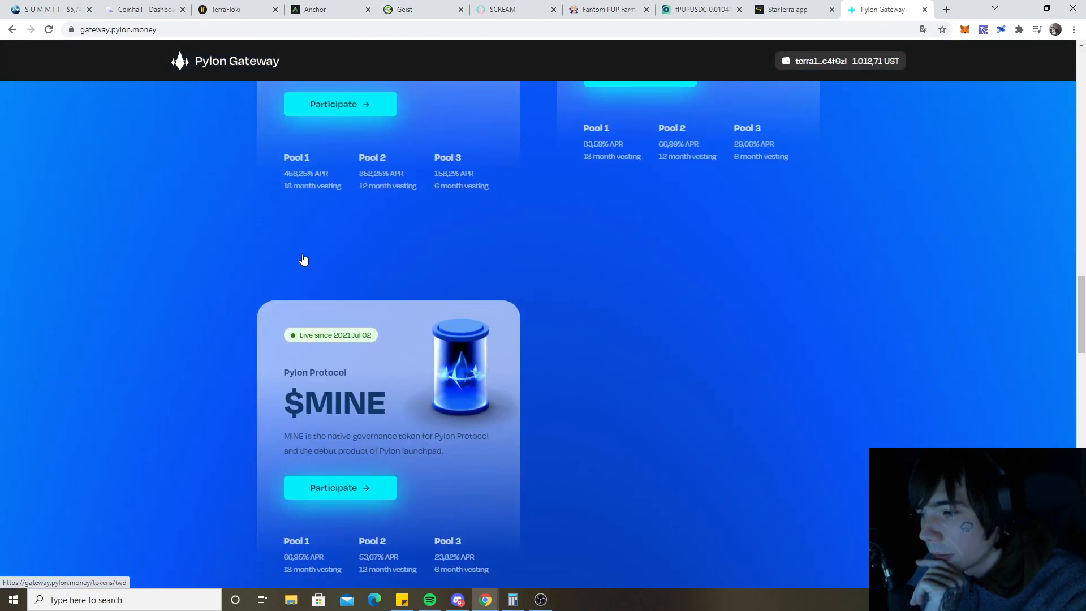
{"action": "scroll", "scroll_direction": "up", "scroll_amount": 3}
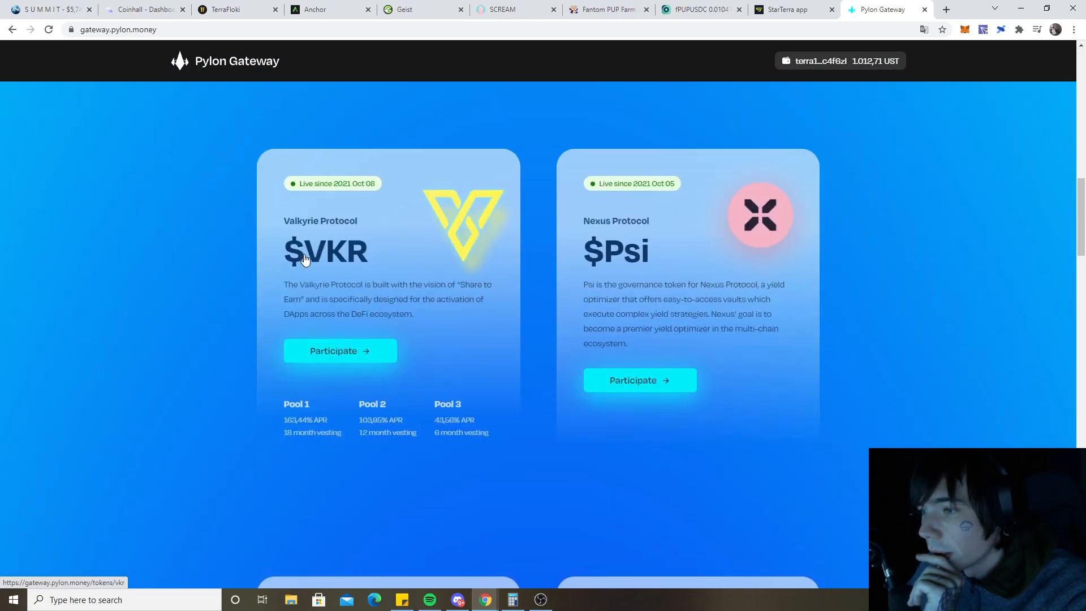
{"action": "scroll", "scroll_direction": "down", "scroll_amount": 3}
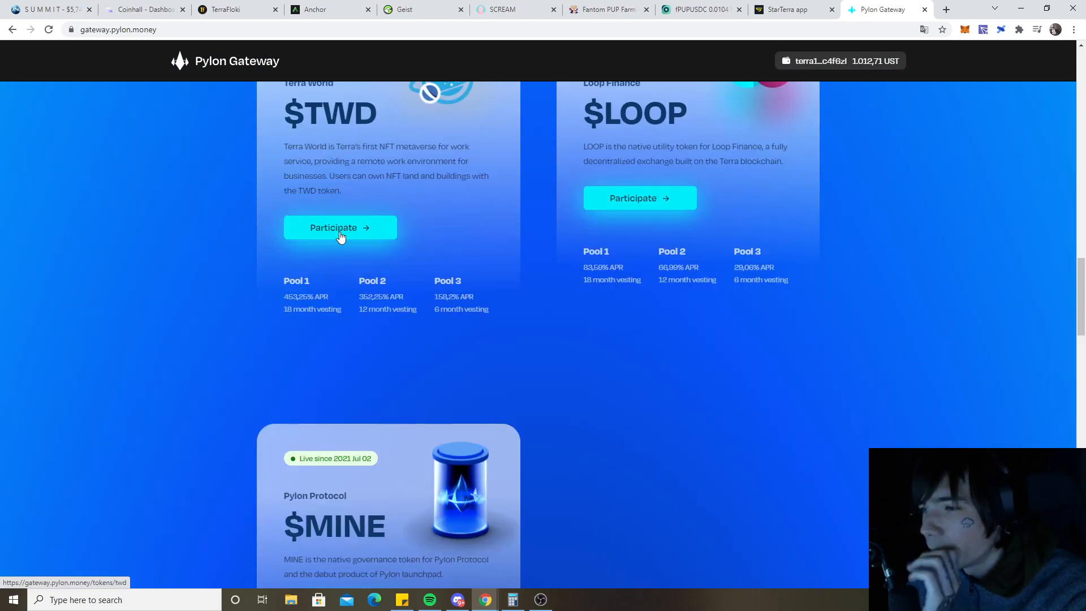
{"action": "left_click", "coordinate": [339, 227]}
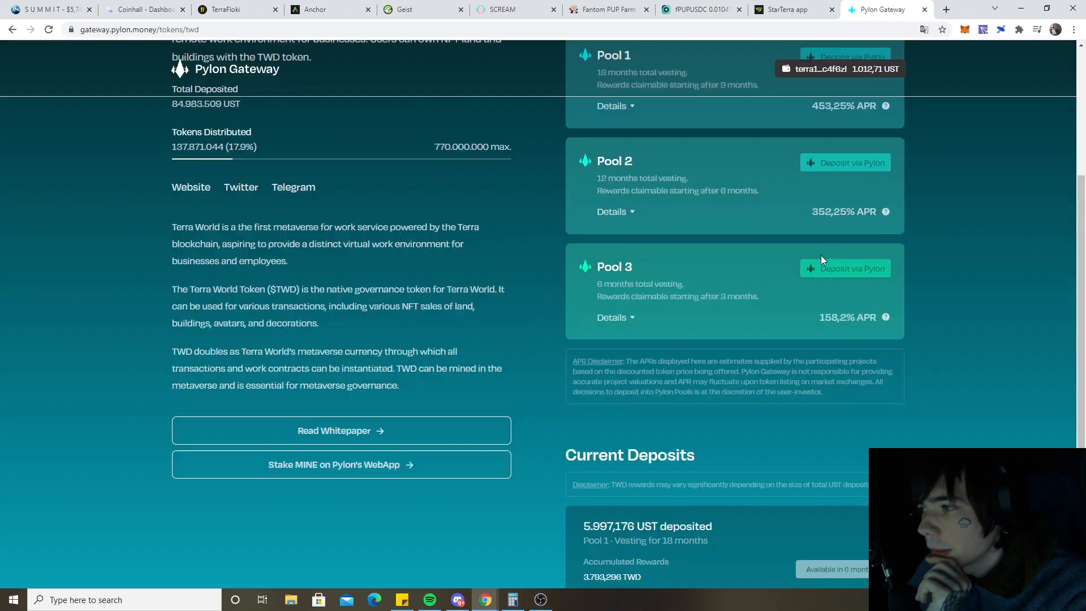
Clear the calculator, compute 3793 × 0.38 = 1,441.34, and check the history
{"action": "scroll", "scroll_direction": "down", "scroll_amount": 3}
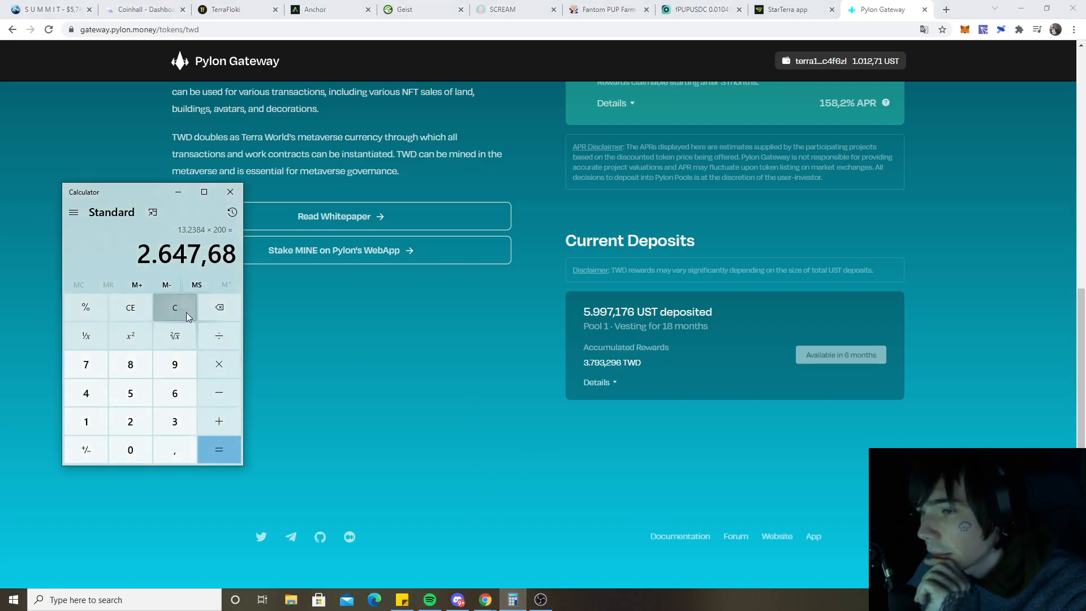
{"action": "left_click", "coordinate": [174, 307]}
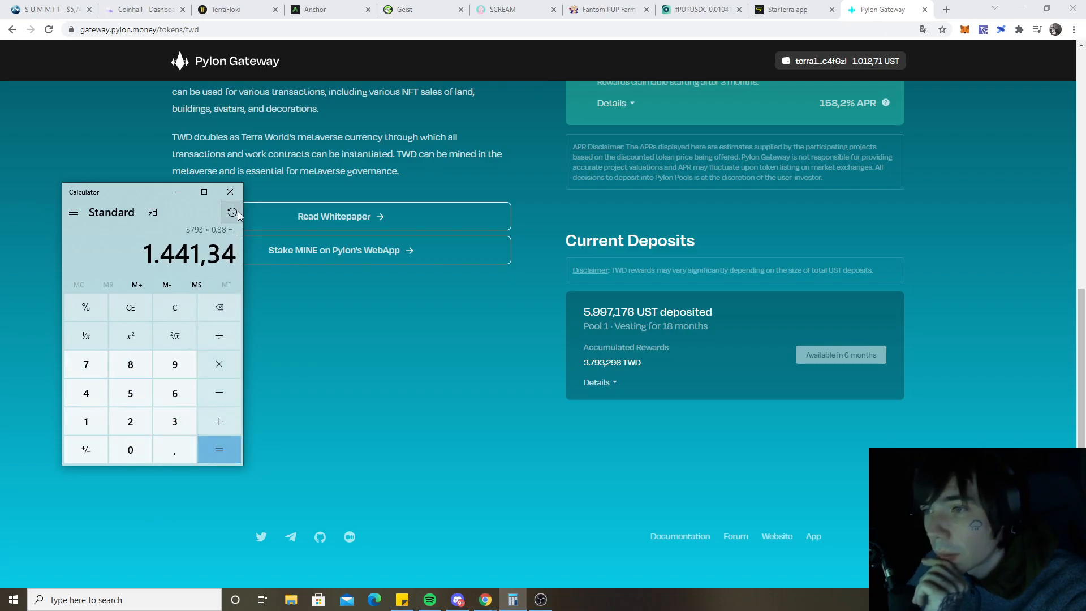
{"action": "left_click", "coordinate": [230, 192]}
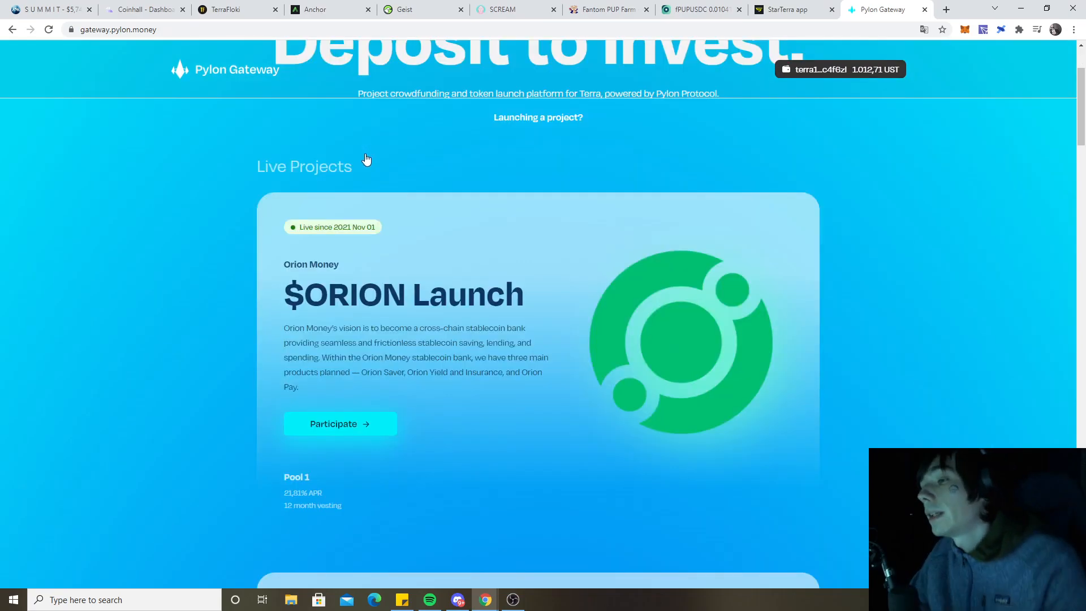
Glance at Anchor's savings deposit overview and return to the Pylon Gateway token list
{"action": "scroll", "scroll_direction": "down", "scroll_amount": 3}
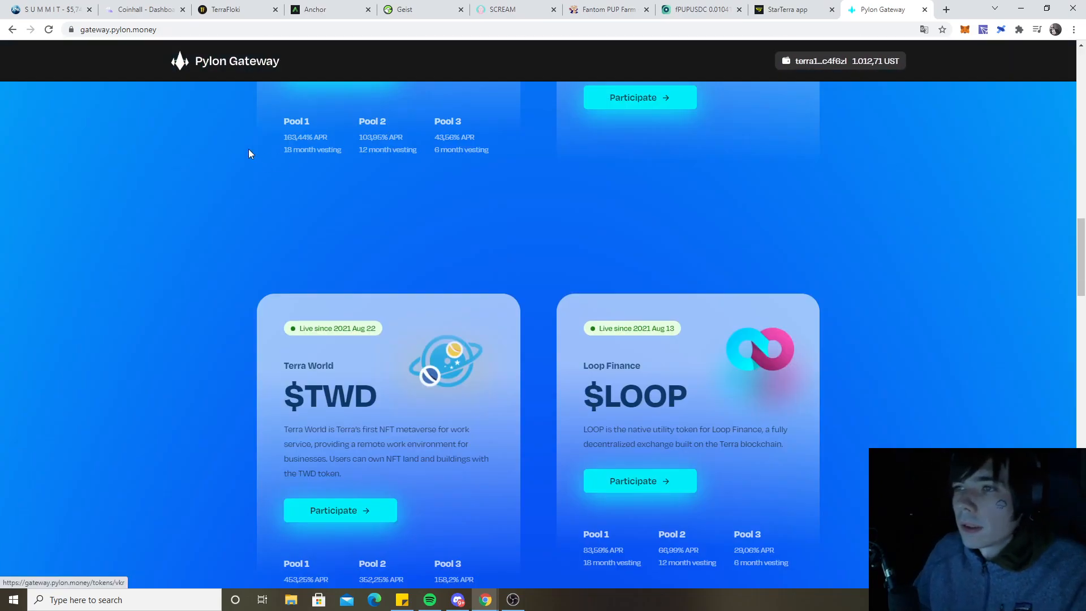
{"action": "left_click", "coordinate": [317, 9]}
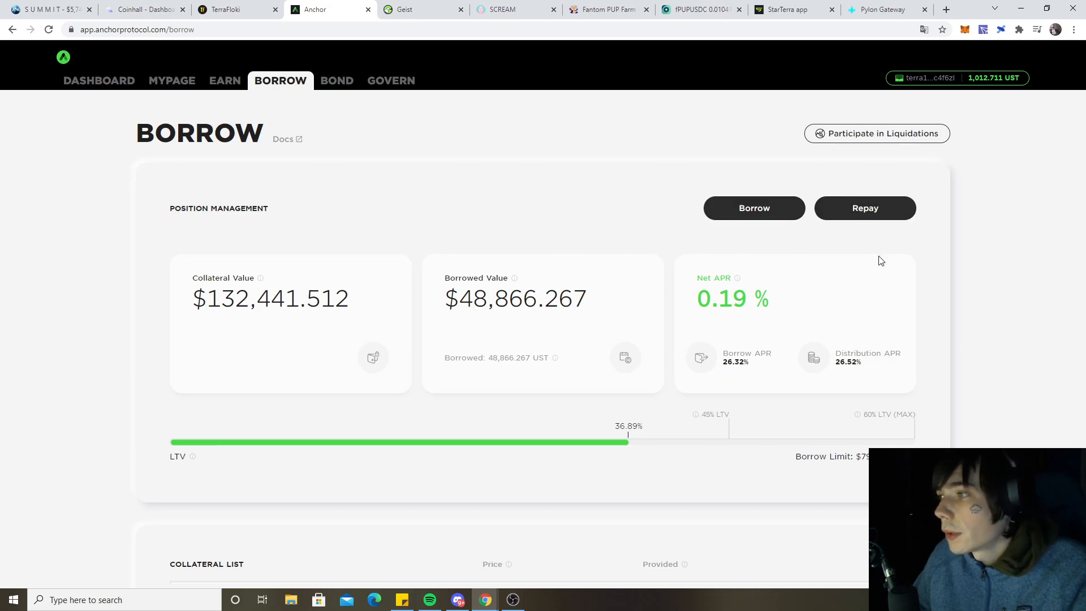
{"action": "mouse_move", "coordinate": [219, 90]}
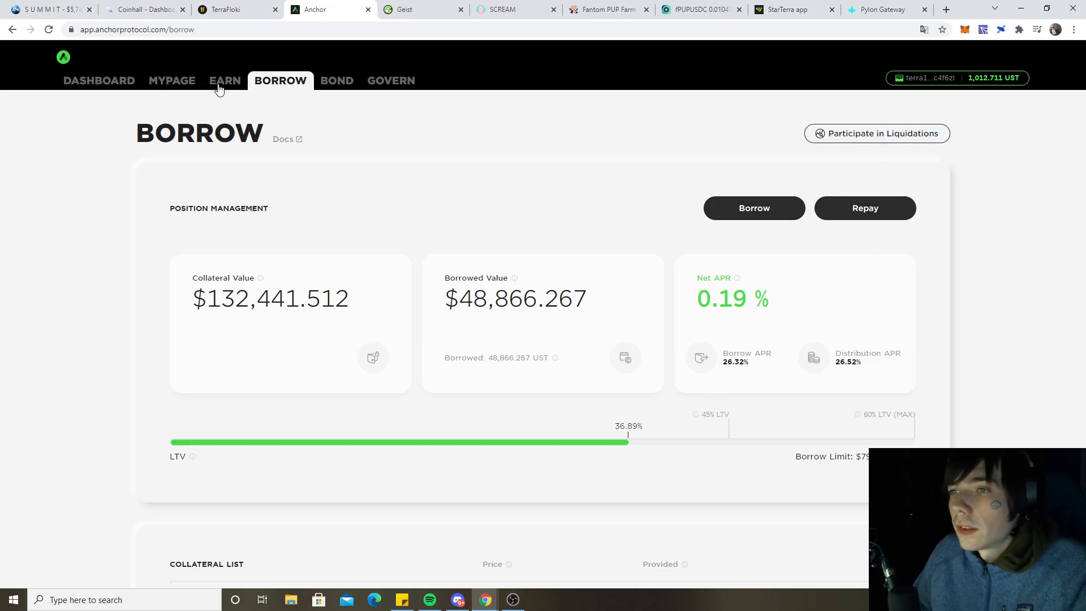
{"action": "left_click", "coordinate": [224, 81]}
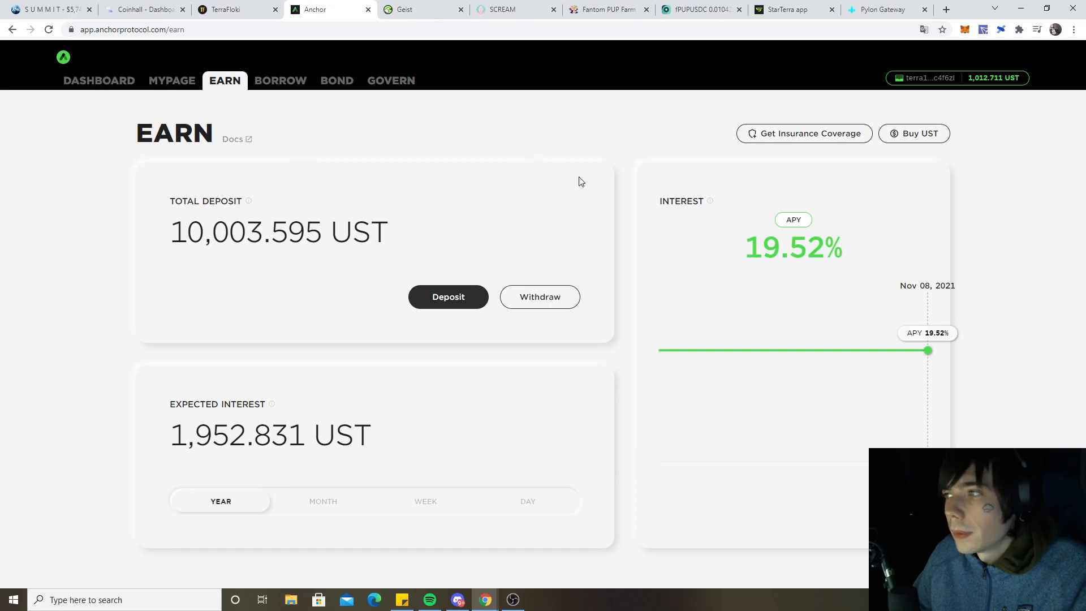
{"action": "left_click", "coordinate": [892, 10]}
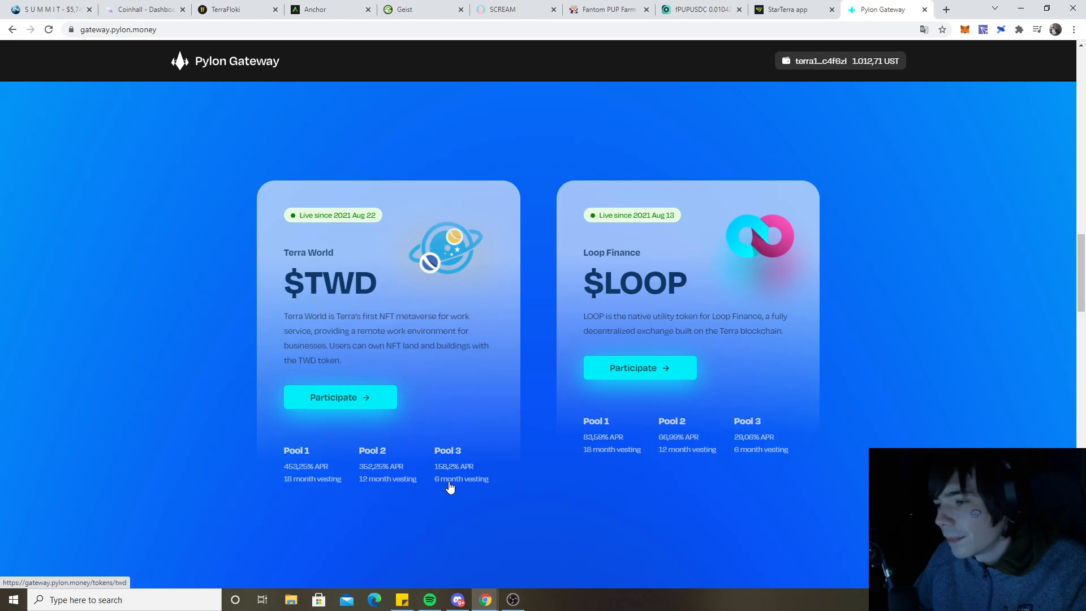
Check the Terra World TWD pool details, then view Anchor's borrow page ($48,866.278 borrowed)
{"action": "left_click", "coordinate": [340, 397]}
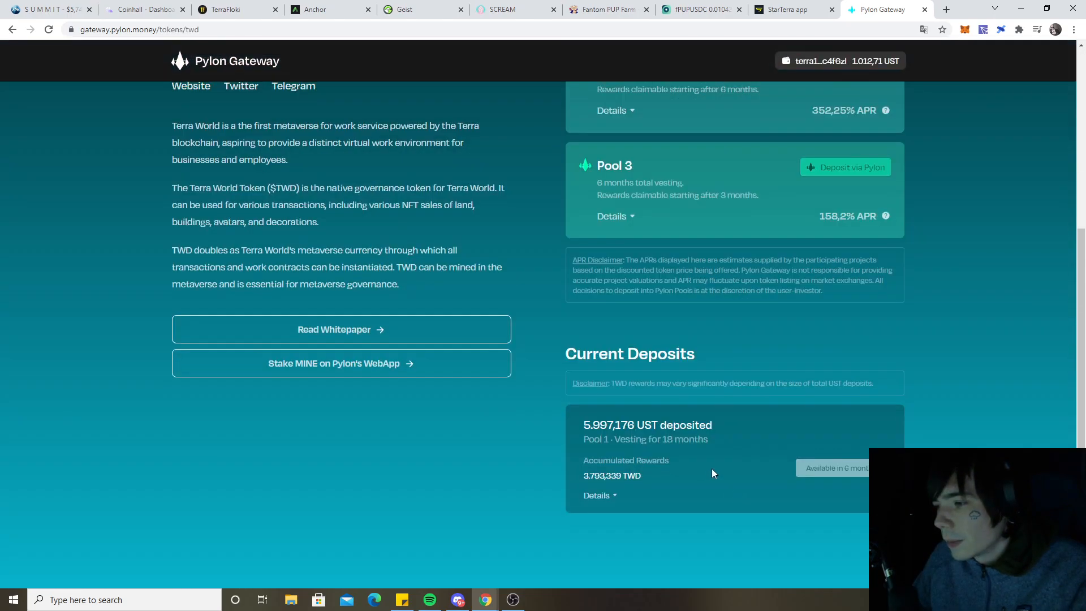
{"action": "scroll", "scroll_direction": "up", "scroll_amount": 3}
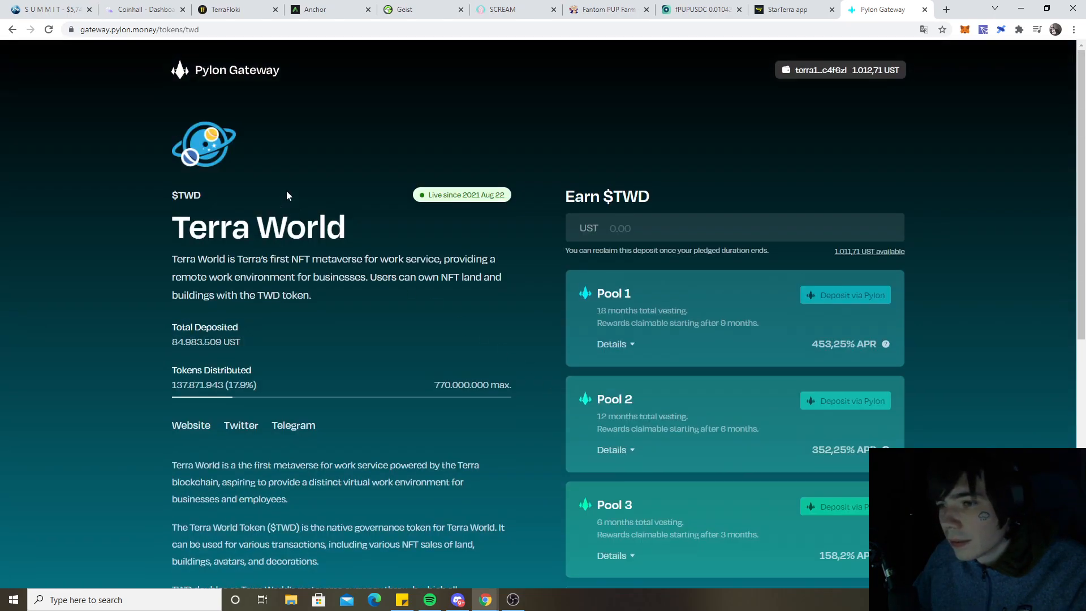
{"action": "left_click", "coordinate": [317, 9]}
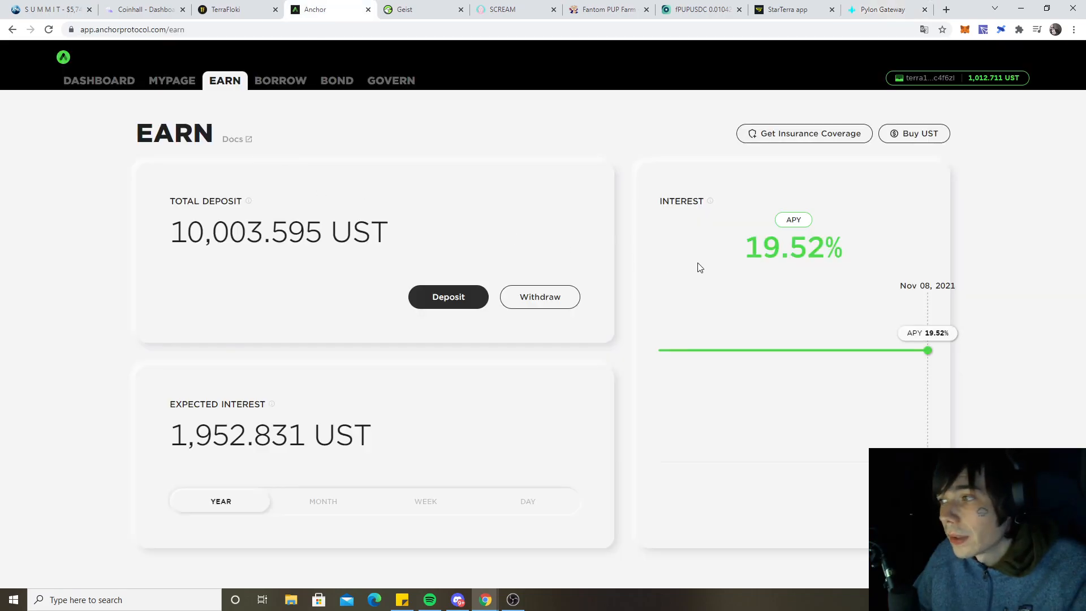
{"action": "left_click", "coordinate": [280, 81]}
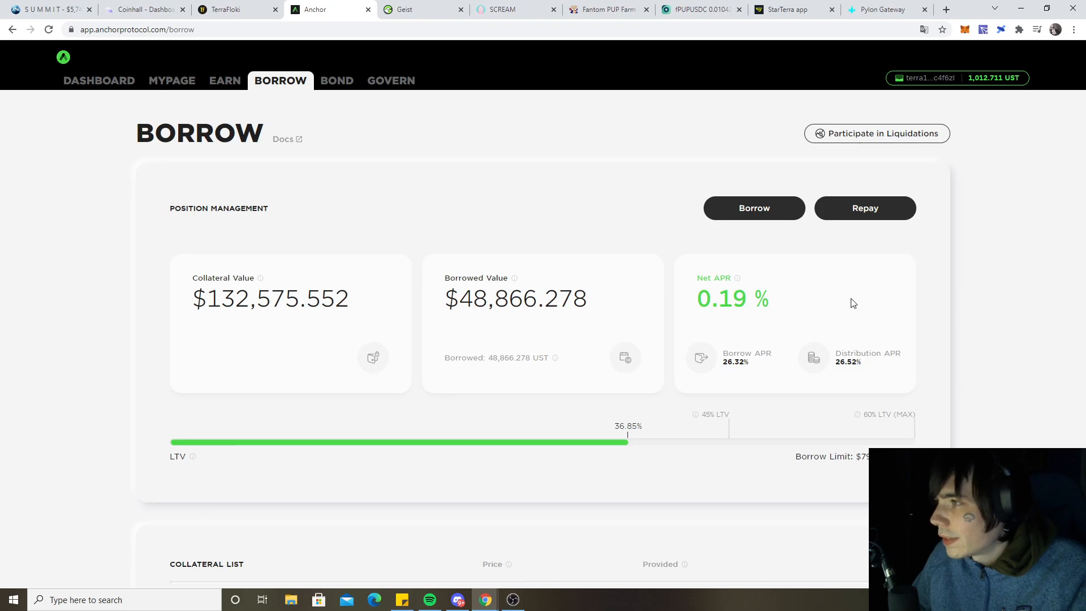
{"action": "left_click", "coordinate": [883, 10]}
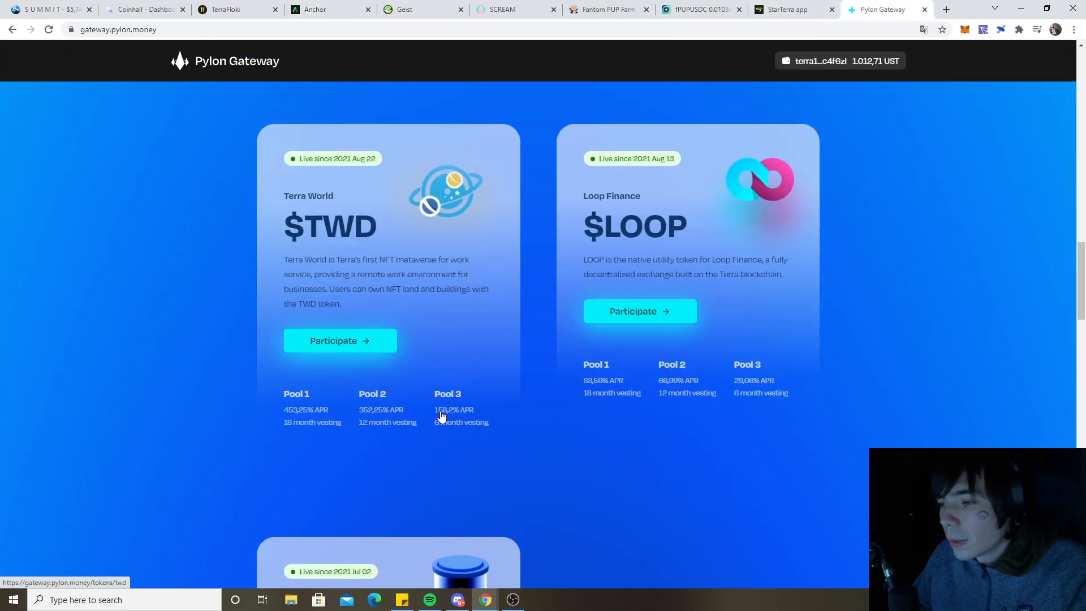
{"action": "mouse_move", "coordinate": [477, 412]}
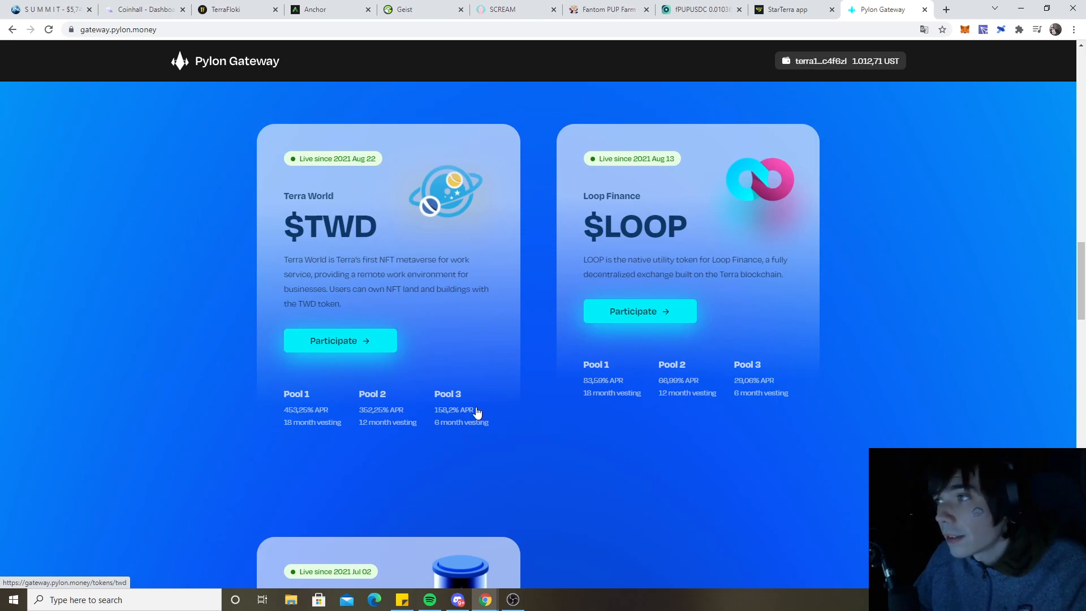
{"action": "mouse_move", "coordinate": [475, 371]}
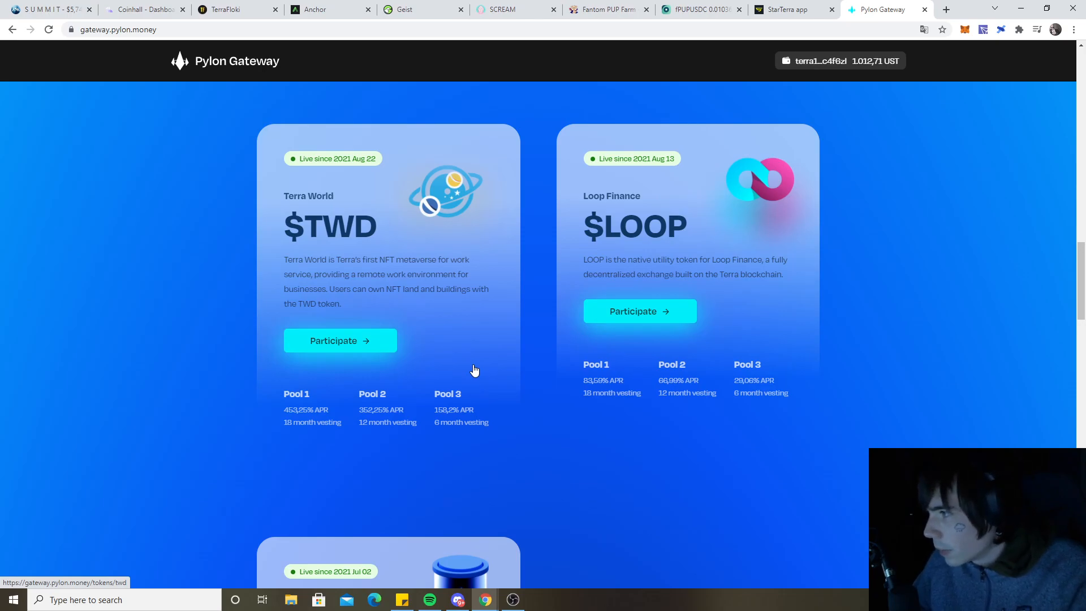
{"action": "mouse_move", "coordinate": [436, 308]}
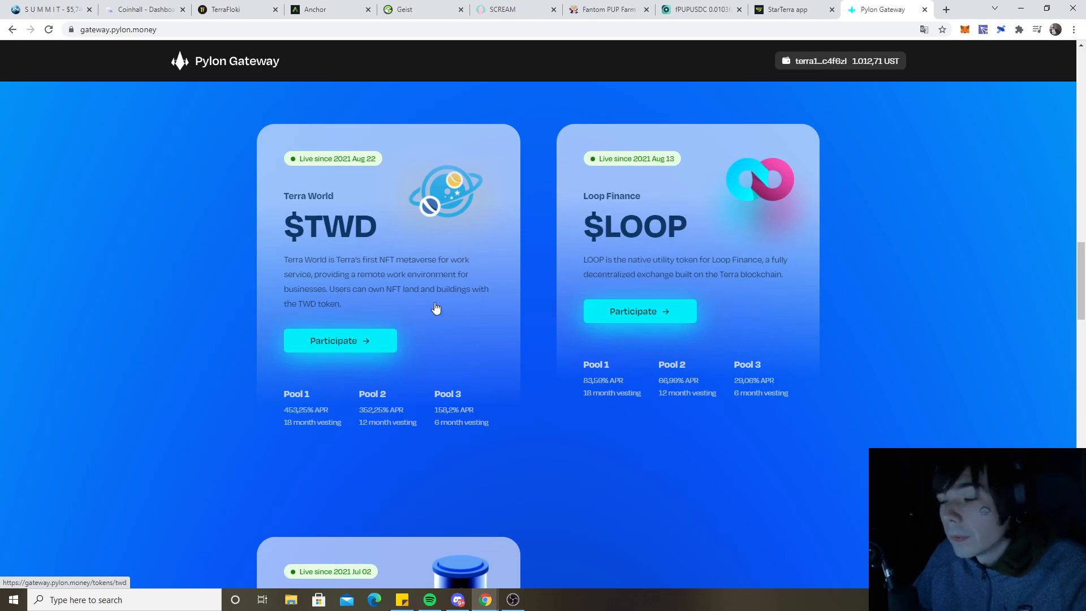
{"action": "scroll", "scroll_direction": "down", "scroll_amount": 3}
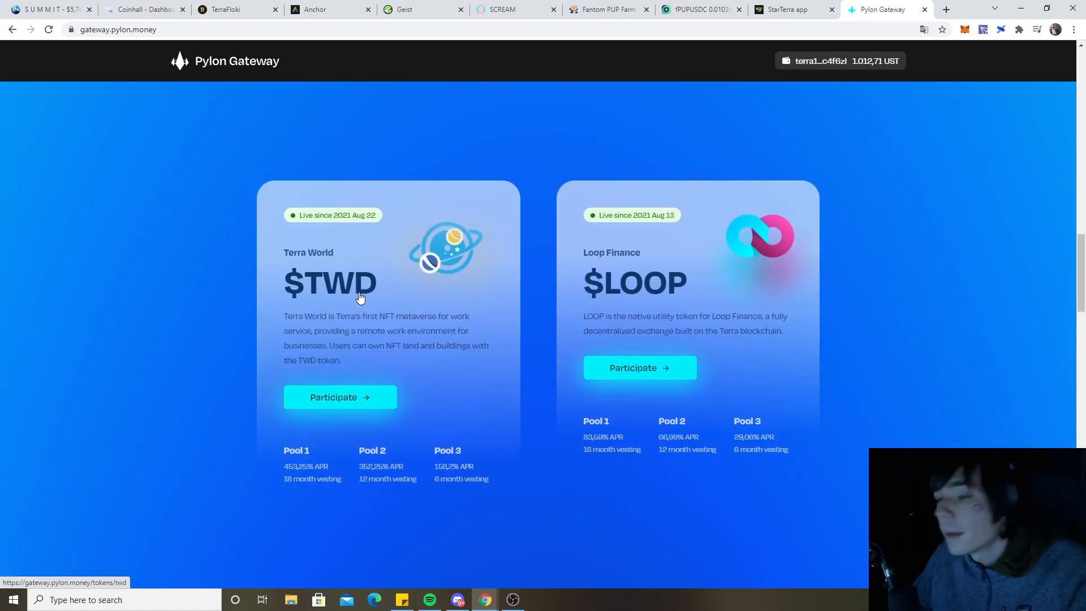
{"action": "left_click", "coordinate": [315, 9]}
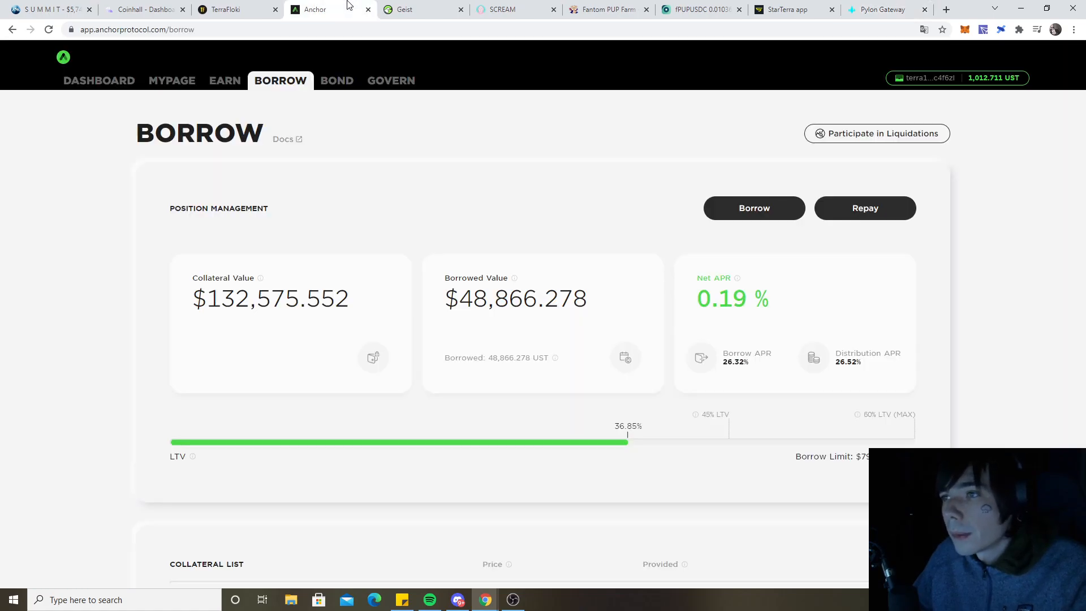
{"action": "left_click_drag", "start_coordinate": [444, 278], "coordinate": [554, 357]}
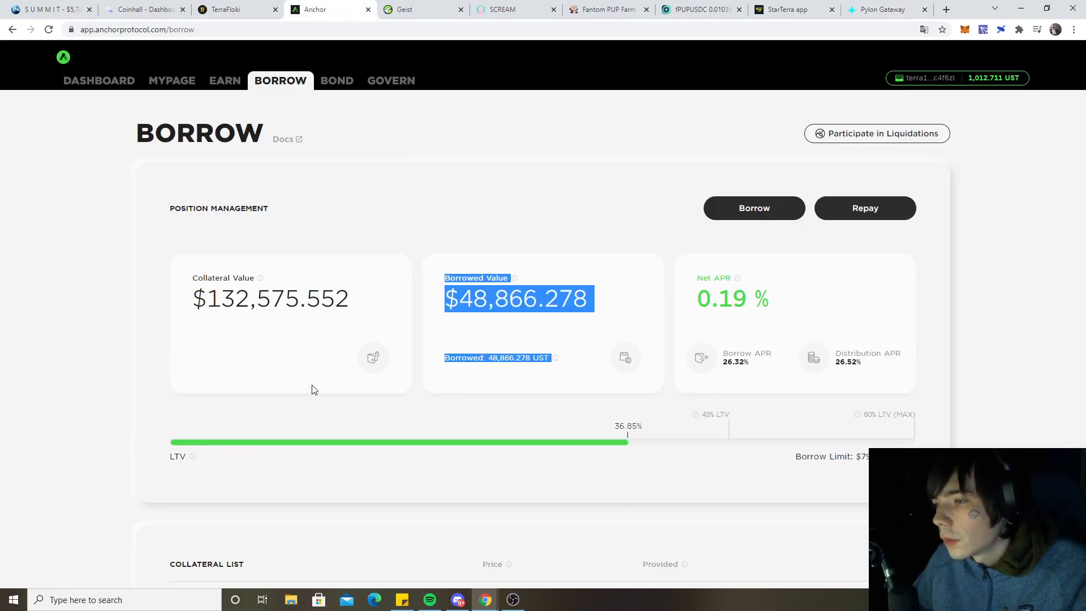
{"action": "left_click", "coordinate": [572, 464]}
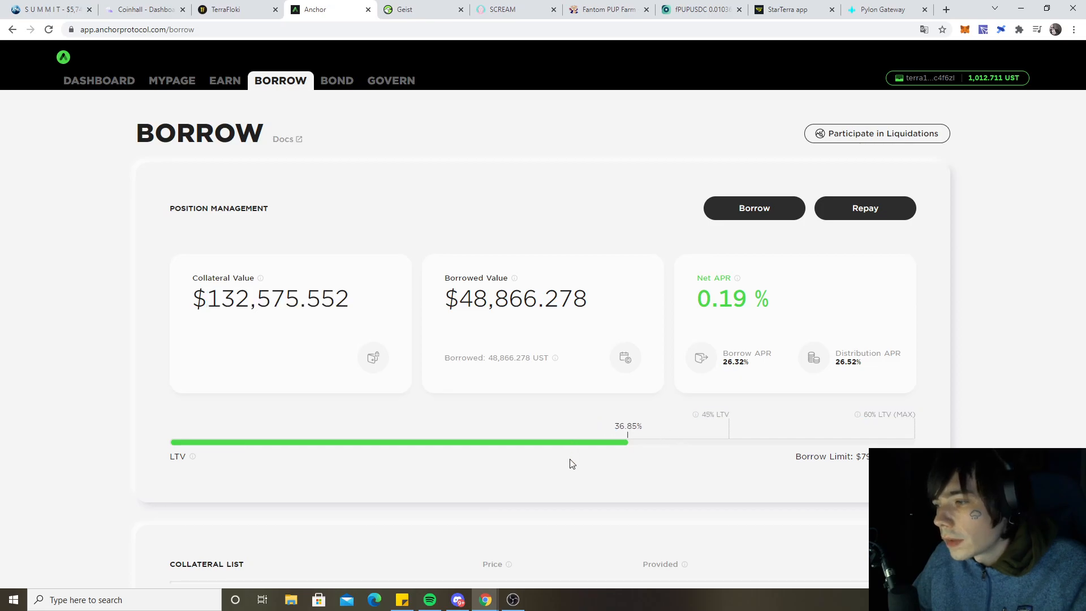
{"action": "mouse_move", "coordinate": [554, 503]}
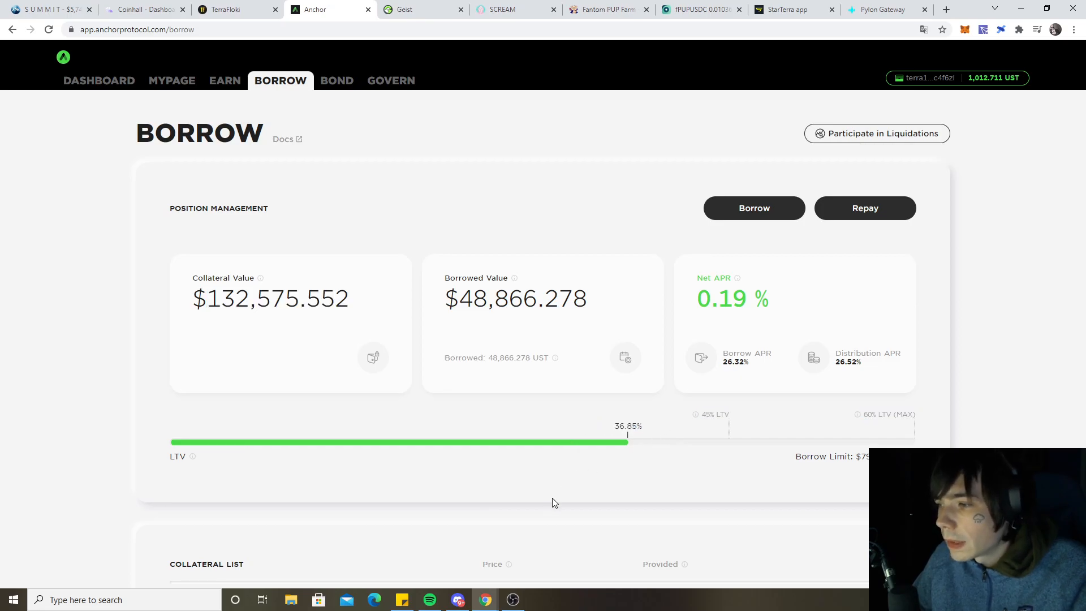
{"action": "scroll", "scroll_direction": "down", "scroll_amount": 3}
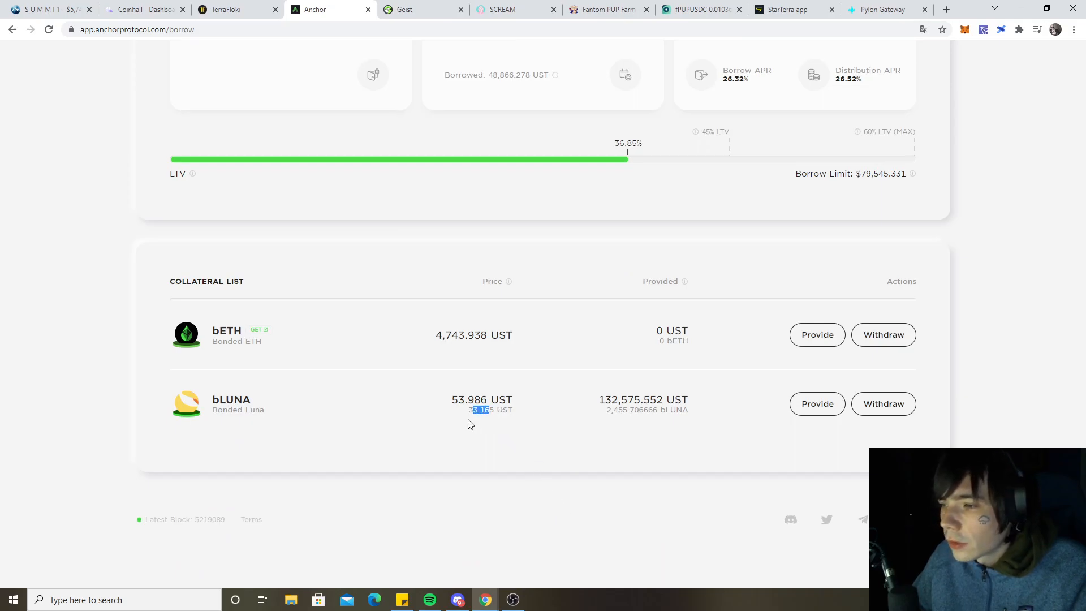
{"action": "scroll", "scroll_direction": "up", "scroll_amount": 3}
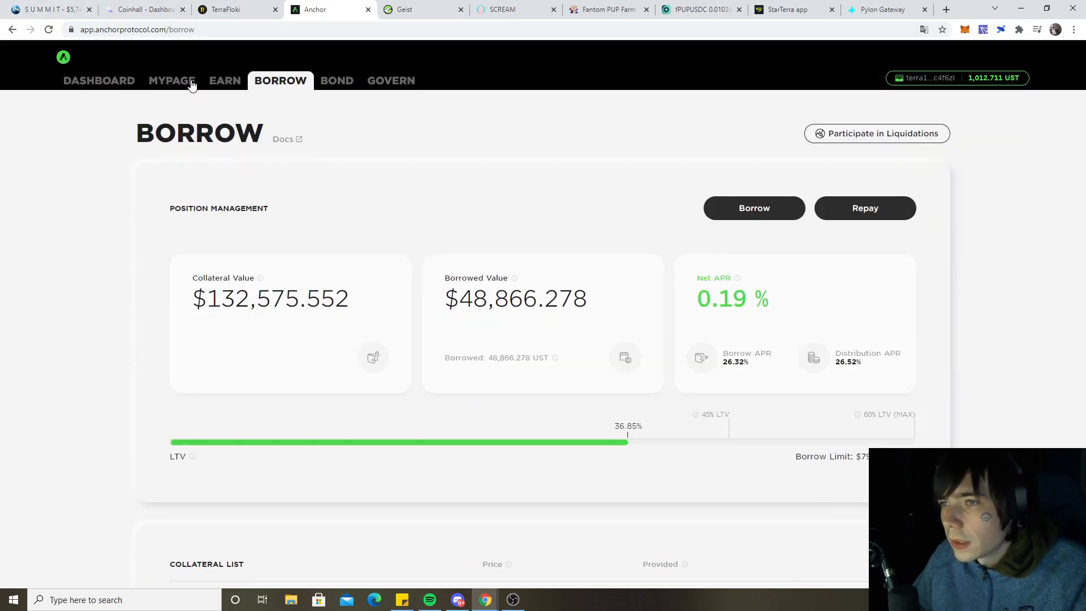
{"action": "left_click", "coordinate": [171, 80]}
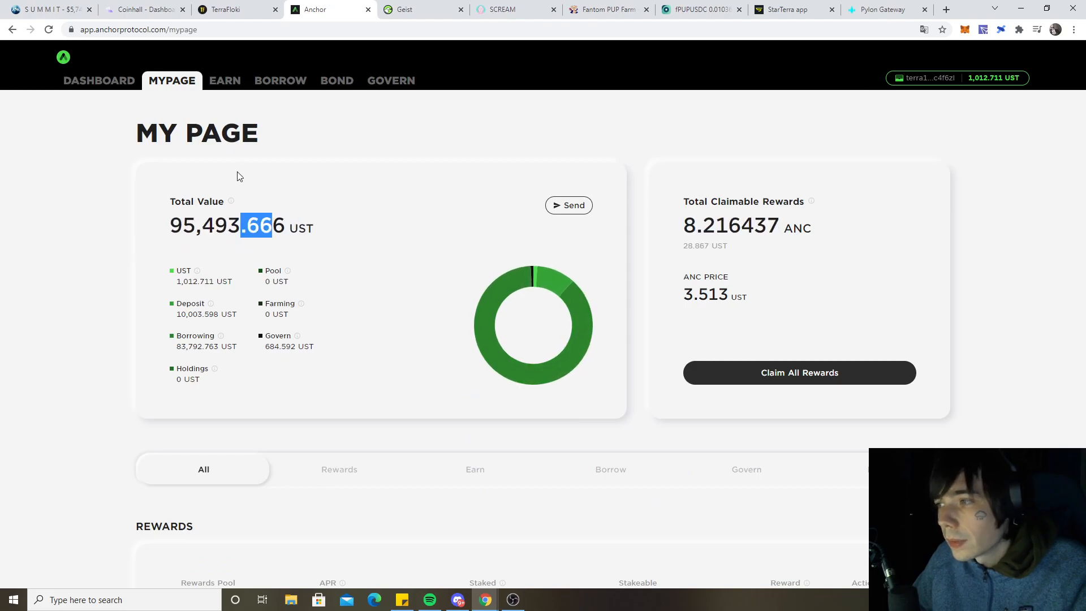
{"action": "left_click", "coordinate": [224, 80]}
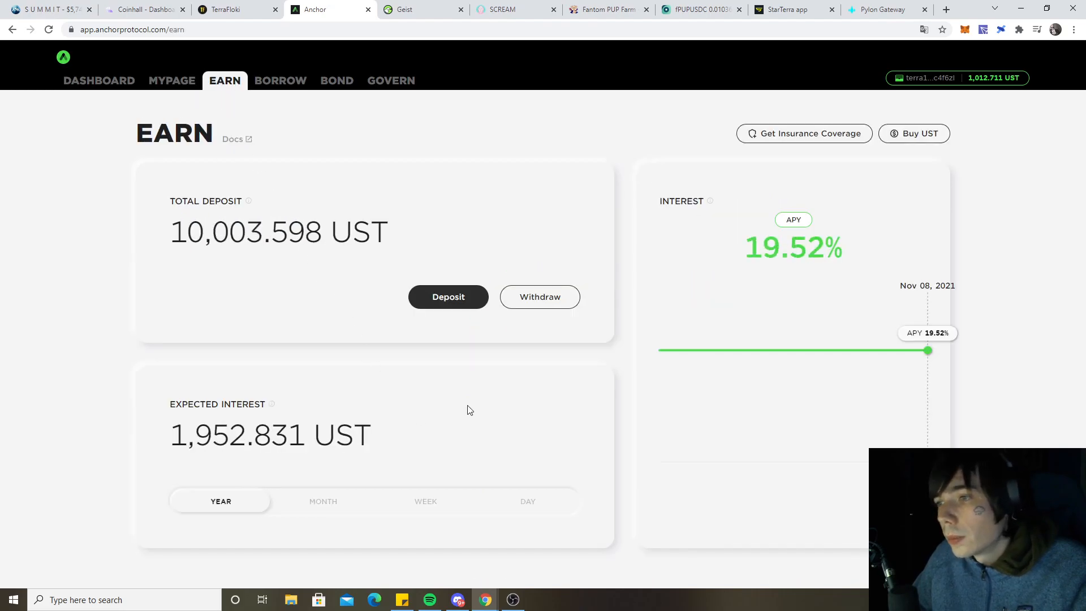
{"action": "left_click", "coordinate": [281, 80]}
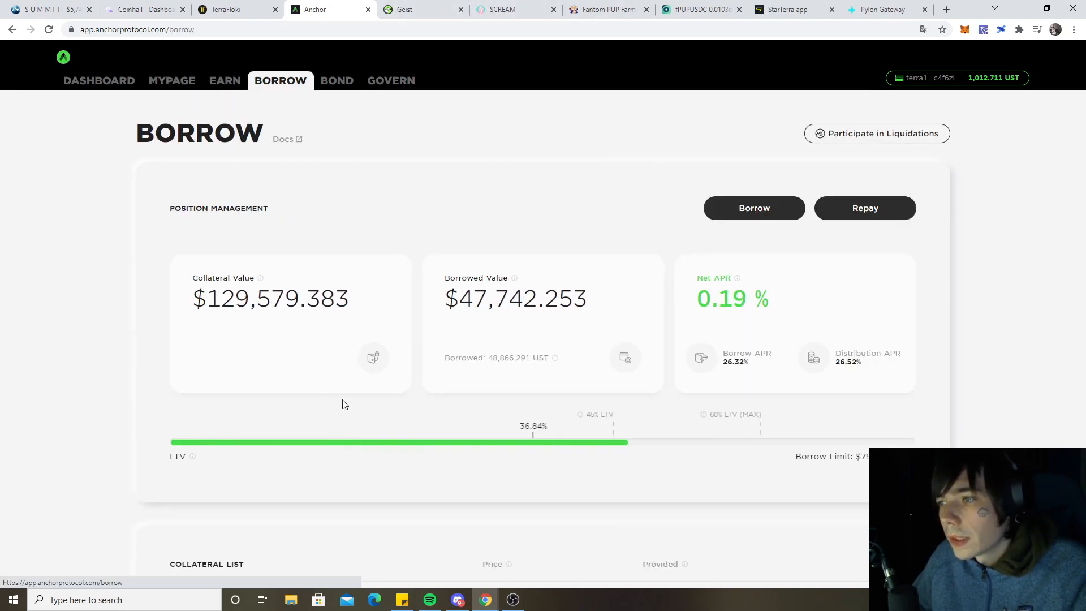
{"action": "left_click", "coordinate": [865, 208]}
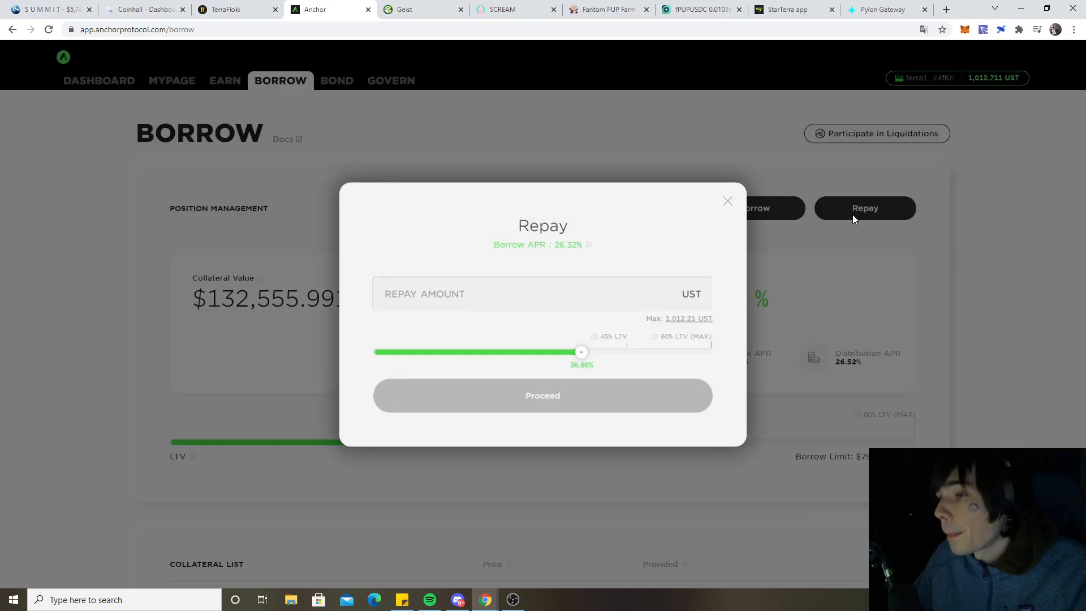
{"action": "left_click", "coordinate": [727, 201]}
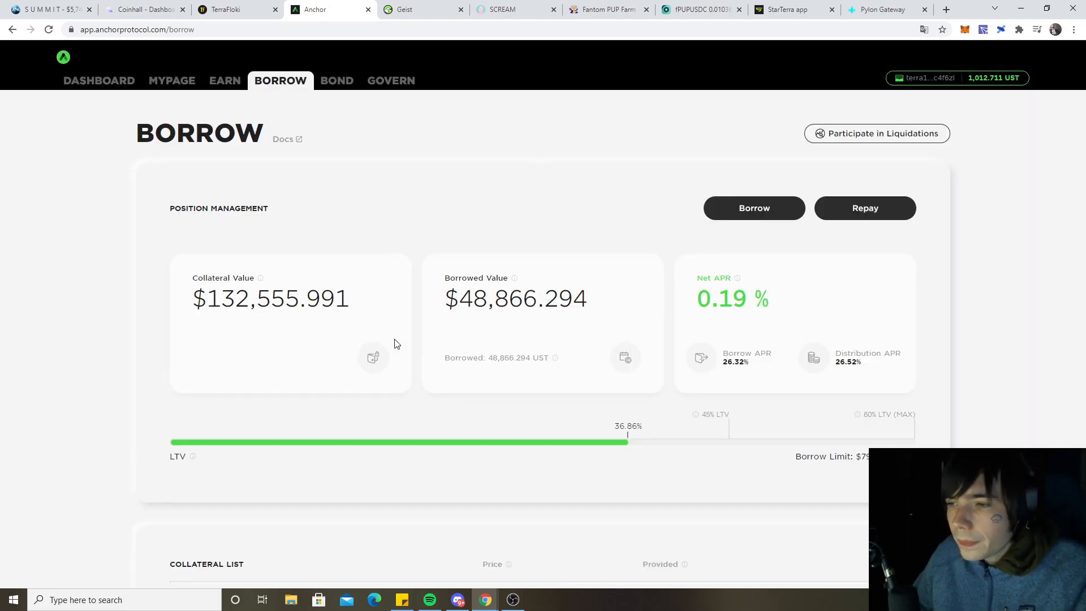